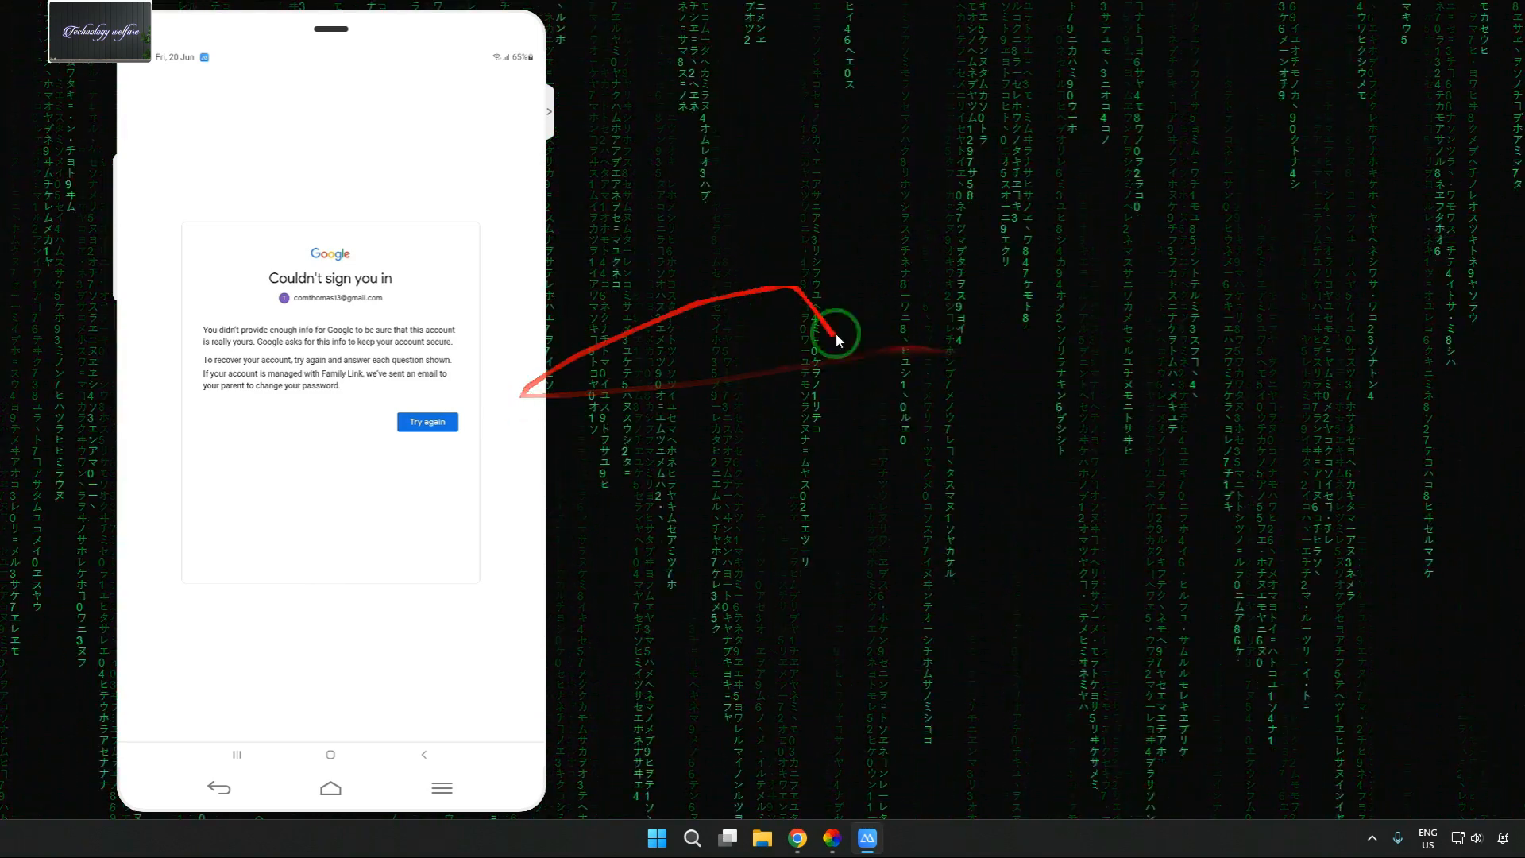
pyautogui.moveTo(350, 402)
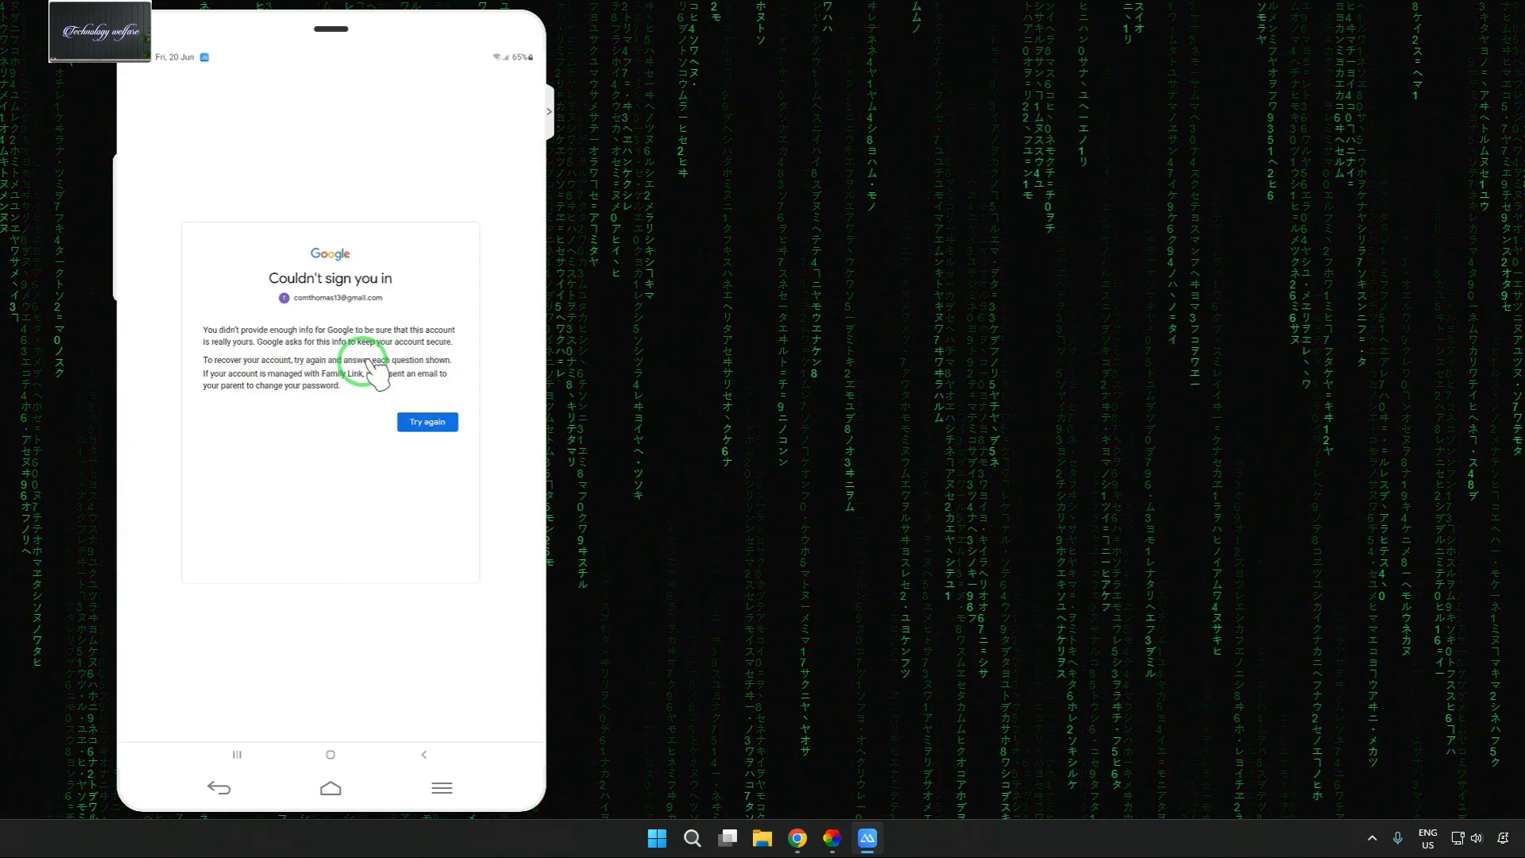
# Restart Google account recovery and continue with the prefilled email address
pyautogui.click(426, 421)
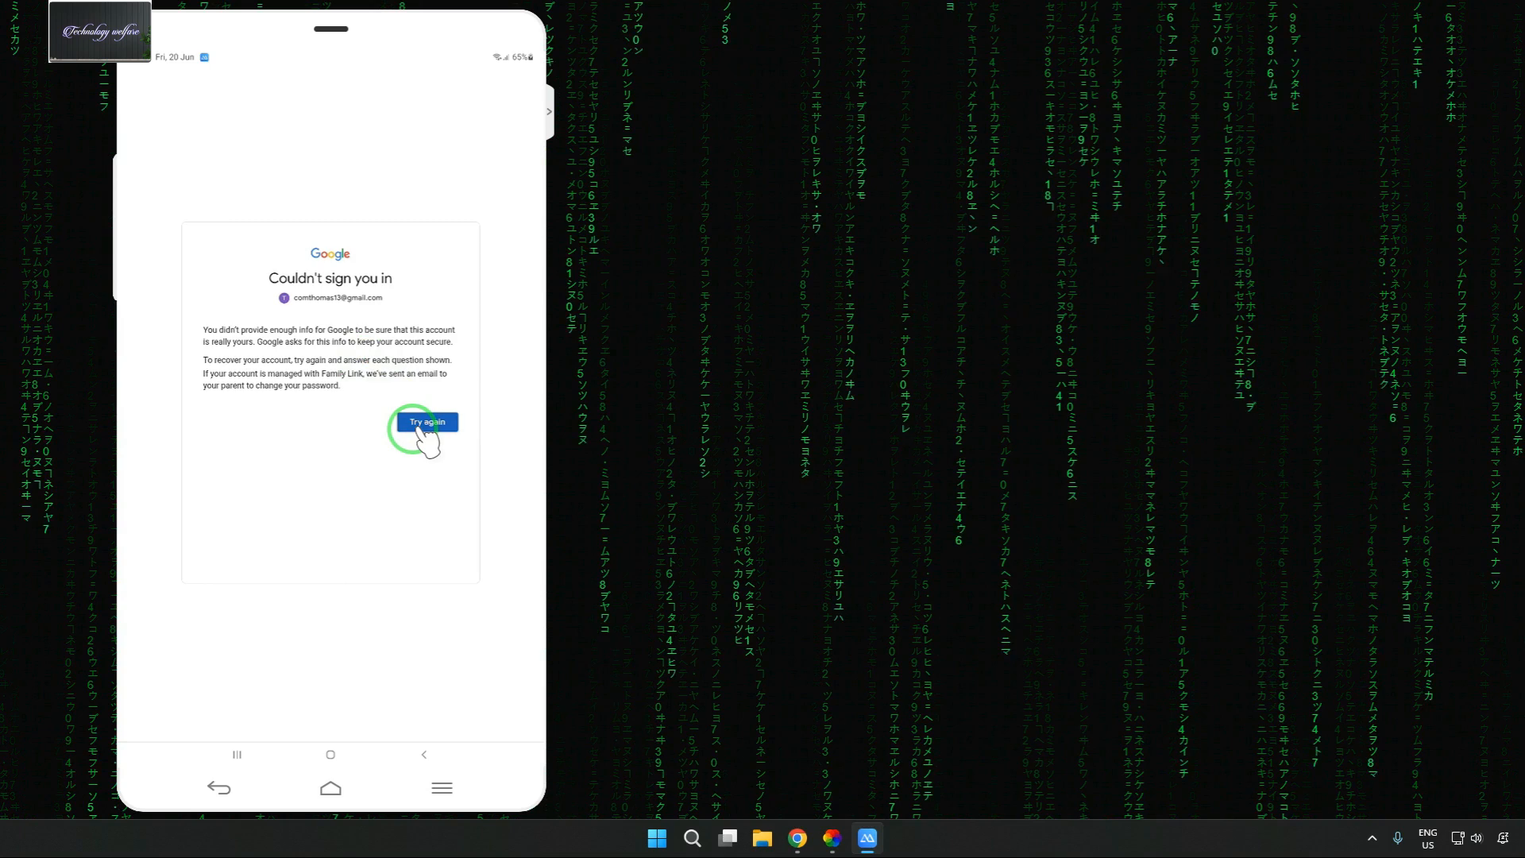
pyautogui.click(424, 420)
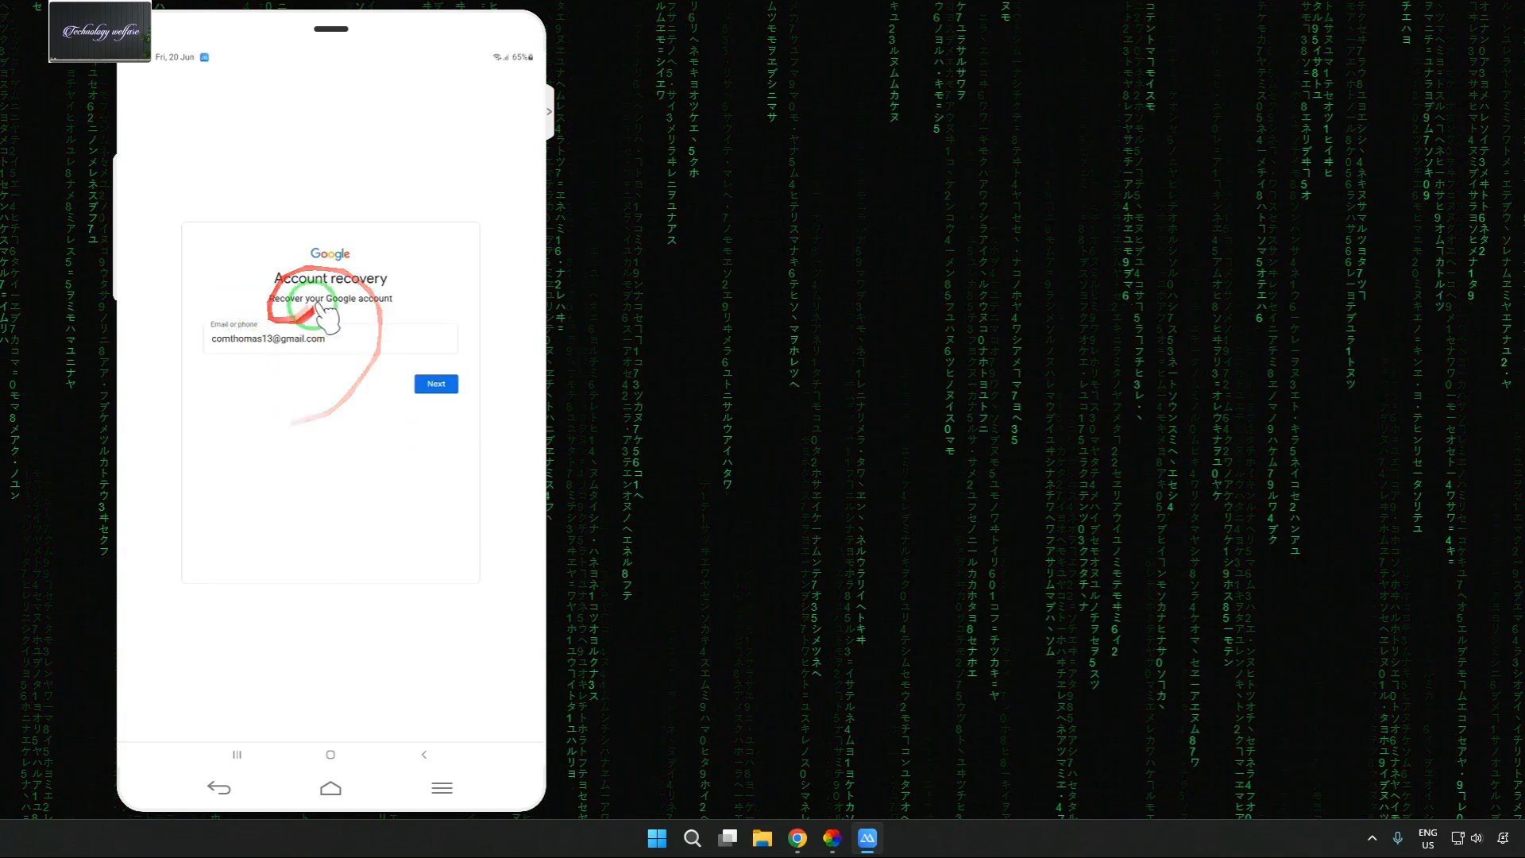
pyautogui.click(436, 383)
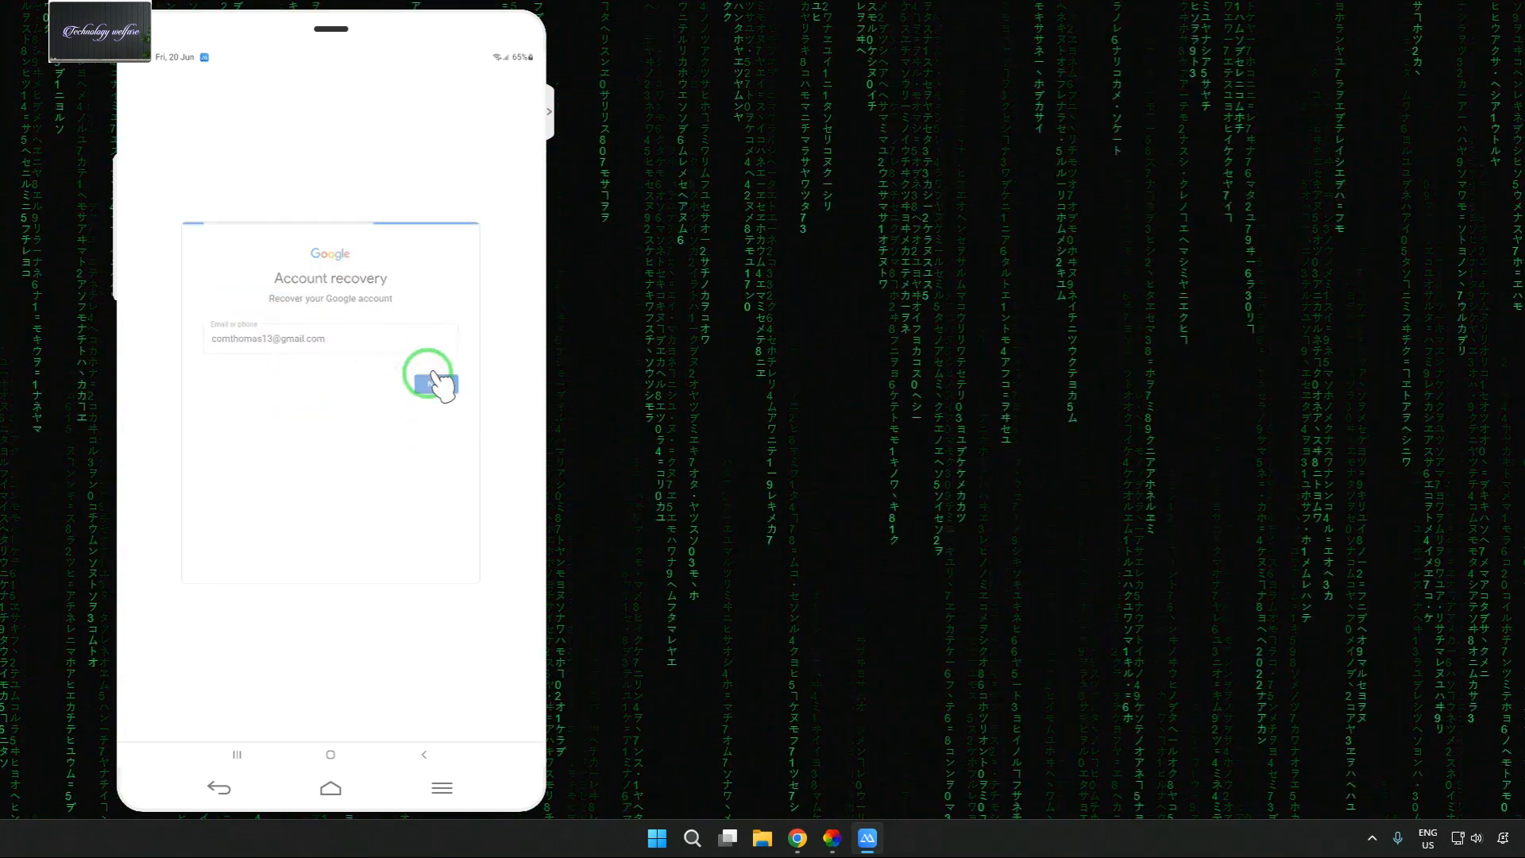
pyautogui.click(430, 380)
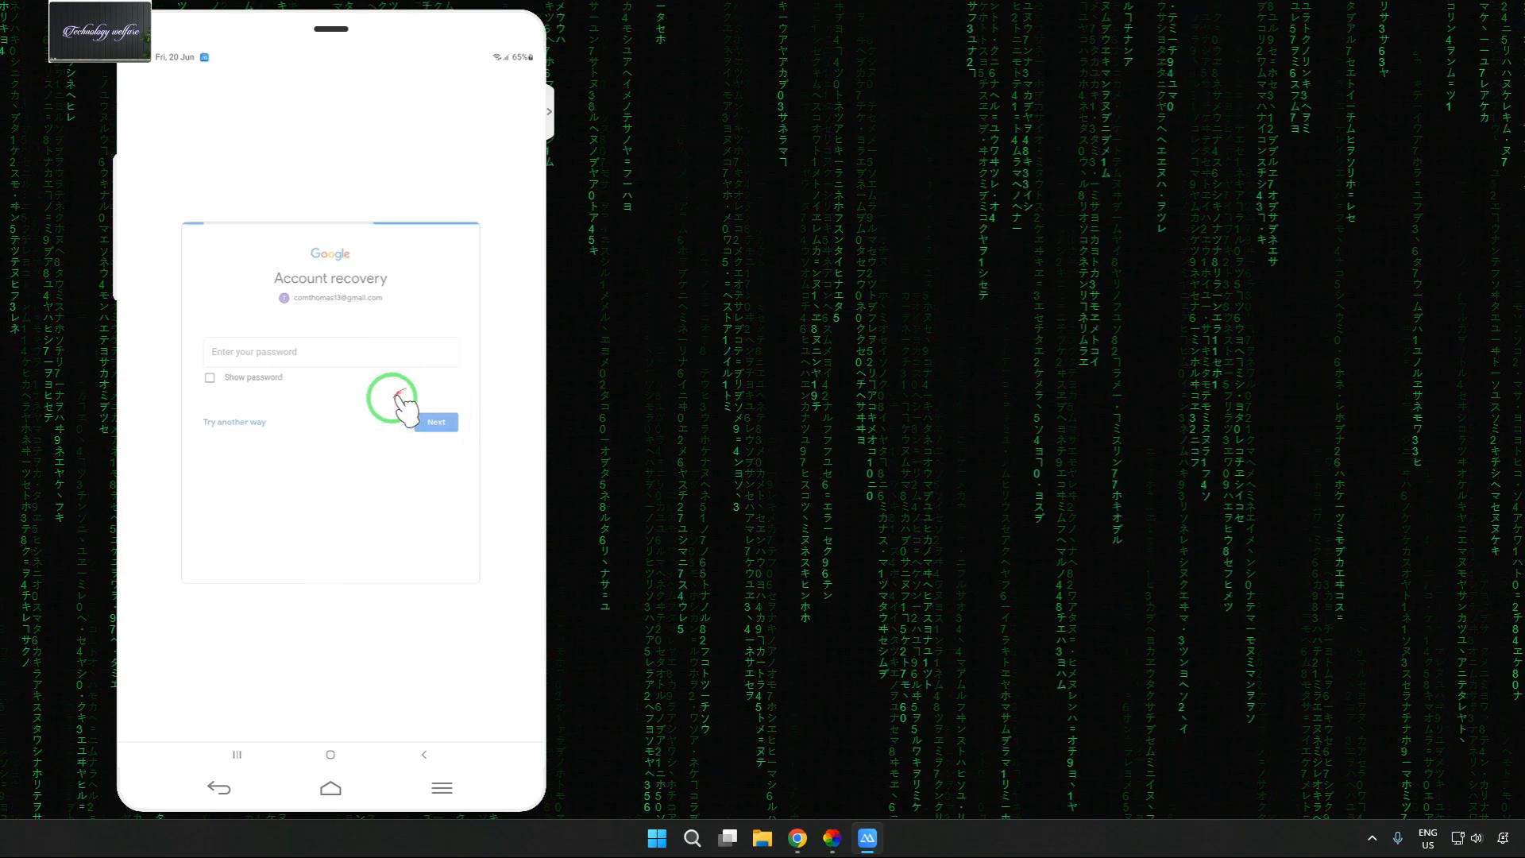
pyautogui.click(331, 351)
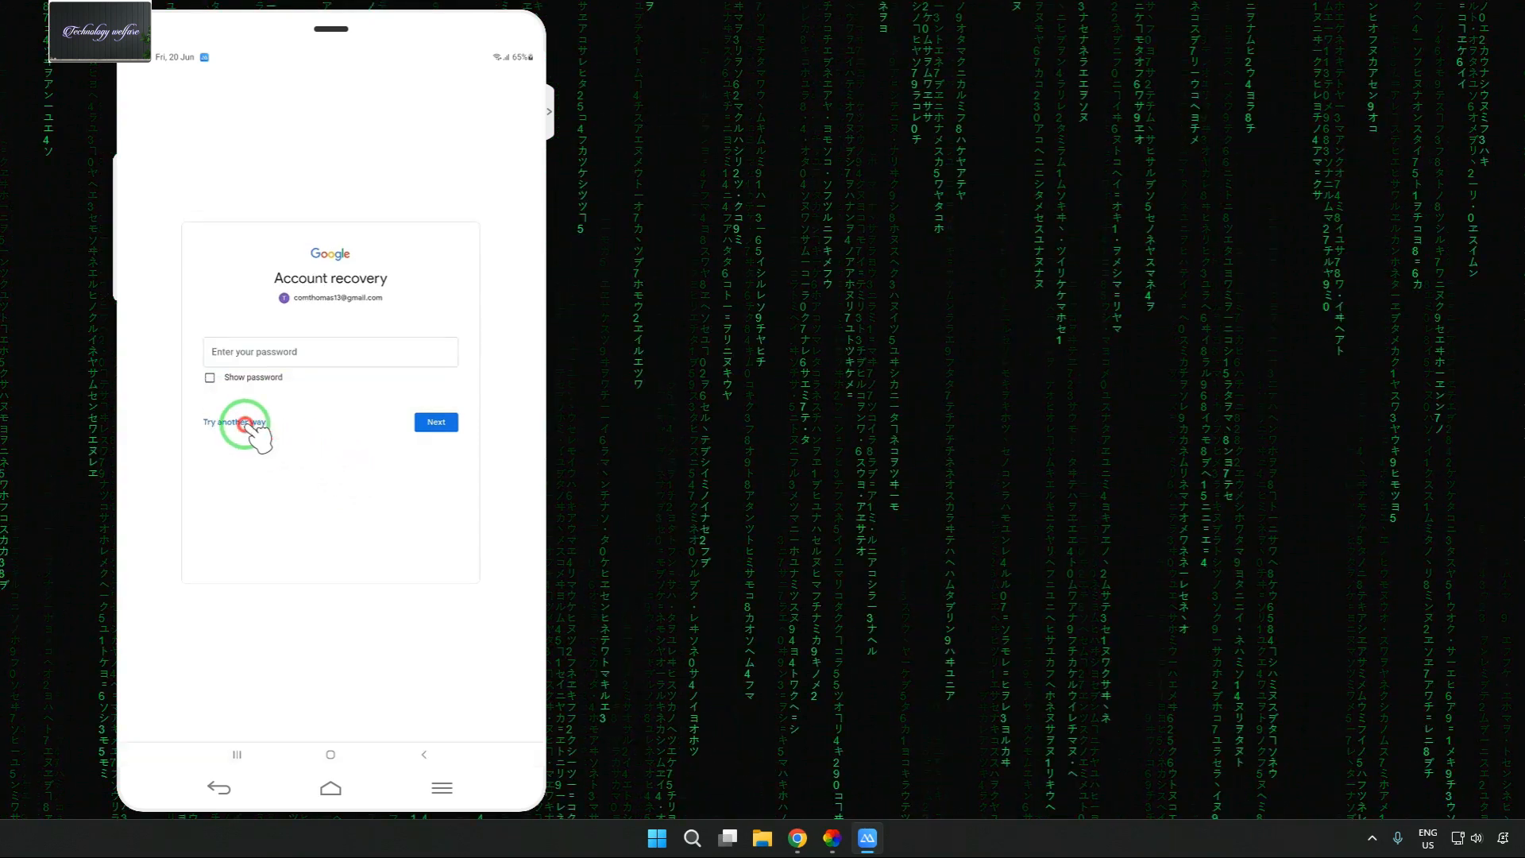
# Try other verification ways, skipping the last-password question and marking the phone unavailable
pyautogui.click(240, 422)
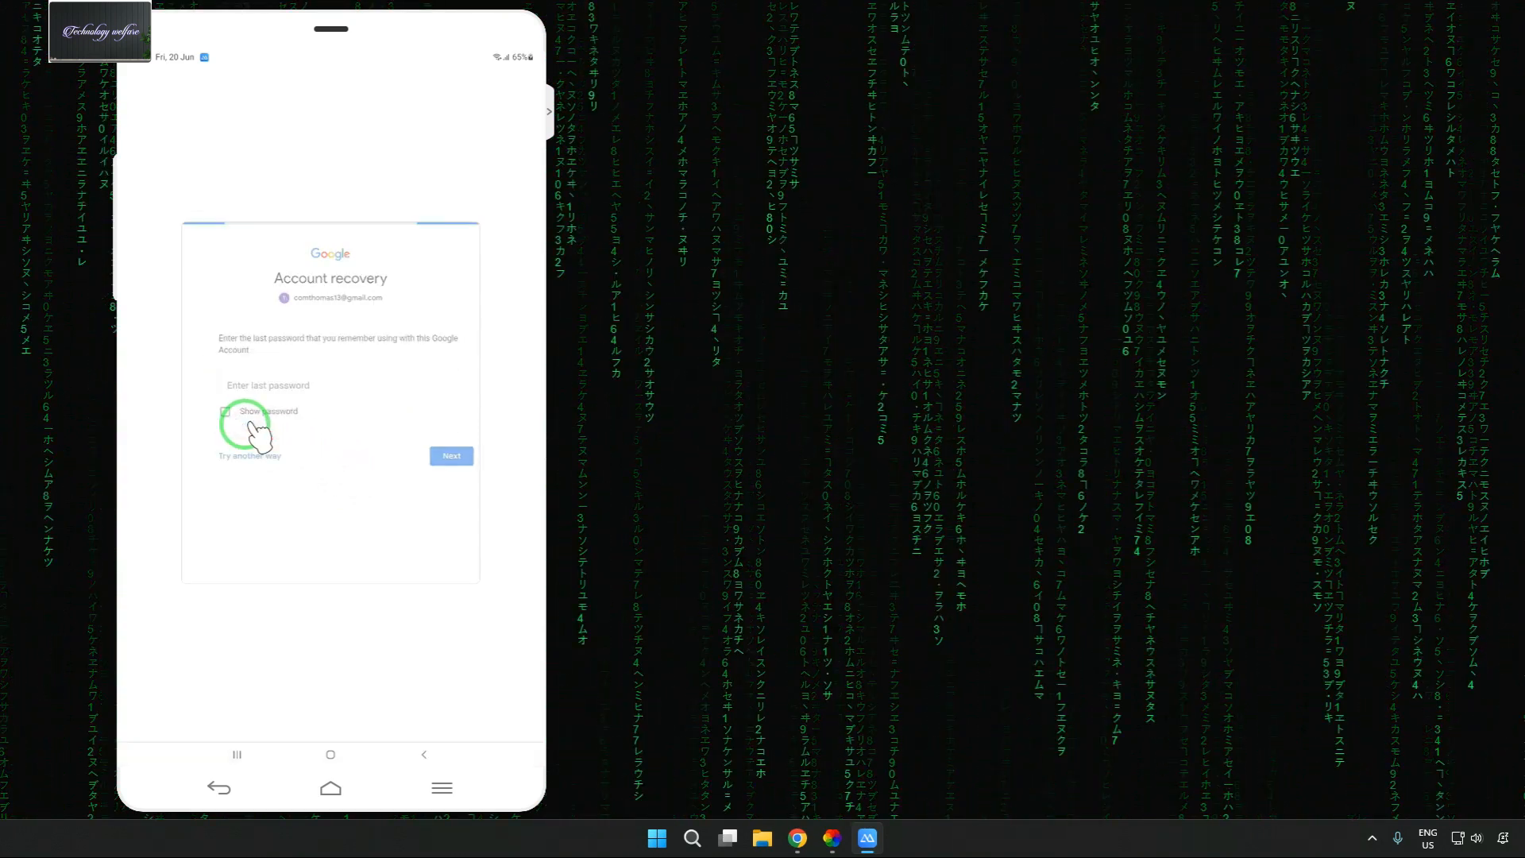
pyautogui.click(330, 377)
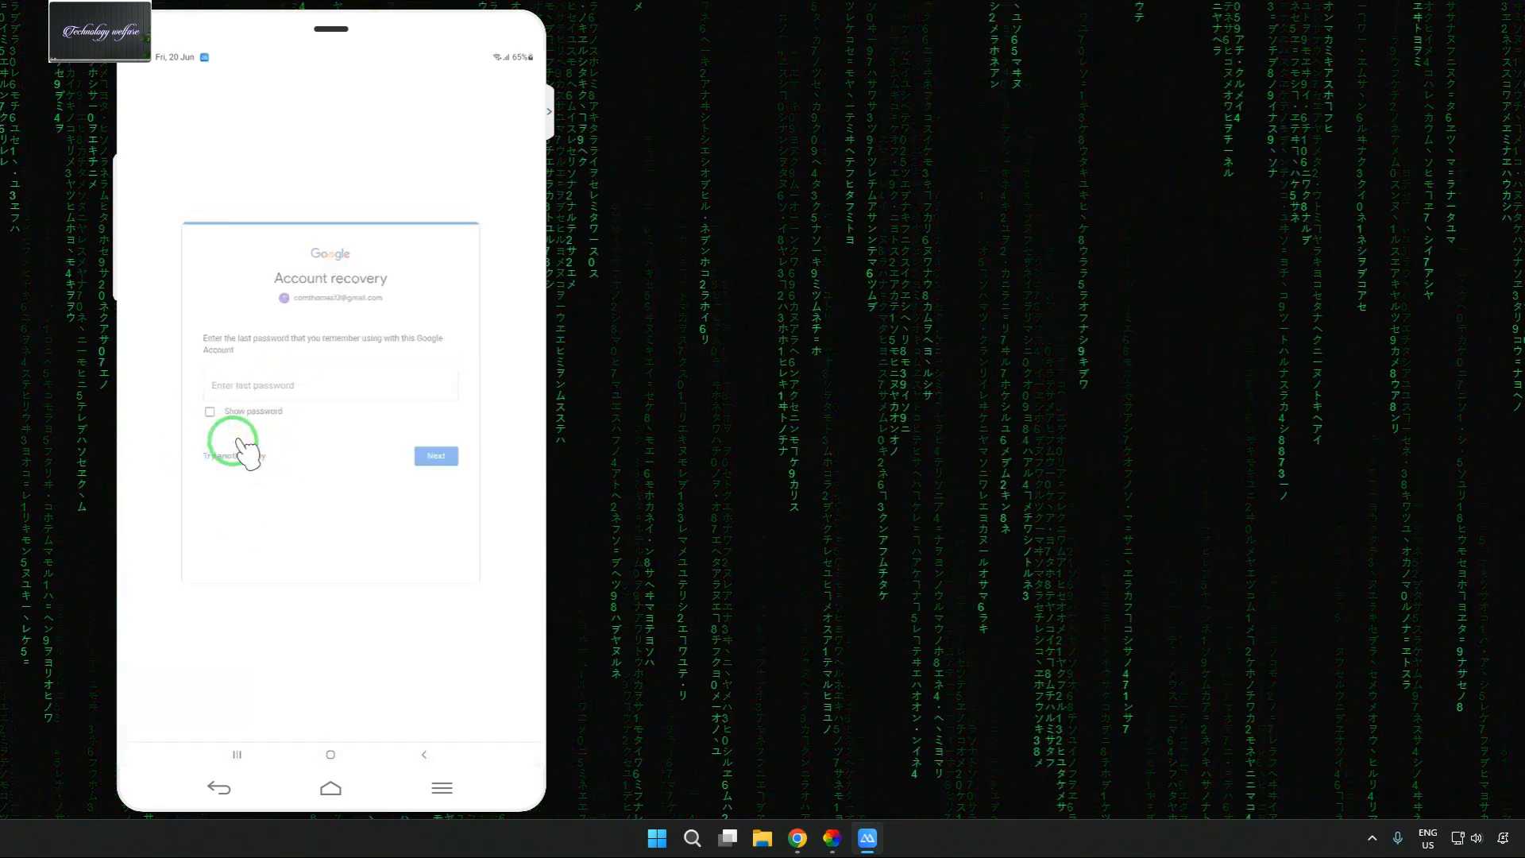
pyautogui.click(435, 456)
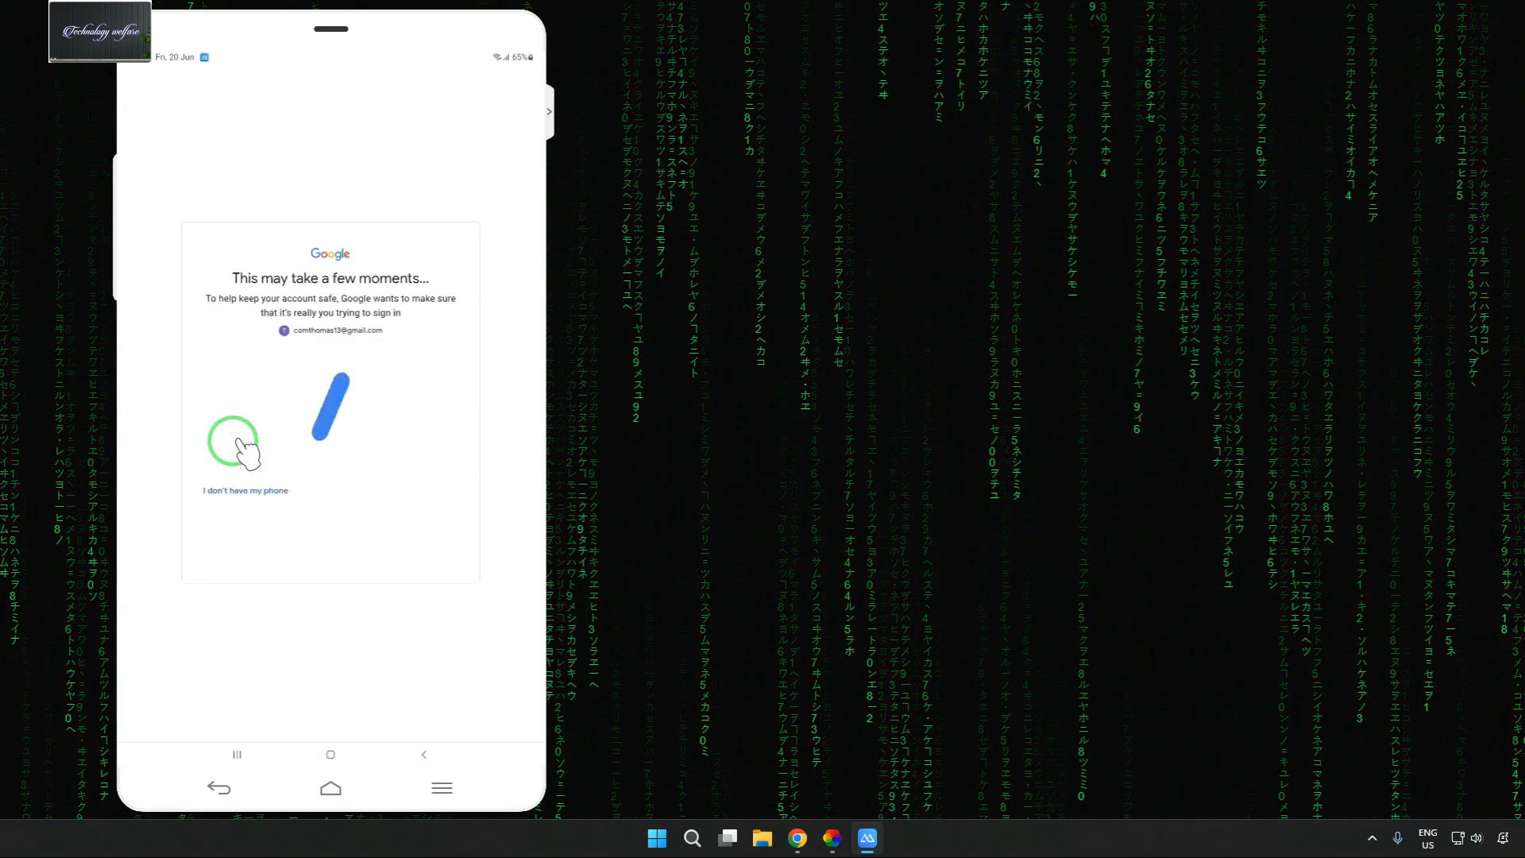
pyautogui.moveTo(245, 496)
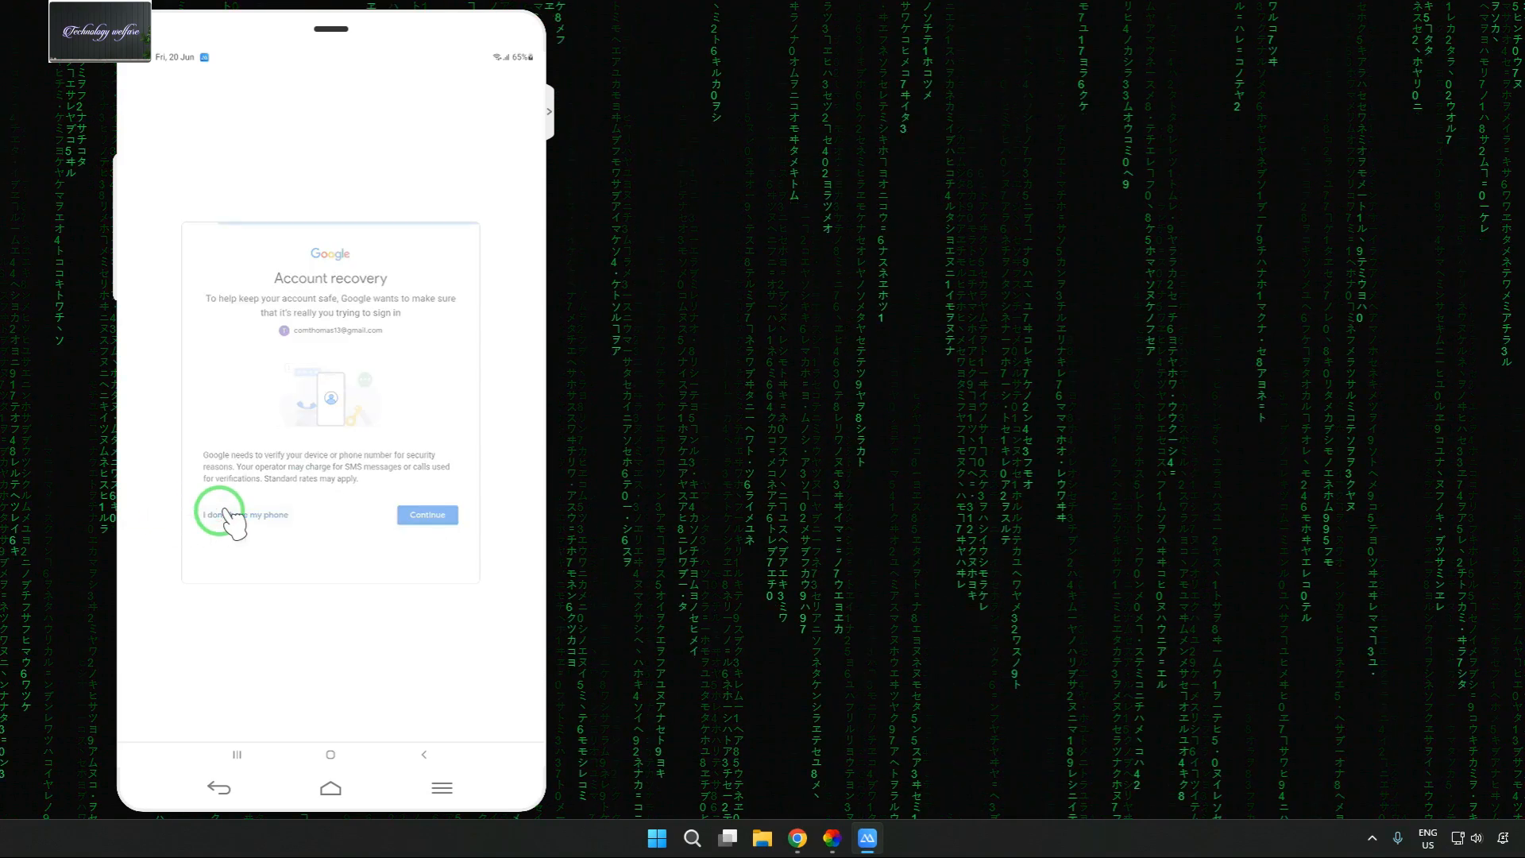
pyautogui.click(241, 514)
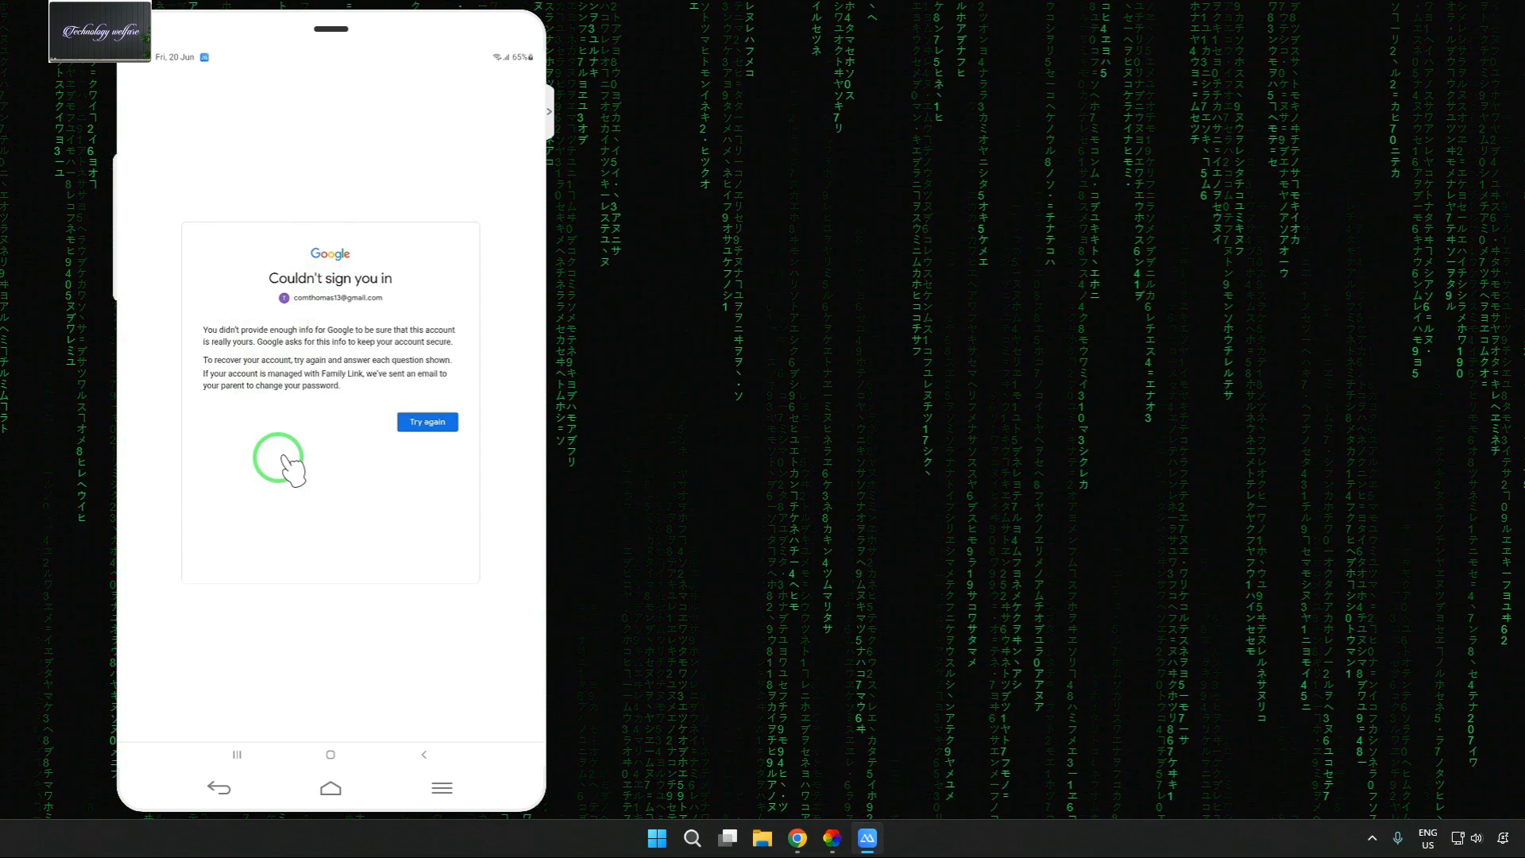
pyautogui.click(426, 421)
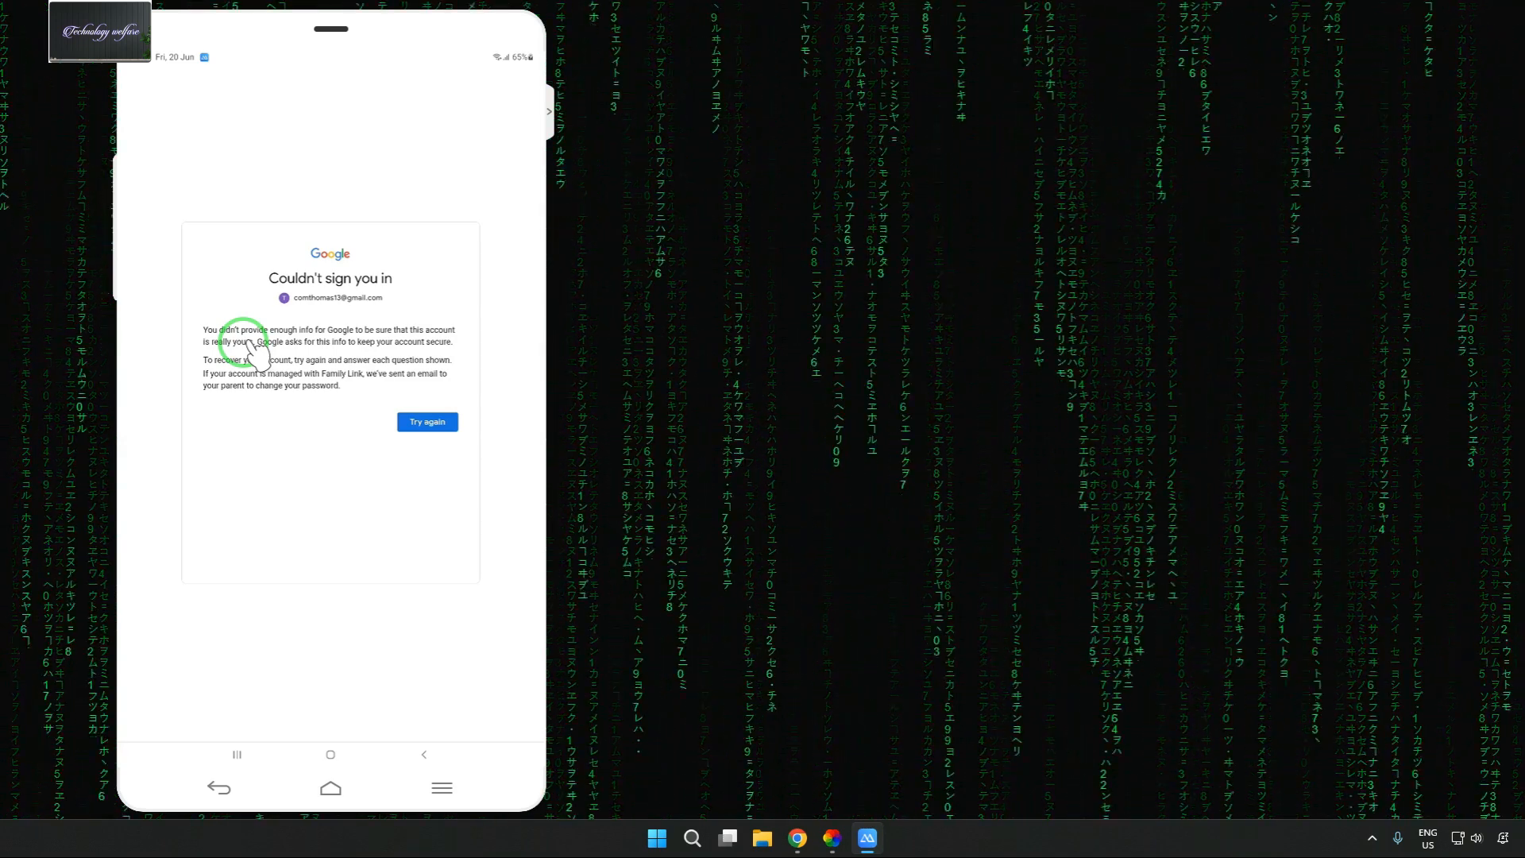
pyautogui.moveTo(297, 495)
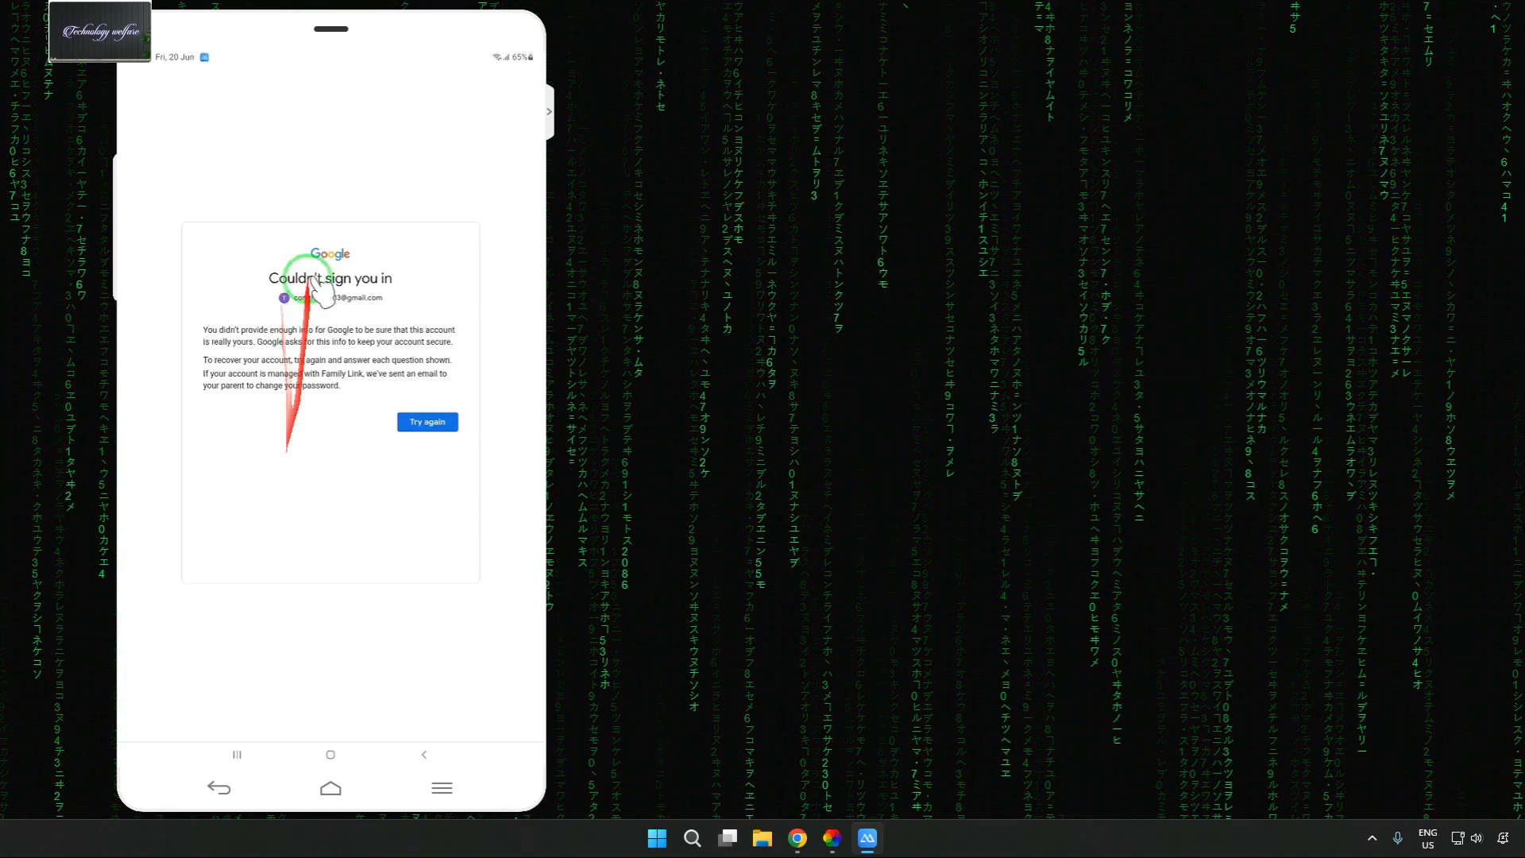
pyautogui.moveTo(254, 389)
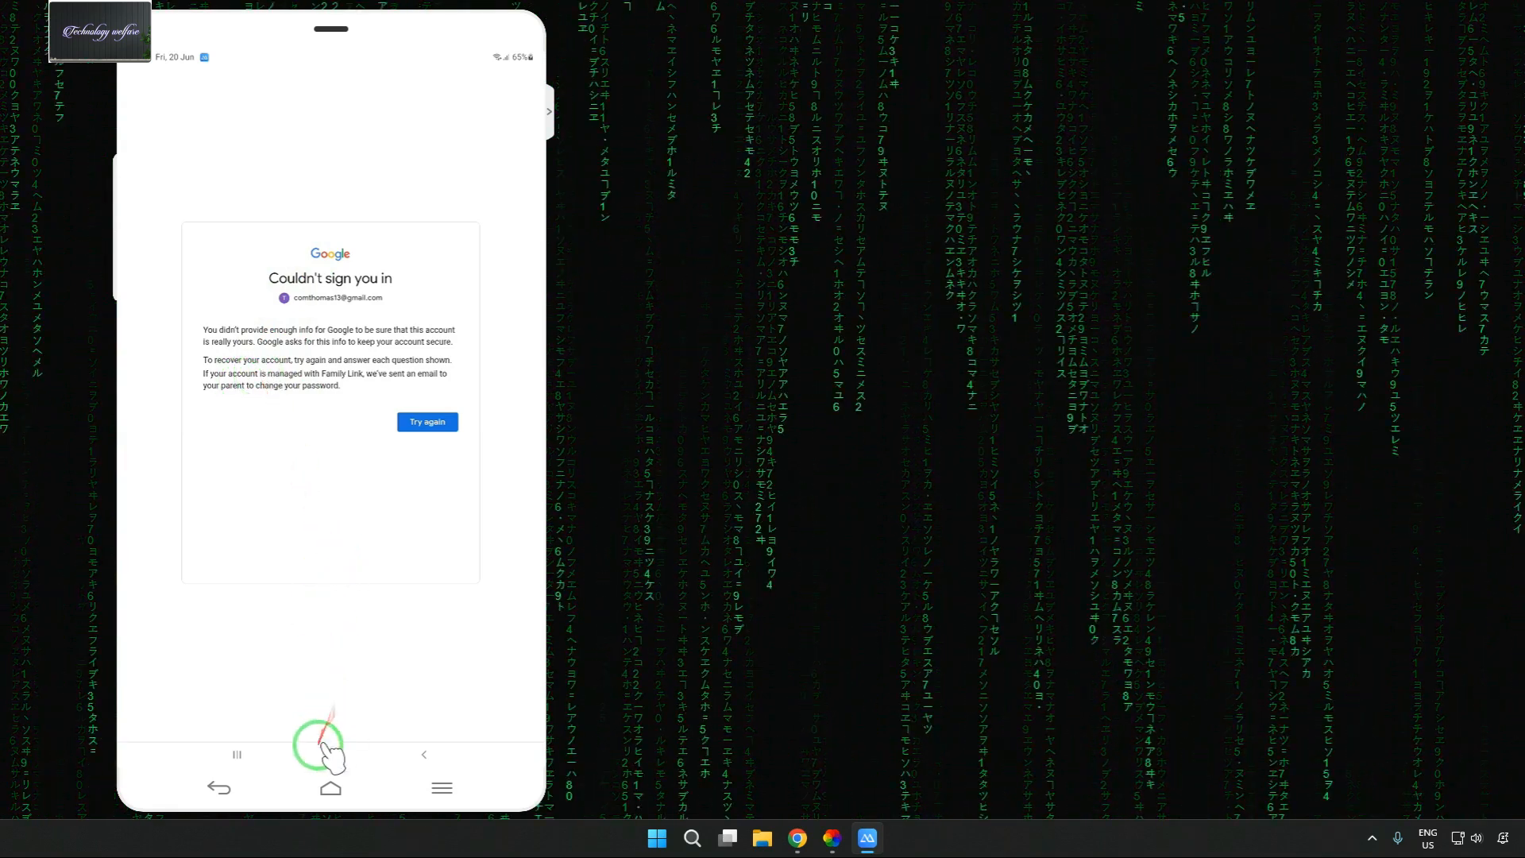
# Leave sign-in for the home screen and search Play Store for 'aloha private browser vpn'
pyautogui.click(329, 788)
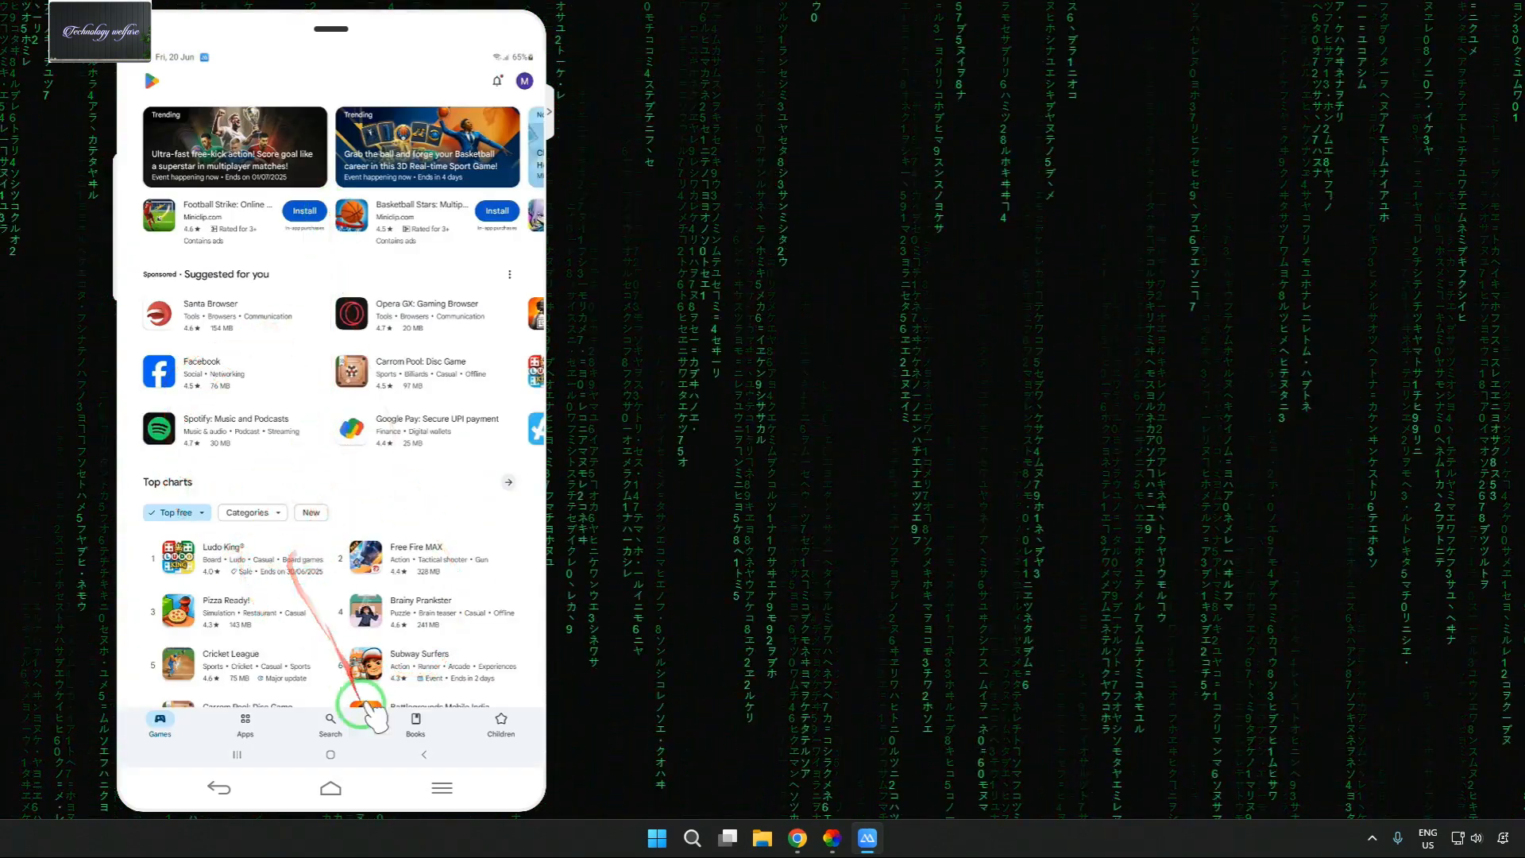
pyautogui.click(330, 724)
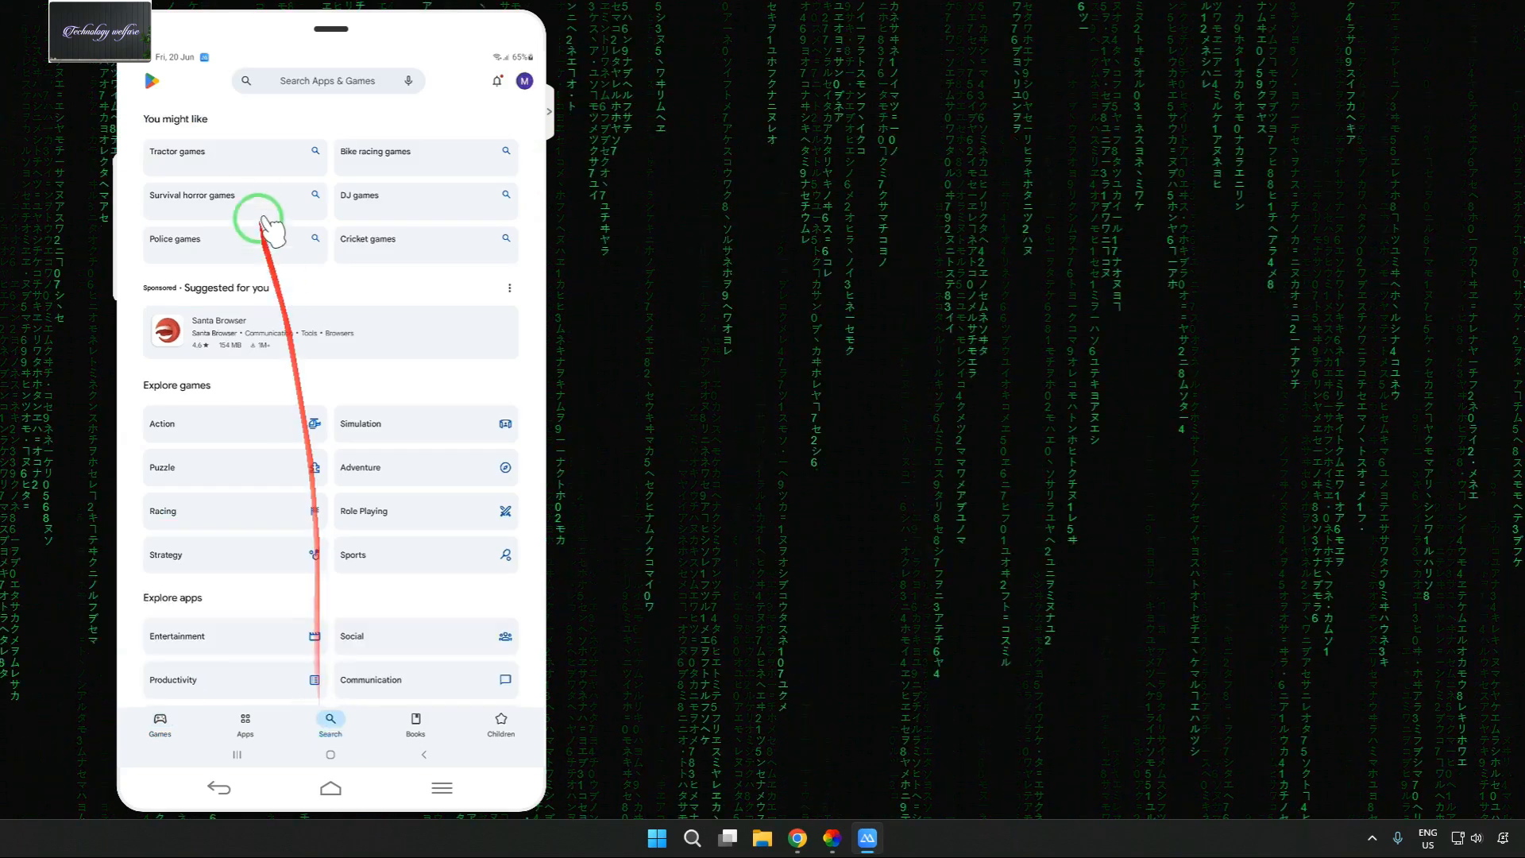
pyautogui.click(326, 79)
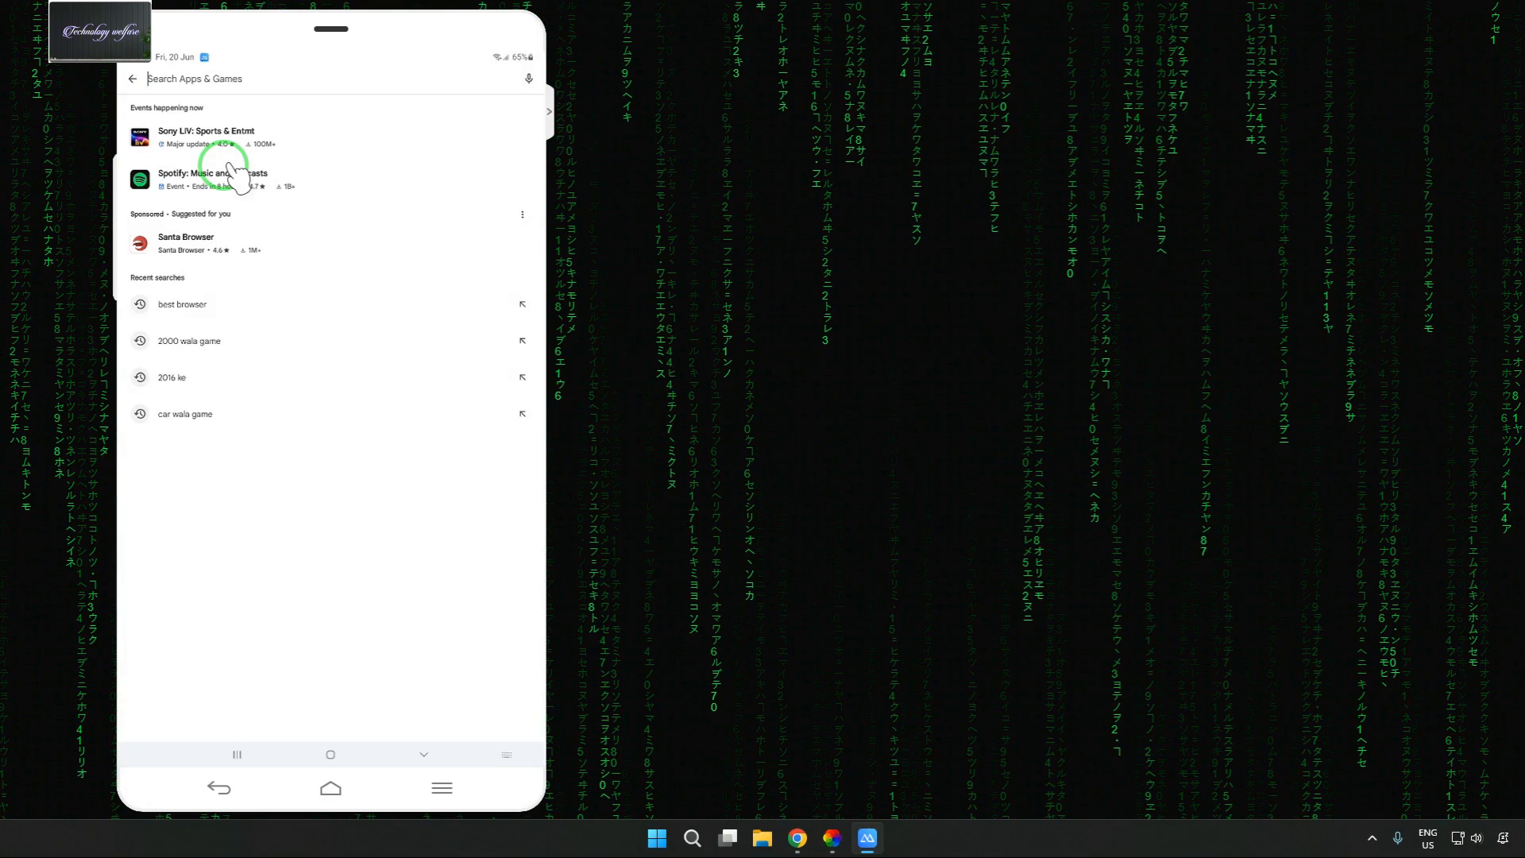
pyautogui.click(292, 78)
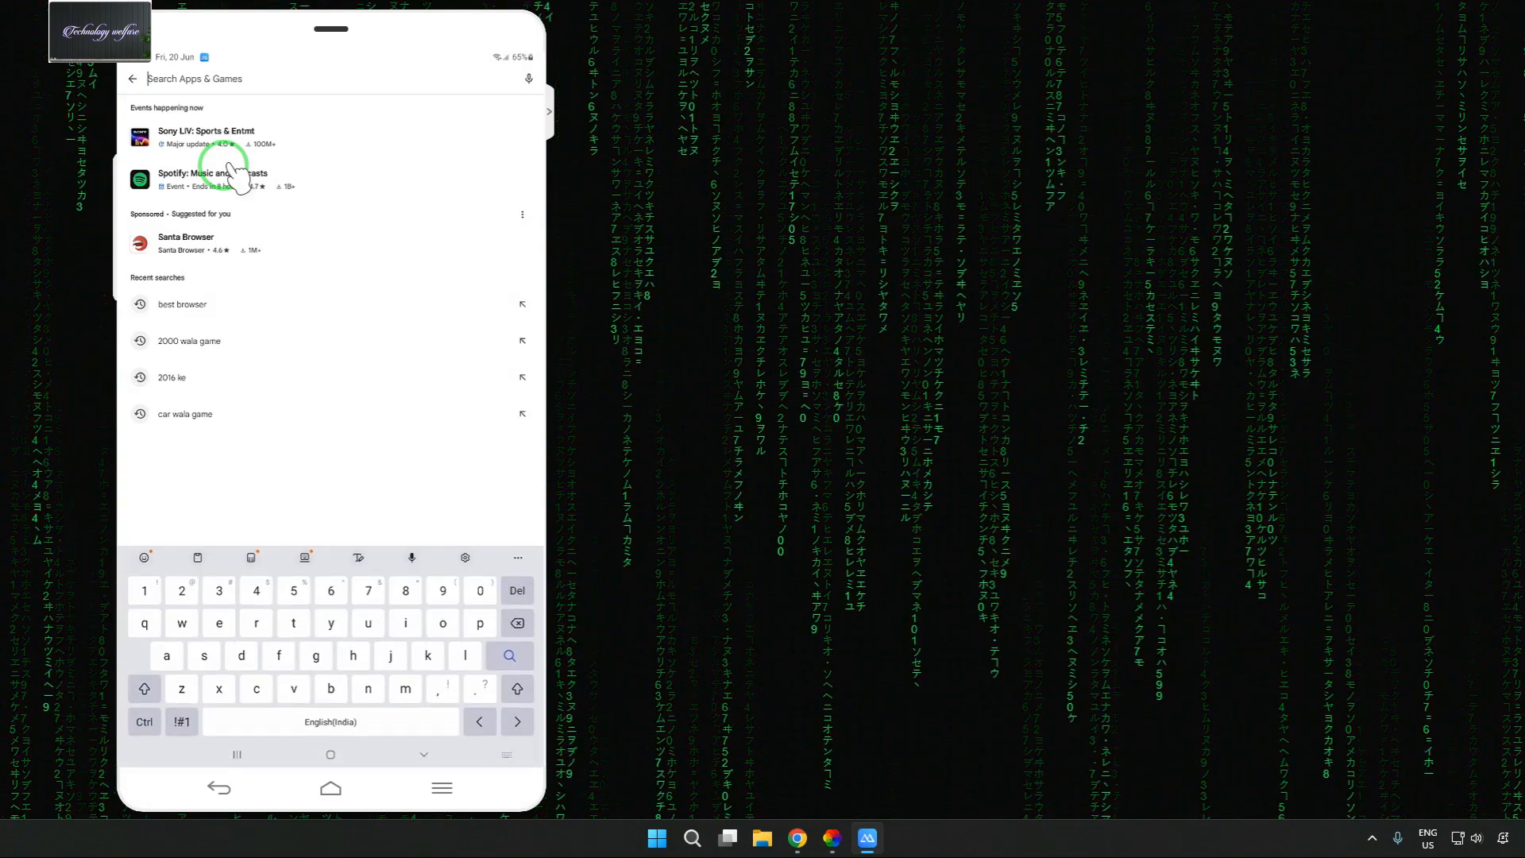
pyautogui.write('aloha')
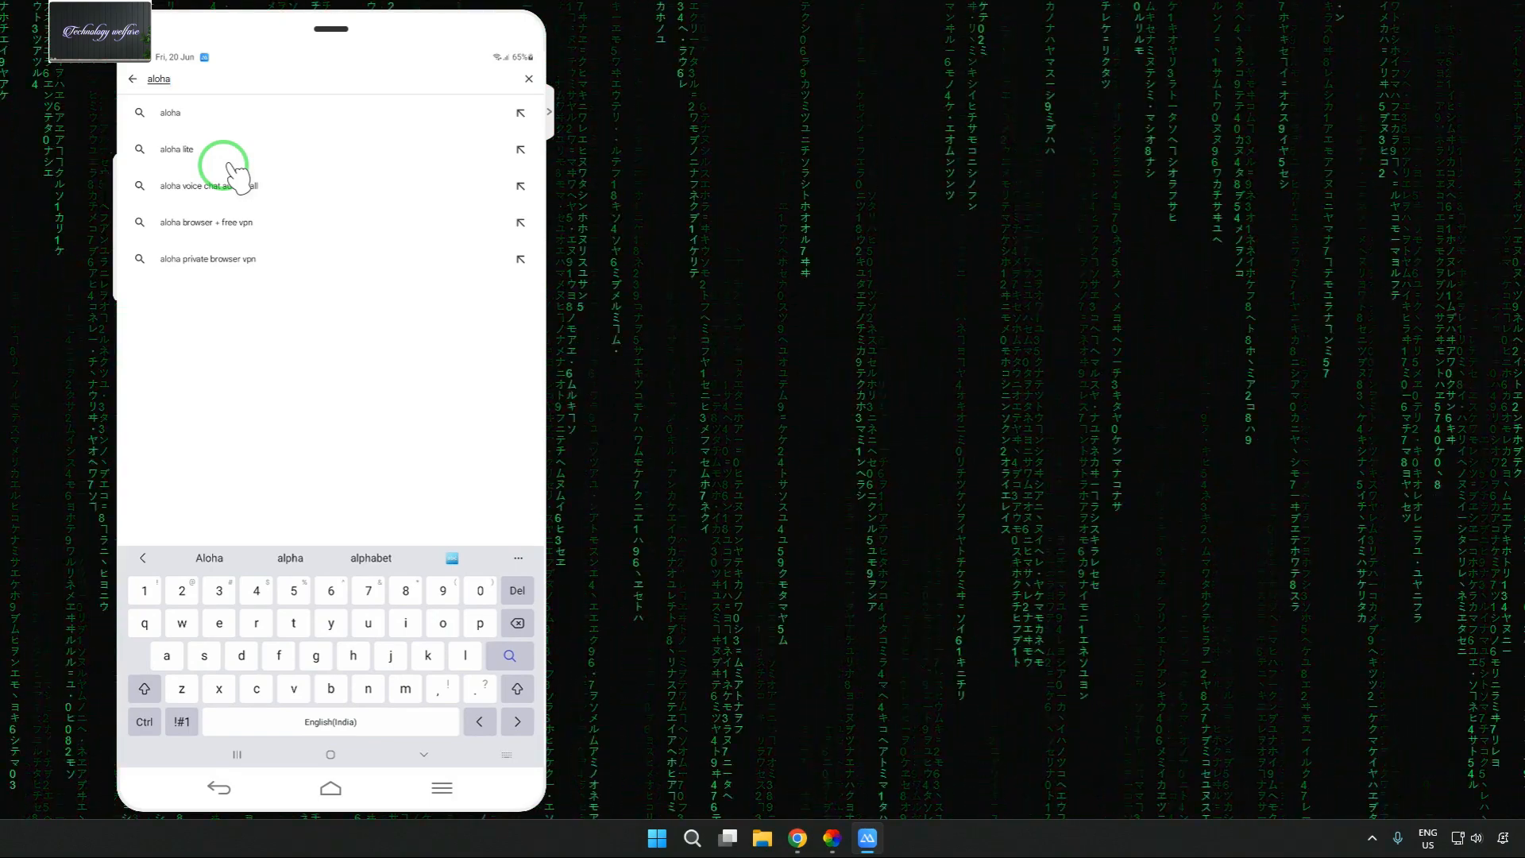
pyautogui.click(207, 259)
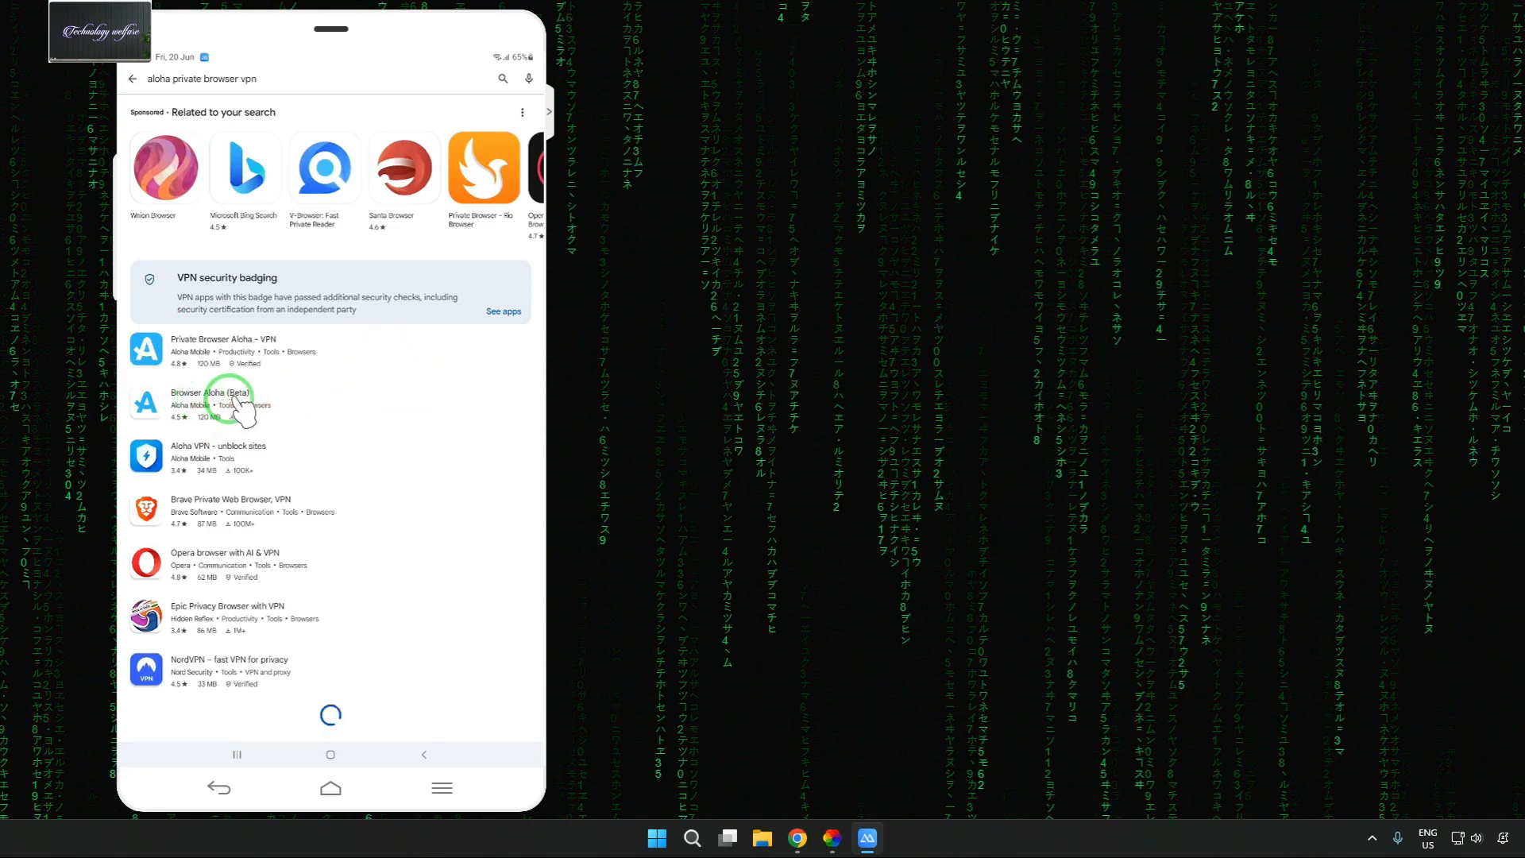
# Install Browser Aloha (Beta) from its app page and return to the home screen
pyautogui.click(210, 398)
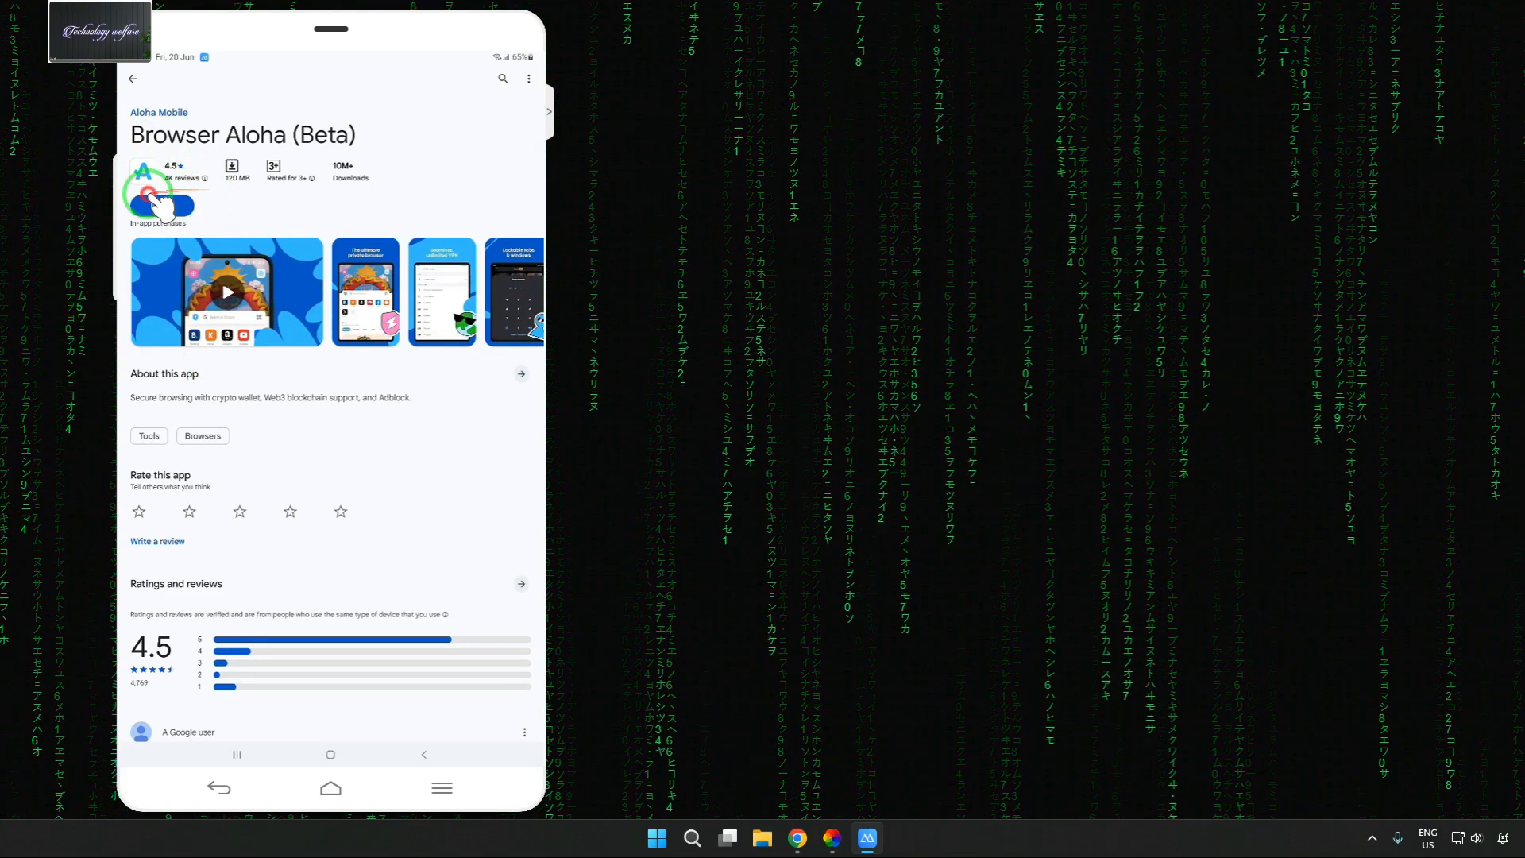
pyautogui.click(163, 189)
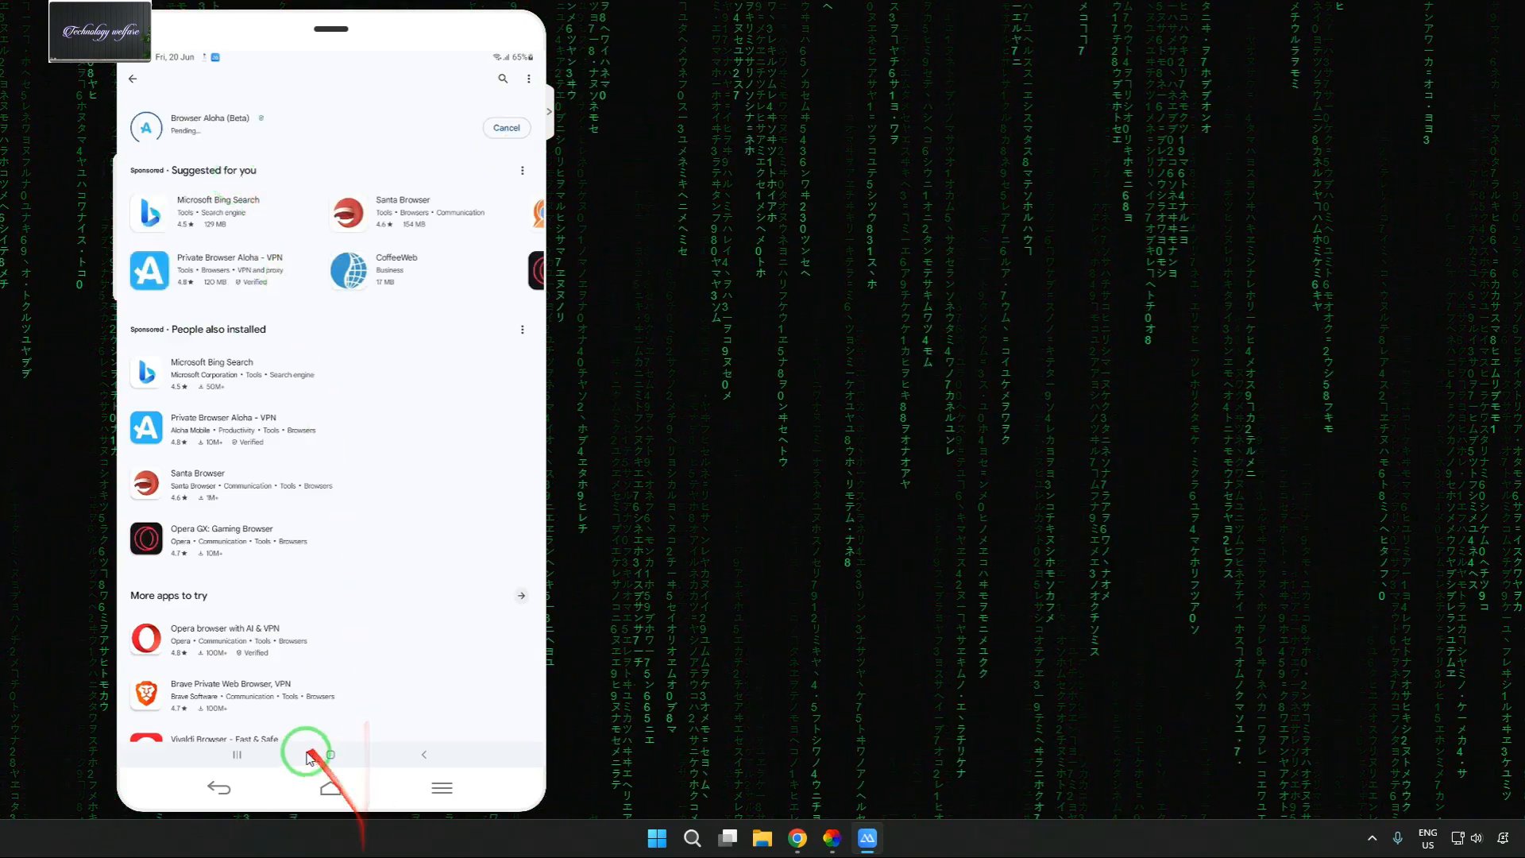
pyautogui.click(330, 756)
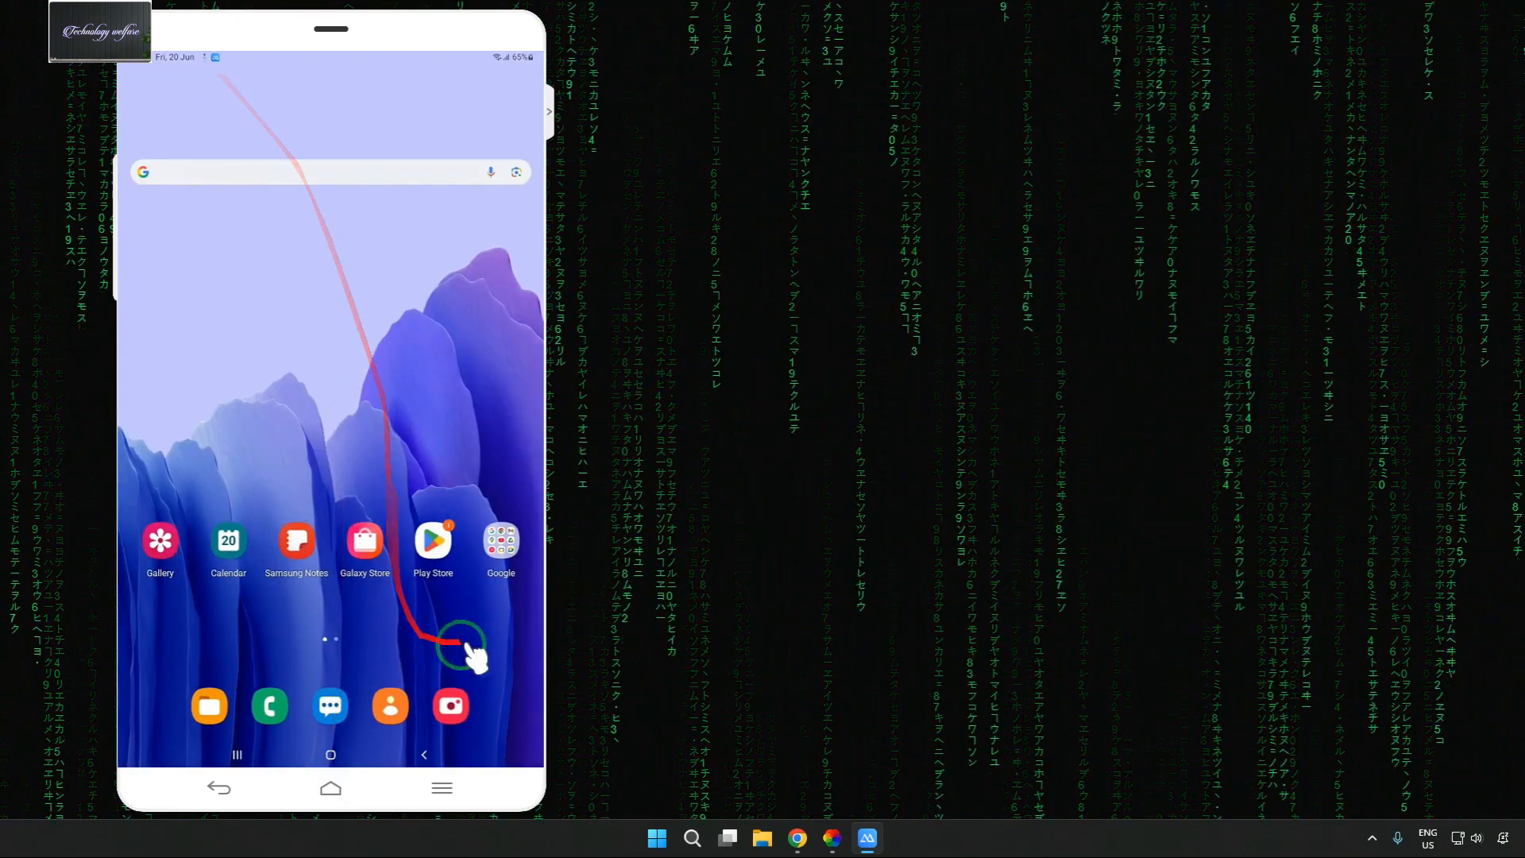
# Turn off notifications for the Google app in its App info
pyautogui.click(499, 541)
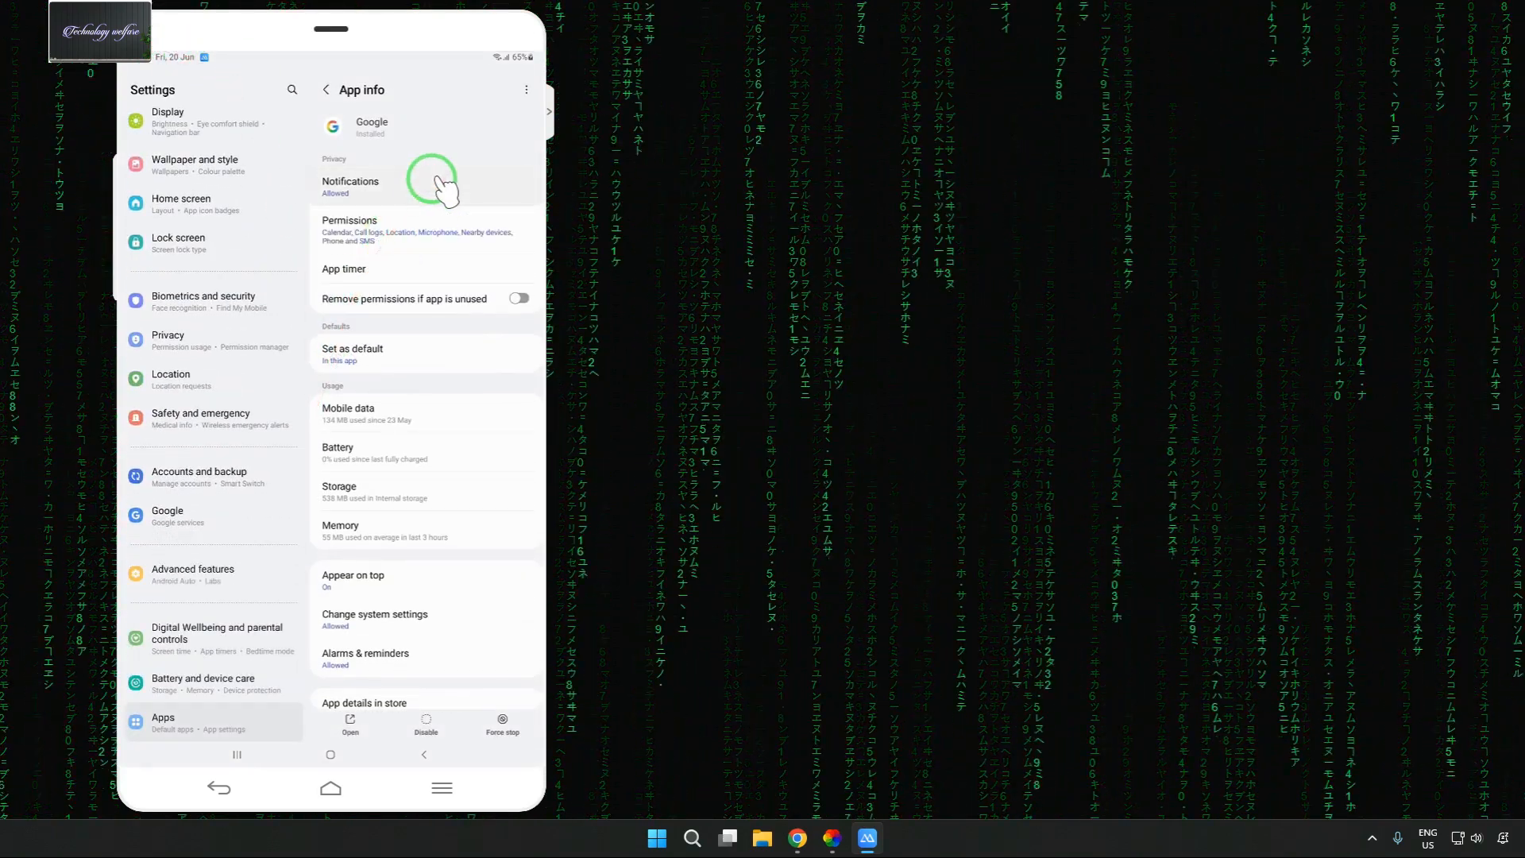
pyautogui.click(351, 185)
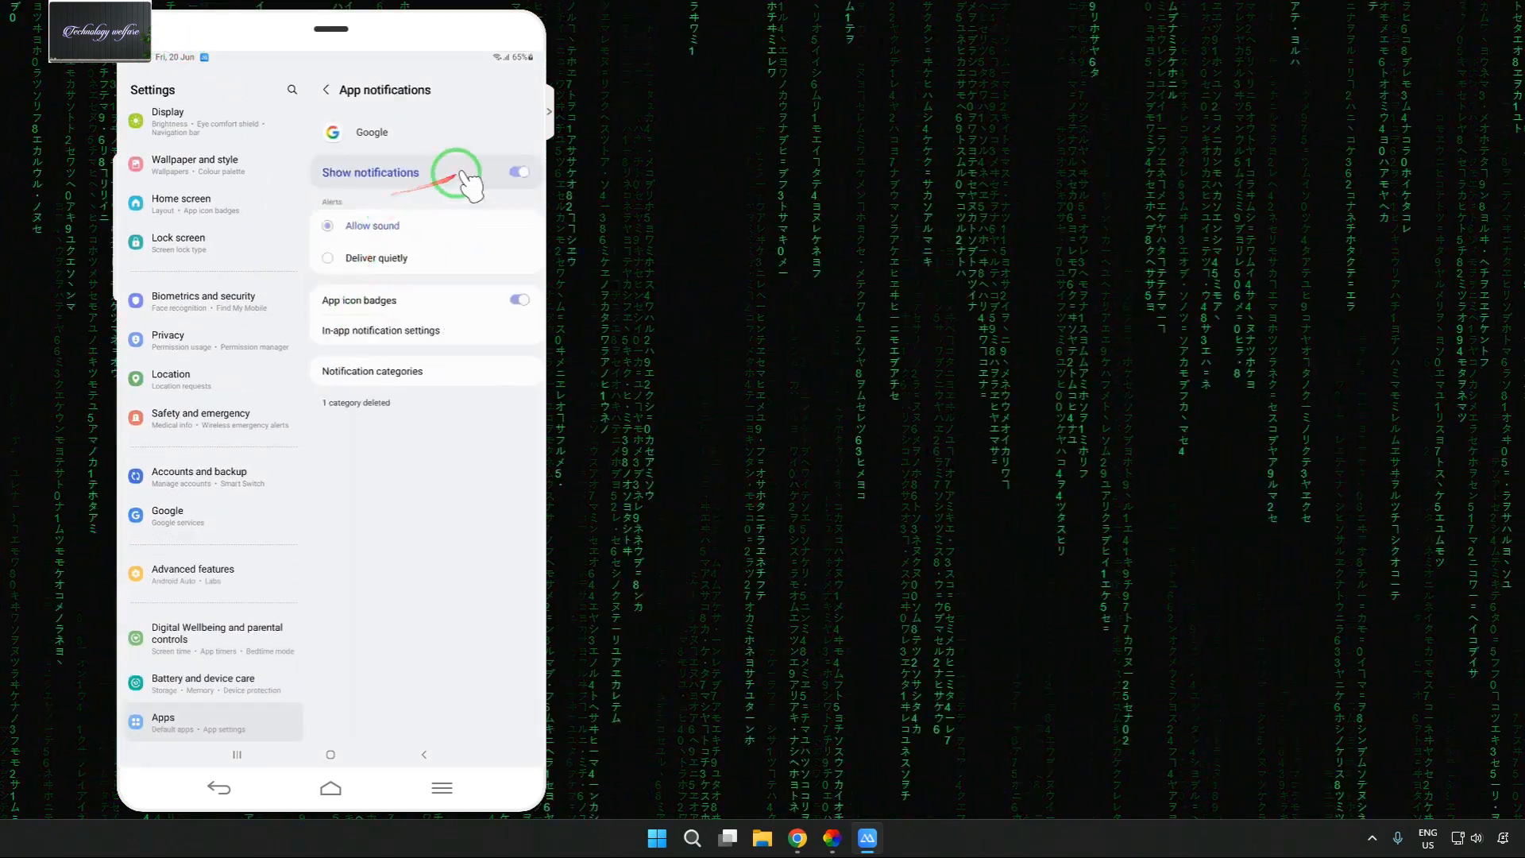
pyautogui.click(517, 172)
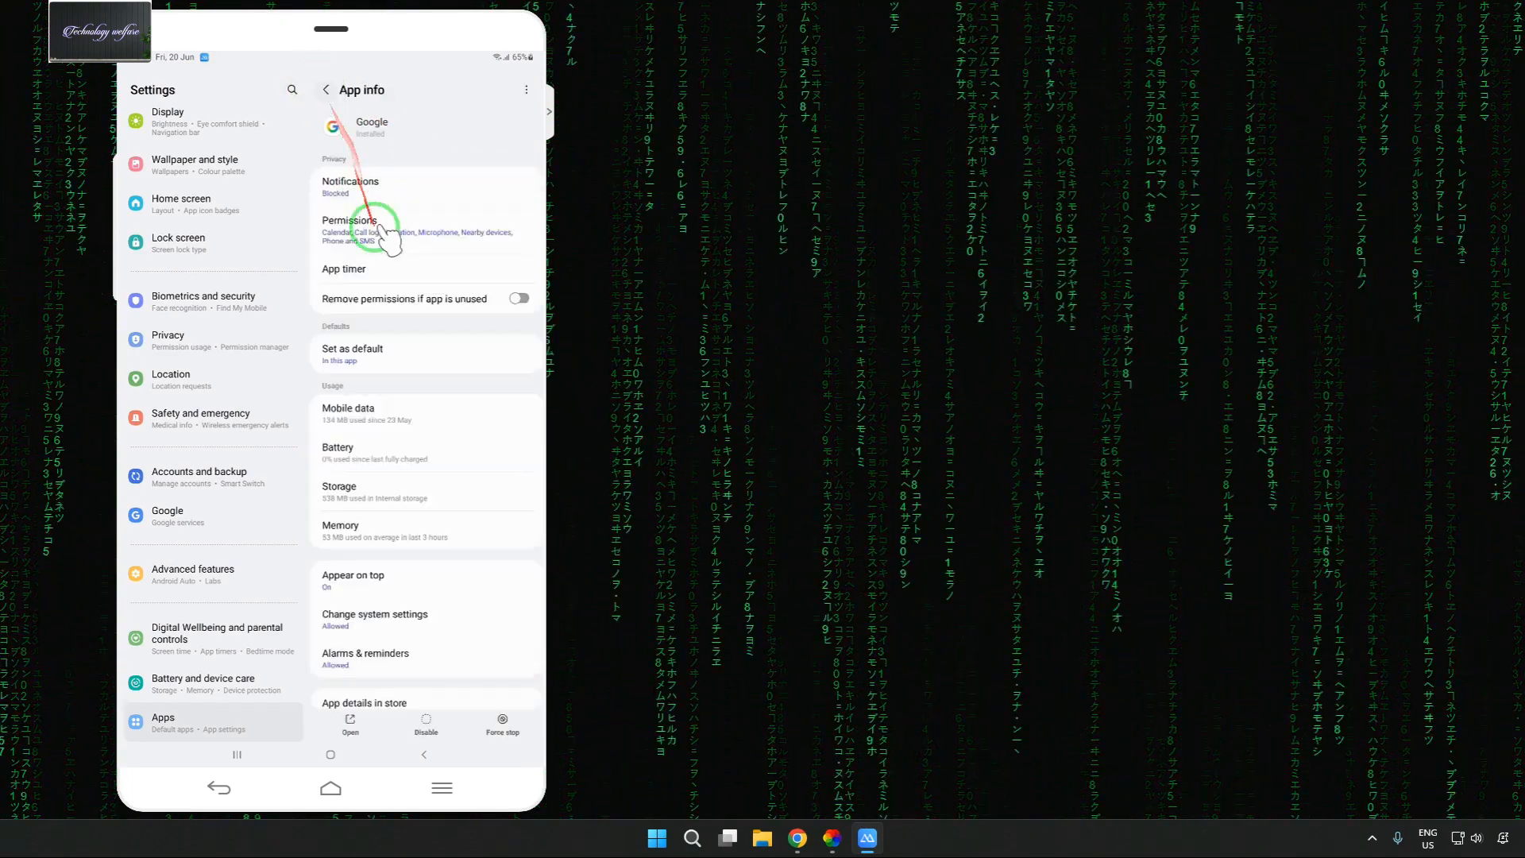
# Set Google's Location permission to Don't allow with precise location off, and confirm
pyautogui.click(348, 224)
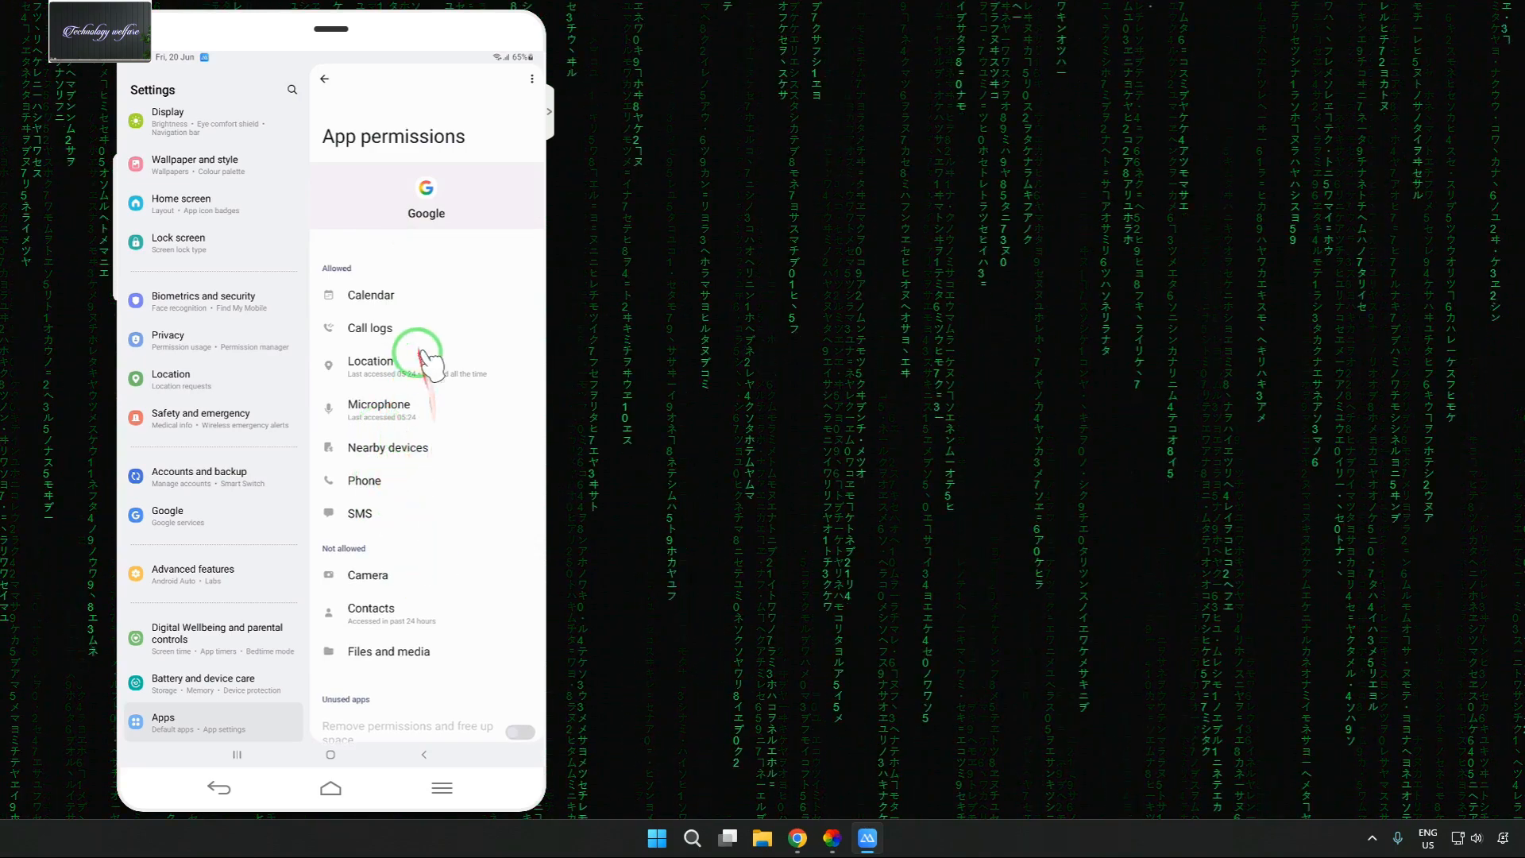
pyautogui.click(370, 366)
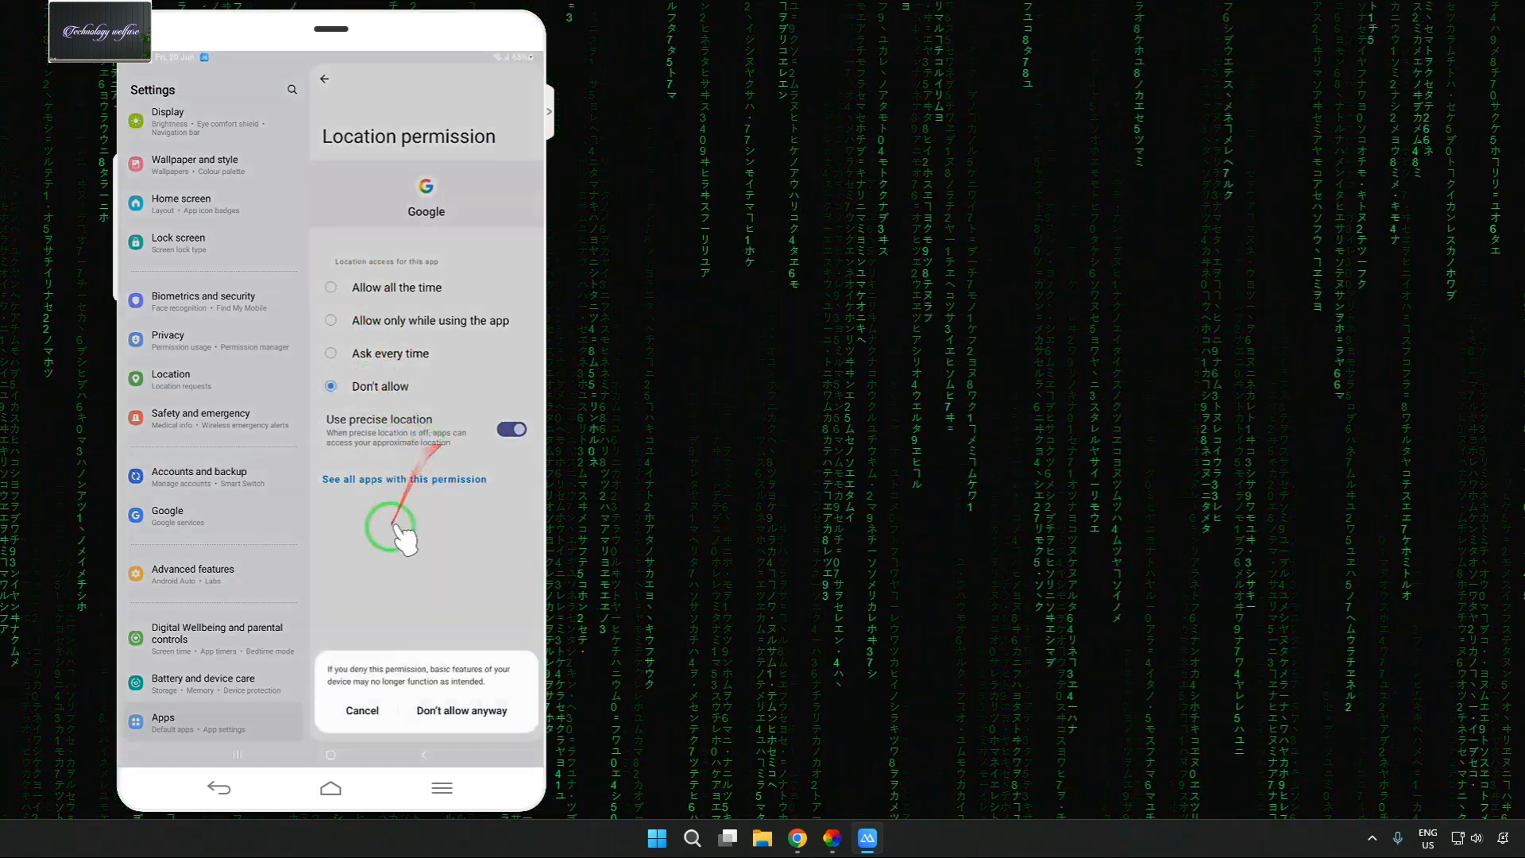
pyautogui.moveTo(438, 521)
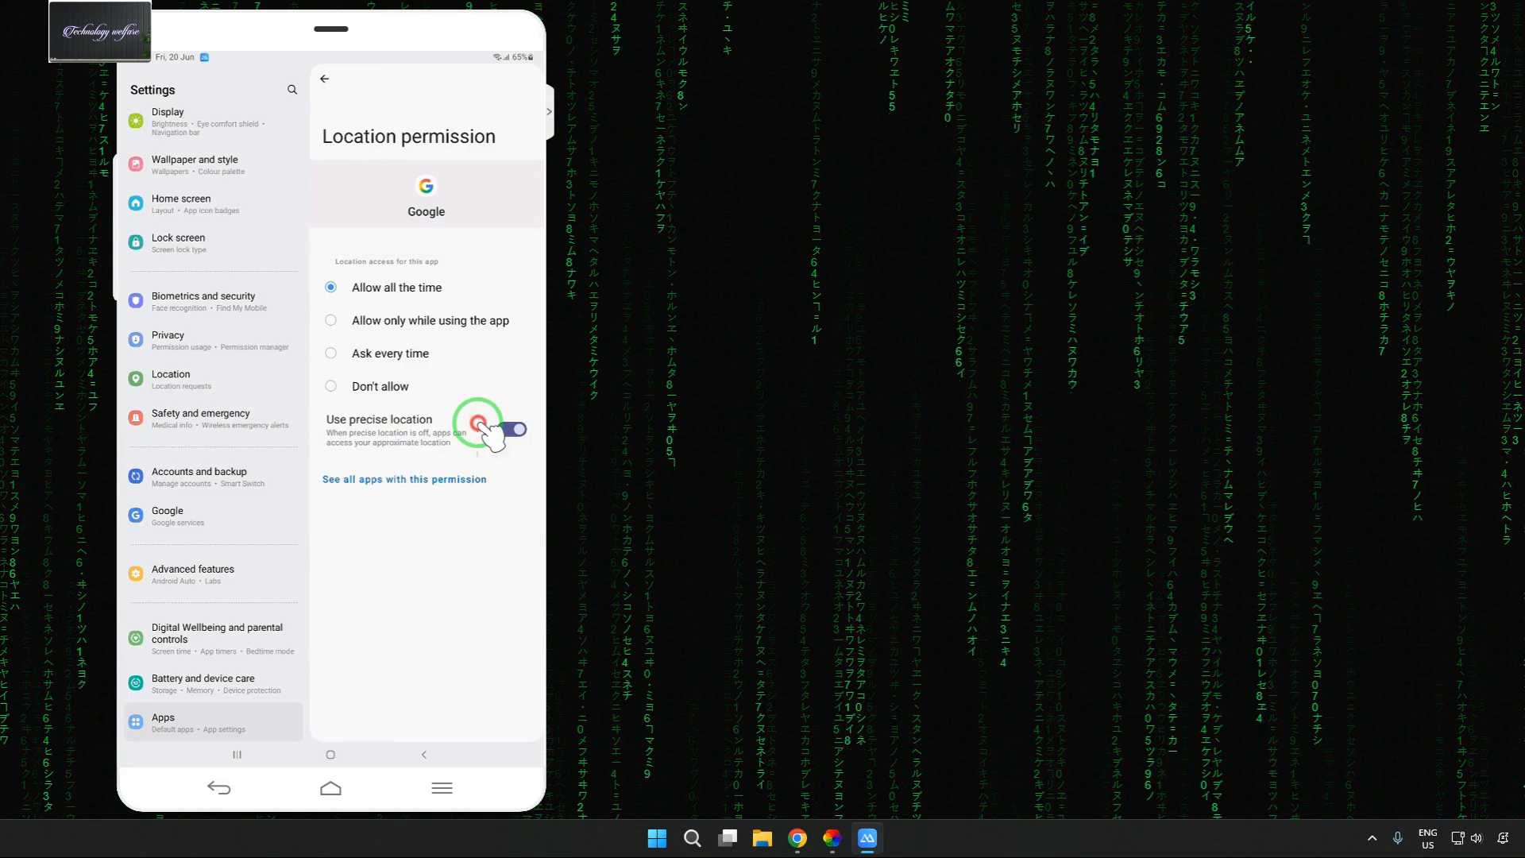
pyautogui.click(510, 429)
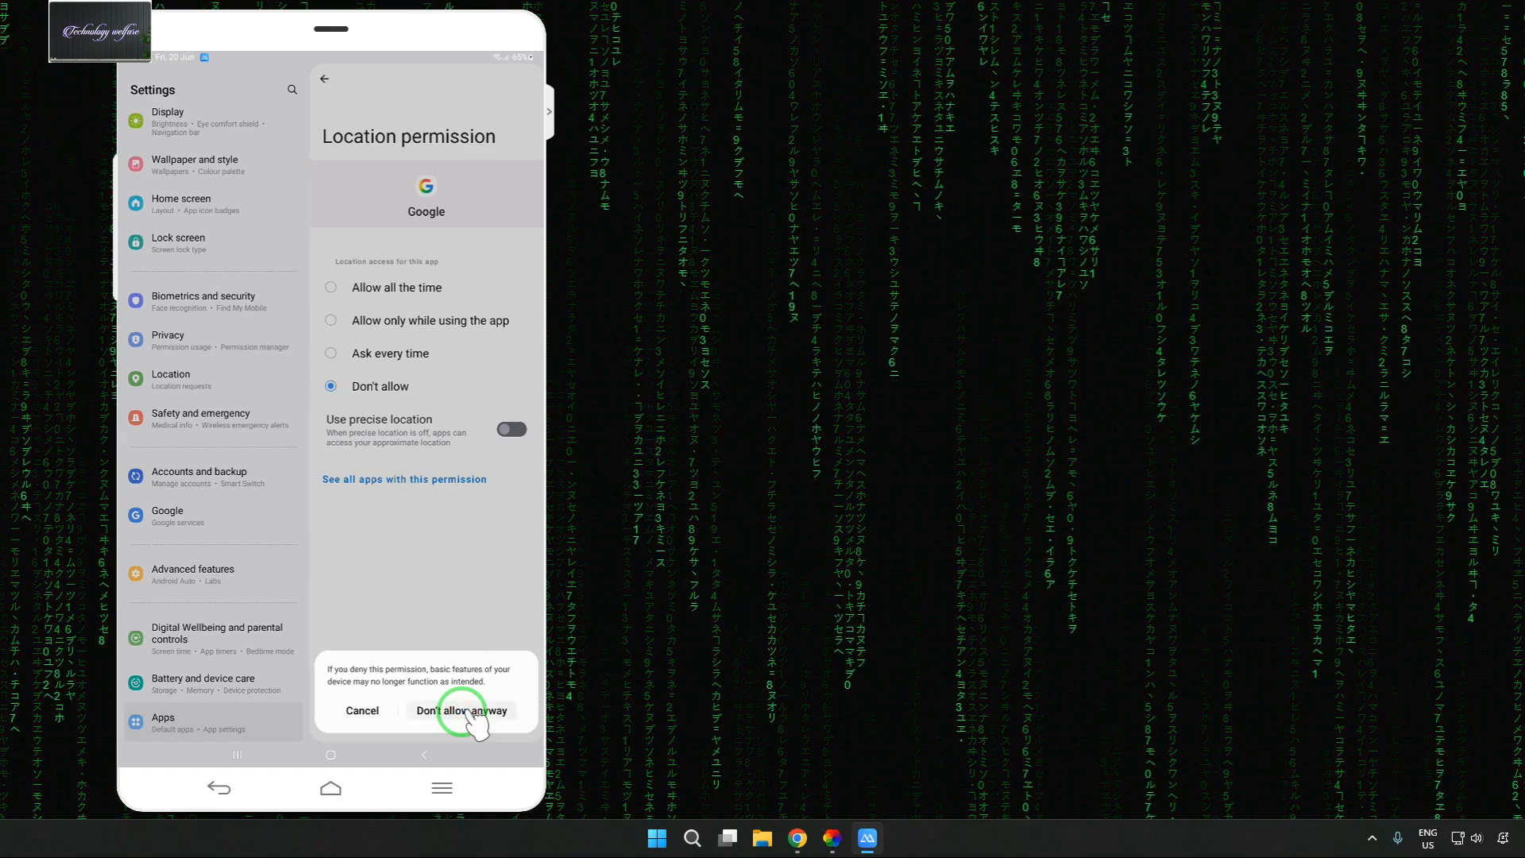
pyautogui.click(465, 710)
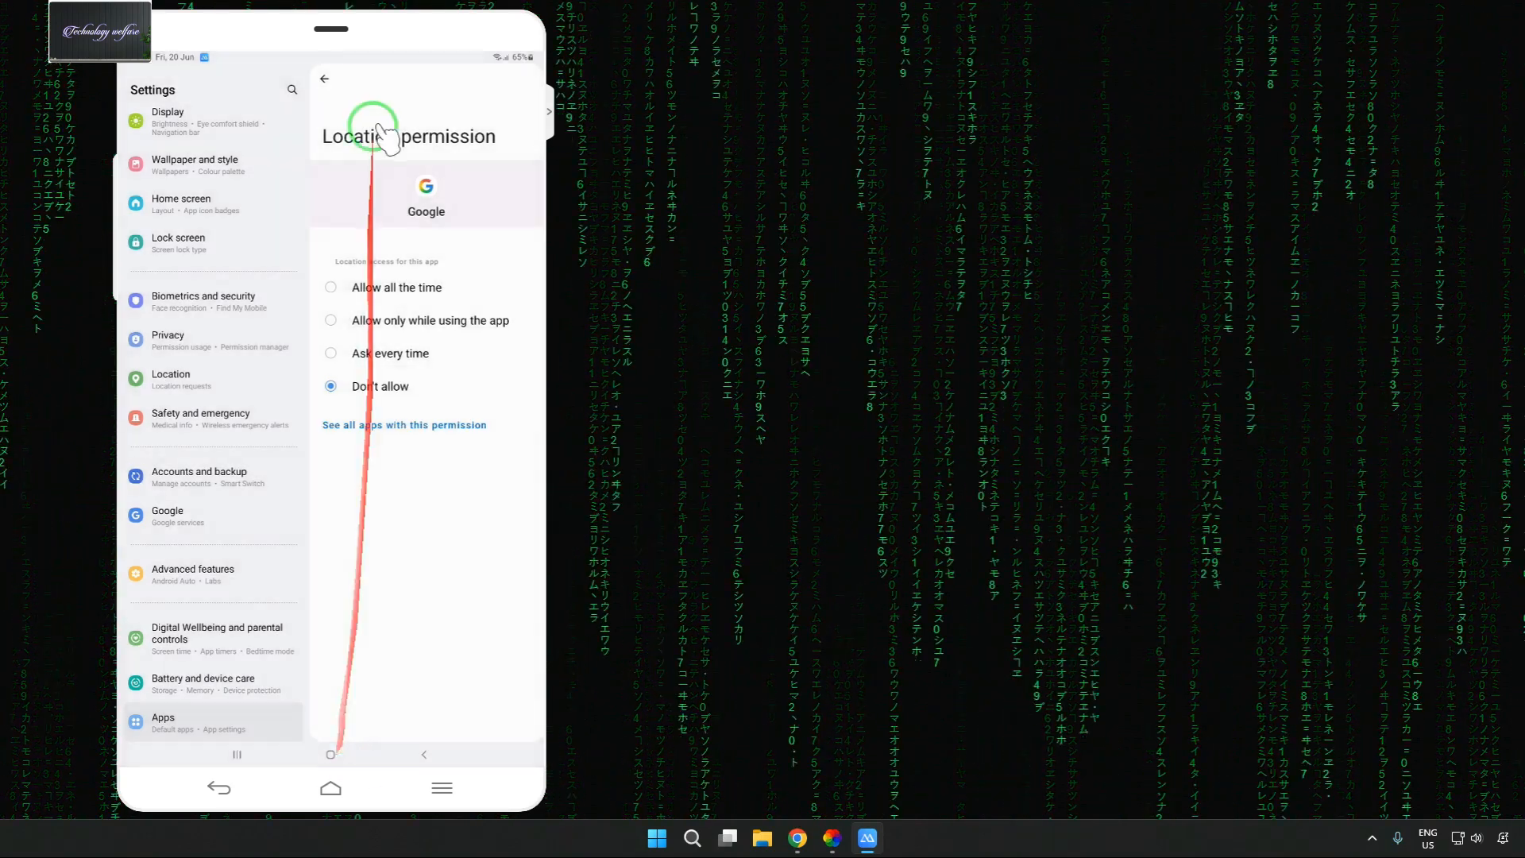
# Return to Google's App info and clear its Set as default opening defaults
pyautogui.click(326, 79)
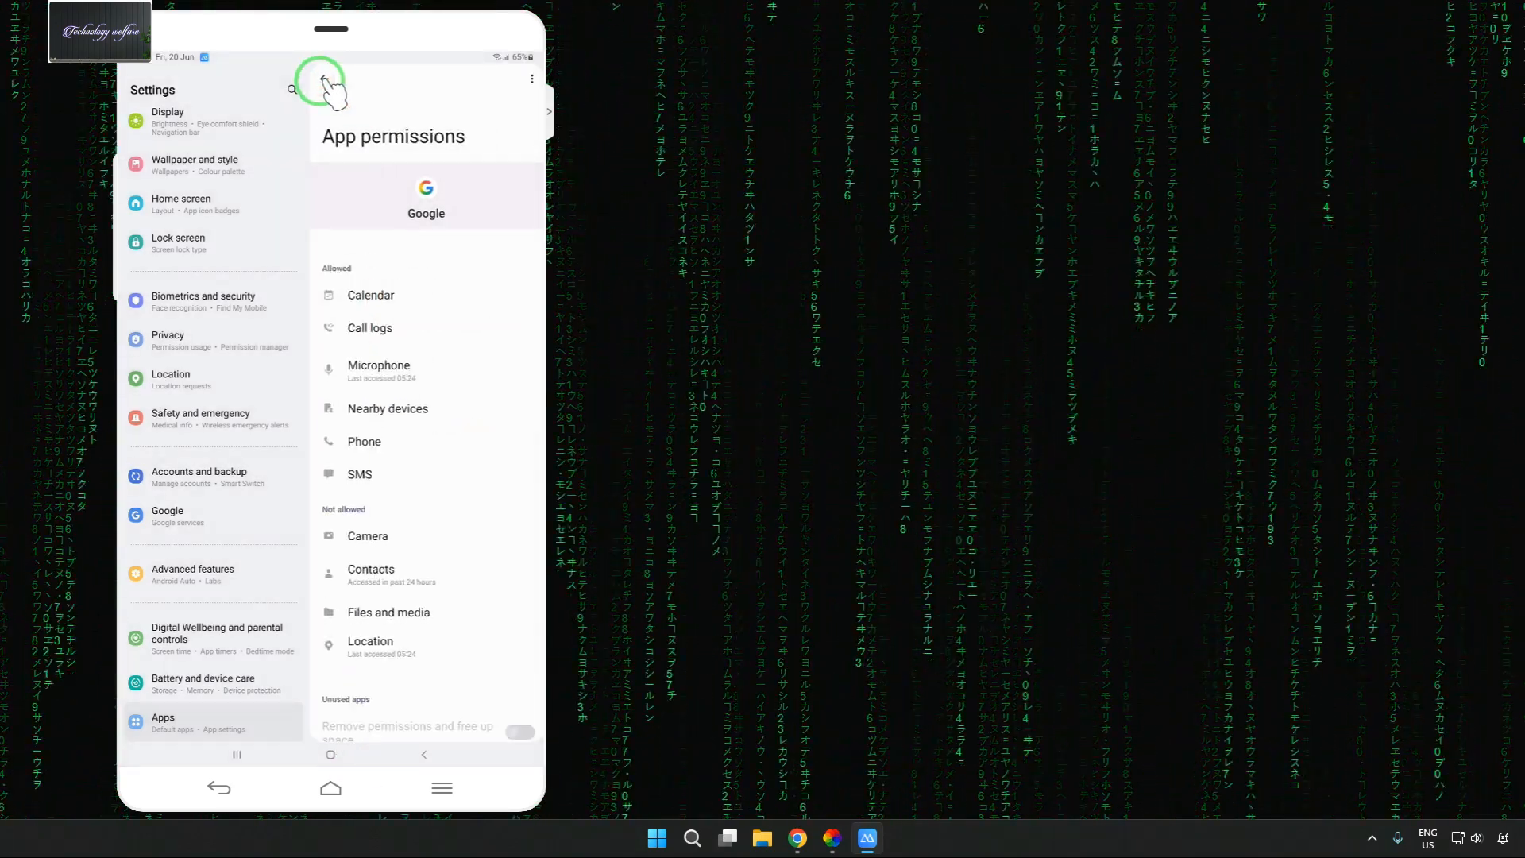
pyautogui.click(327, 89)
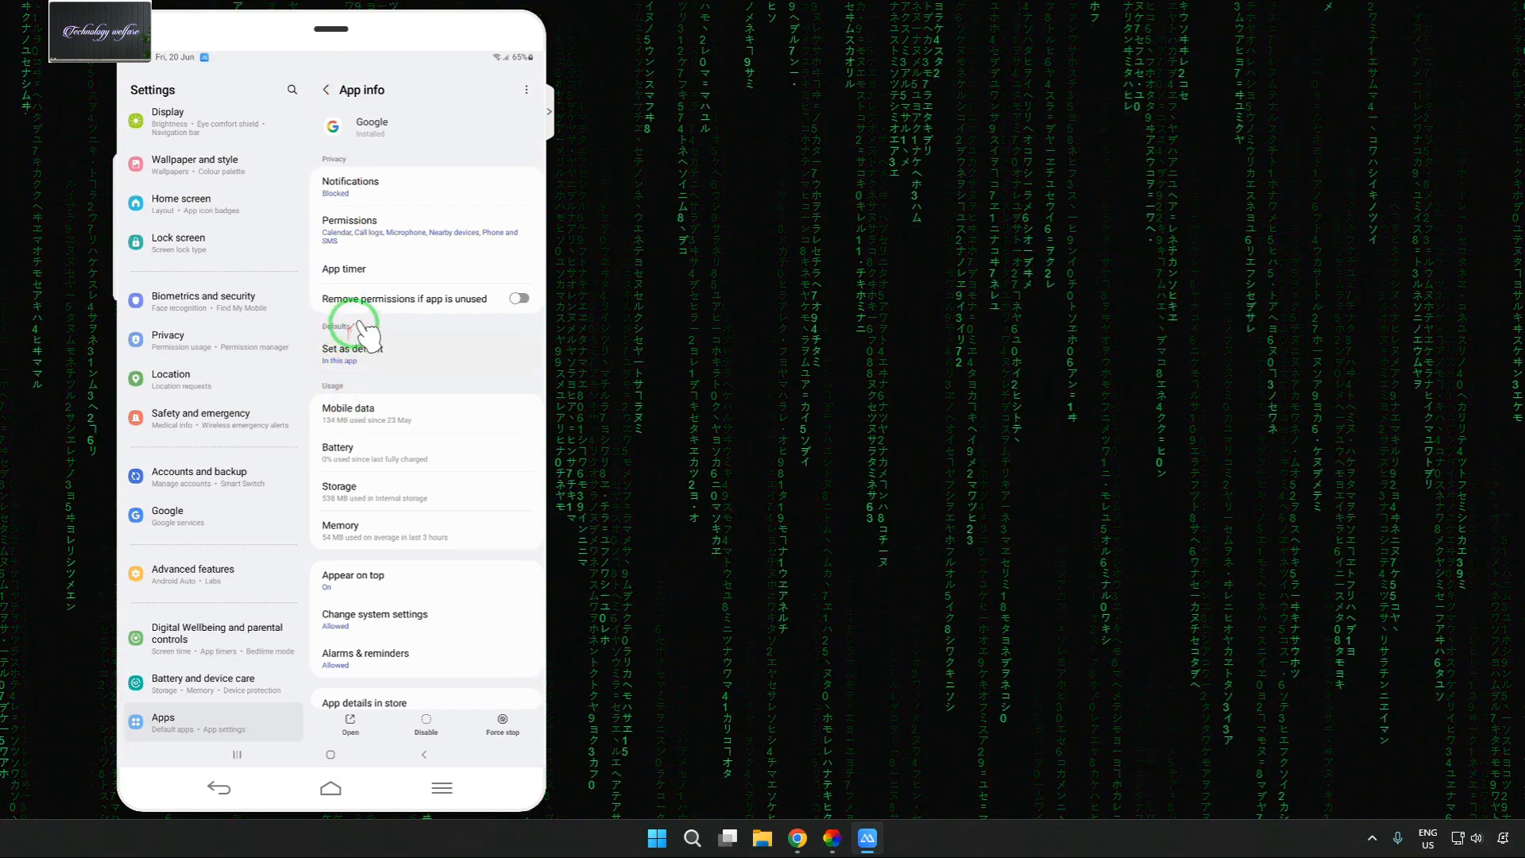
pyautogui.click(349, 346)
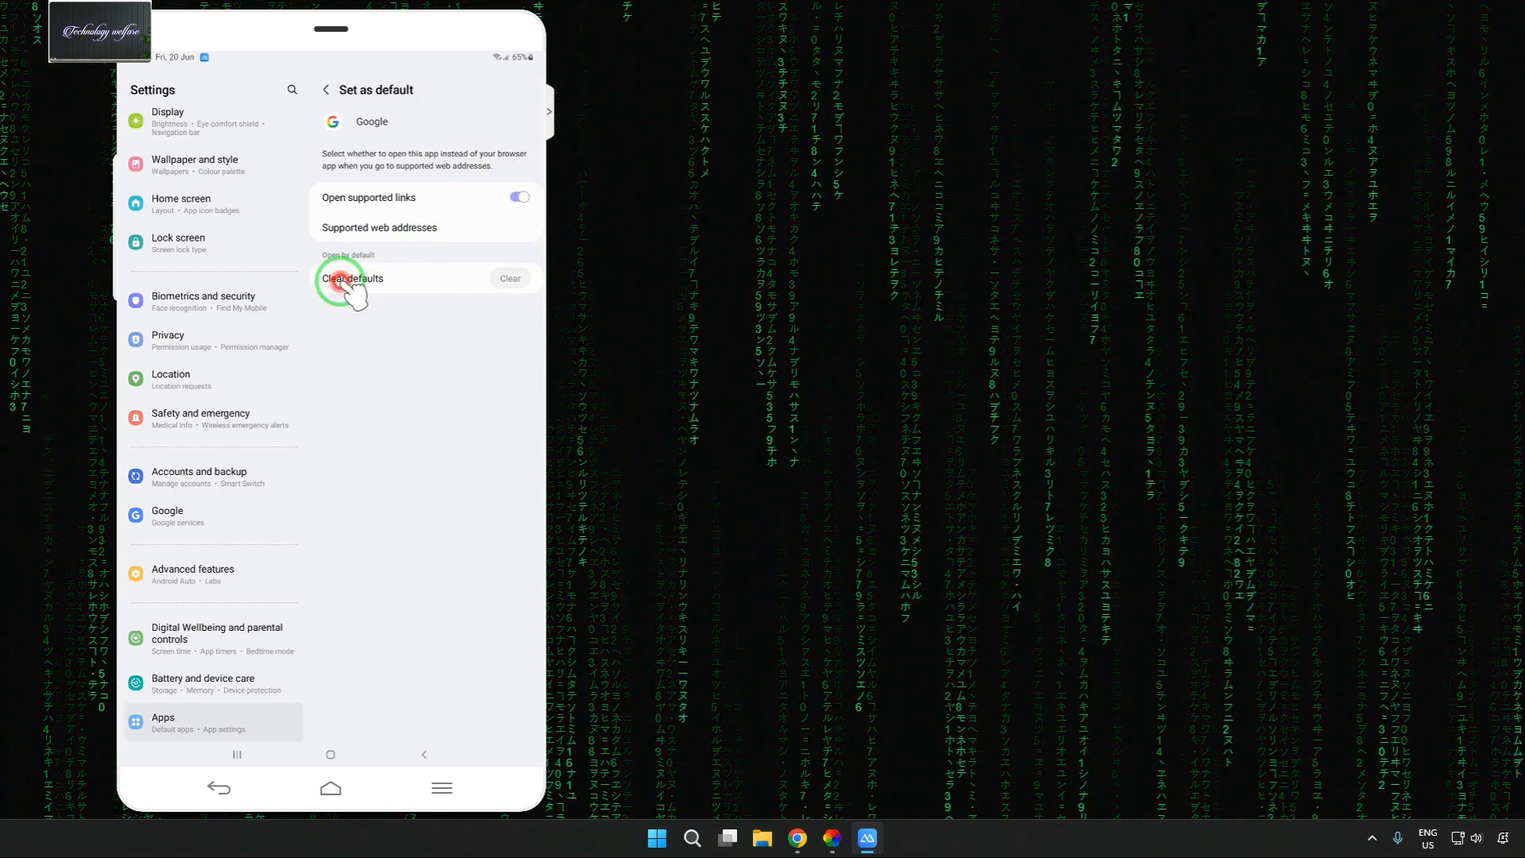
pyautogui.click(518, 196)
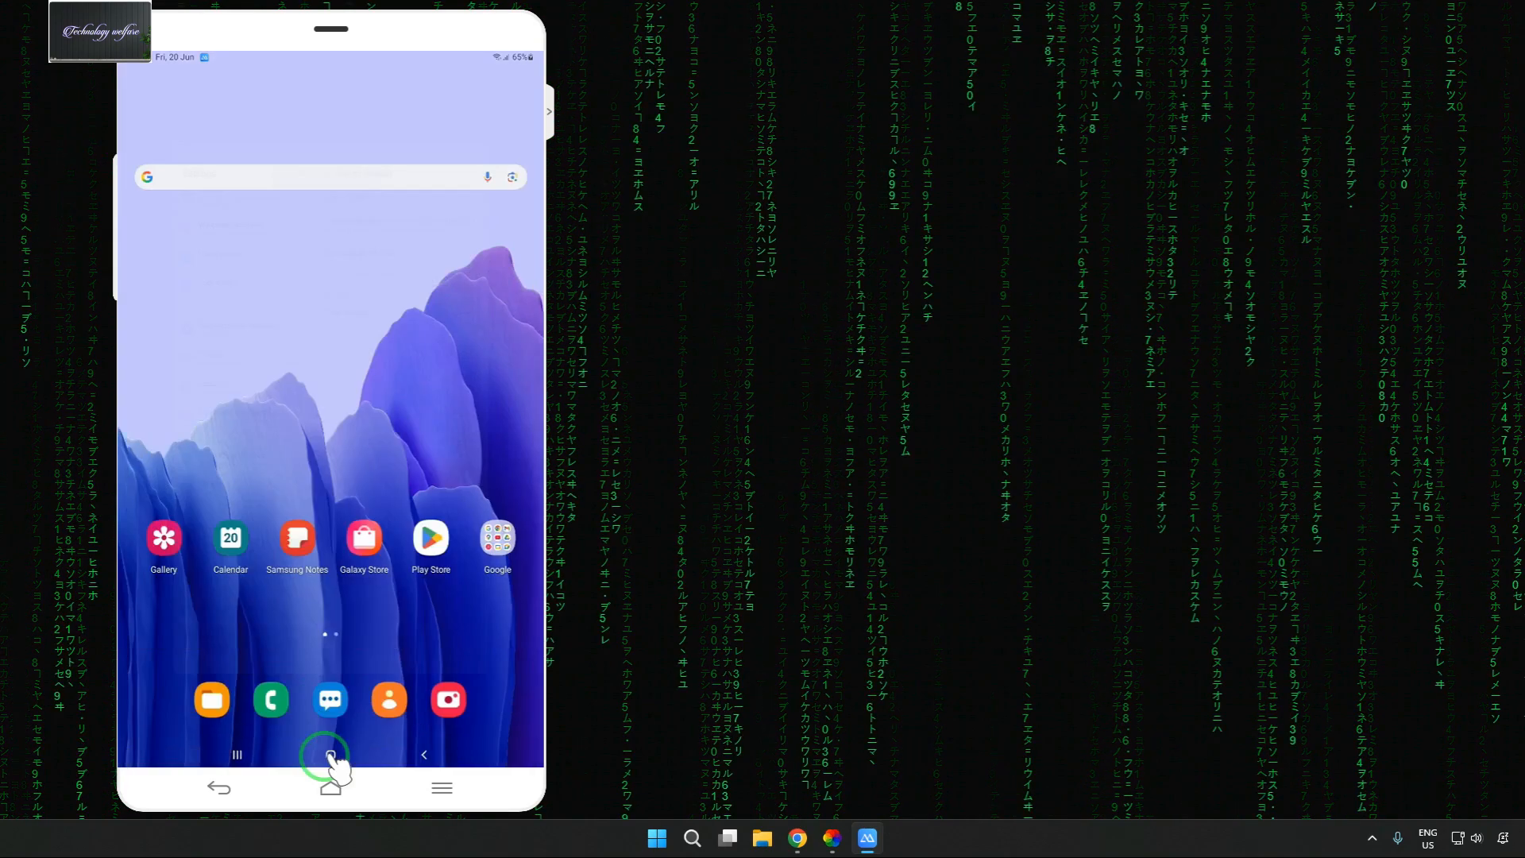
# Set Chrome's Location permission to Don't allow with precise location off, and confirm
pyautogui.click(496, 538)
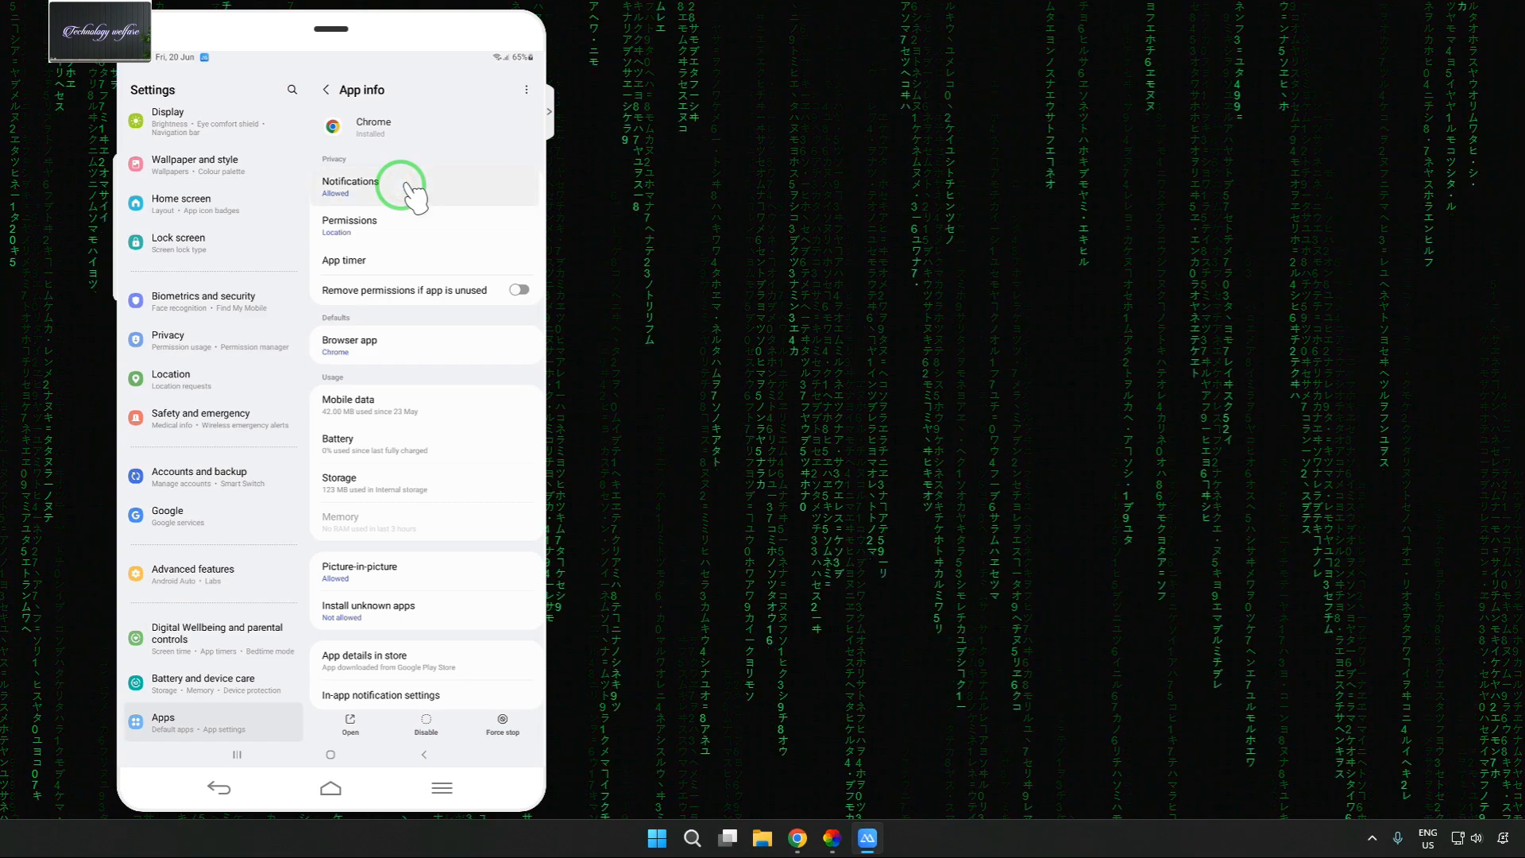
pyautogui.click(350, 186)
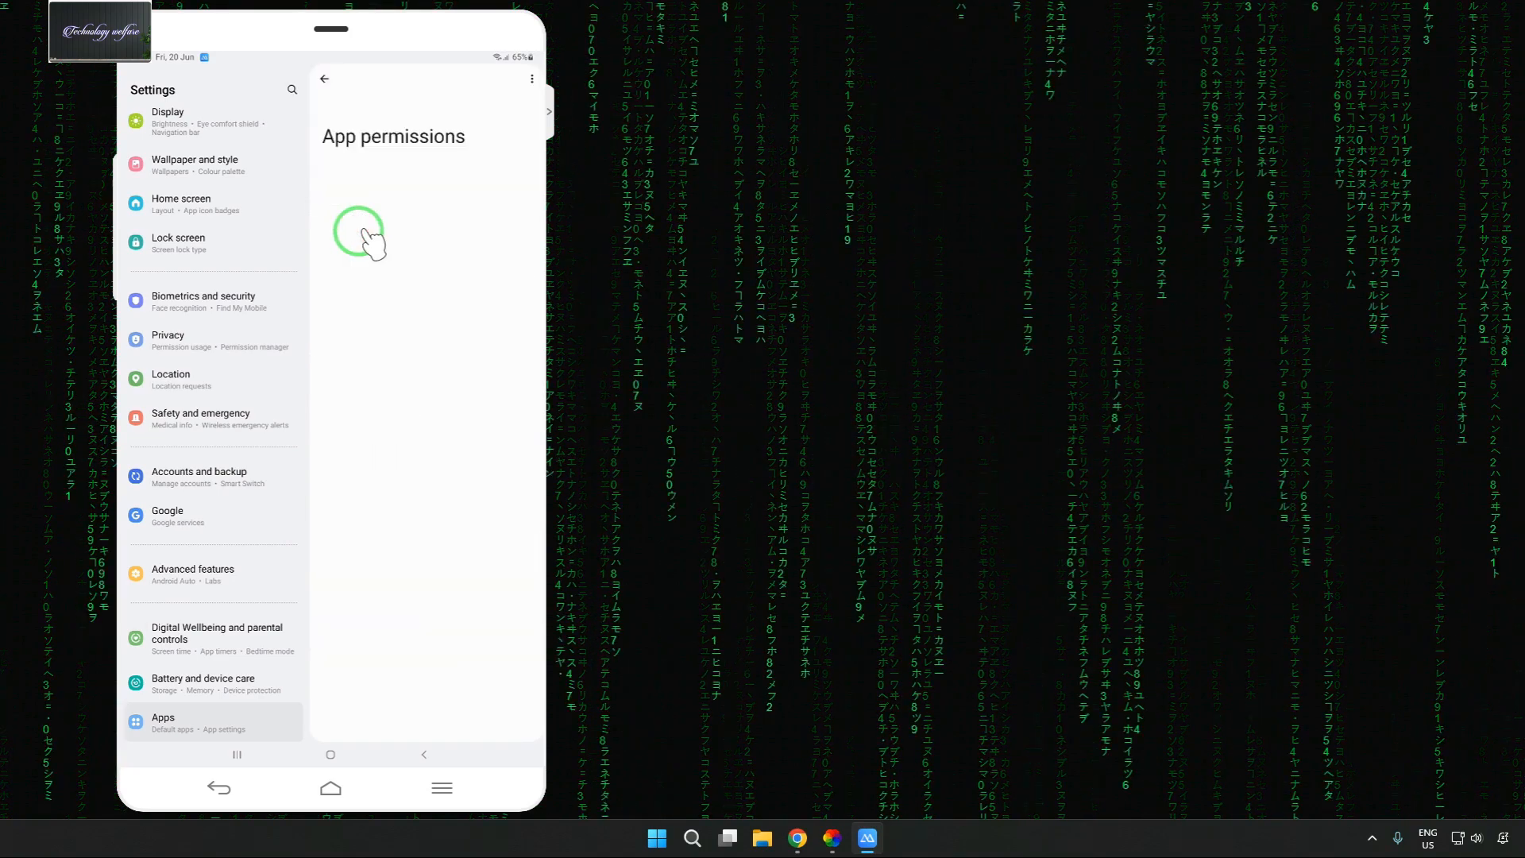
pyautogui.click(357, 234)
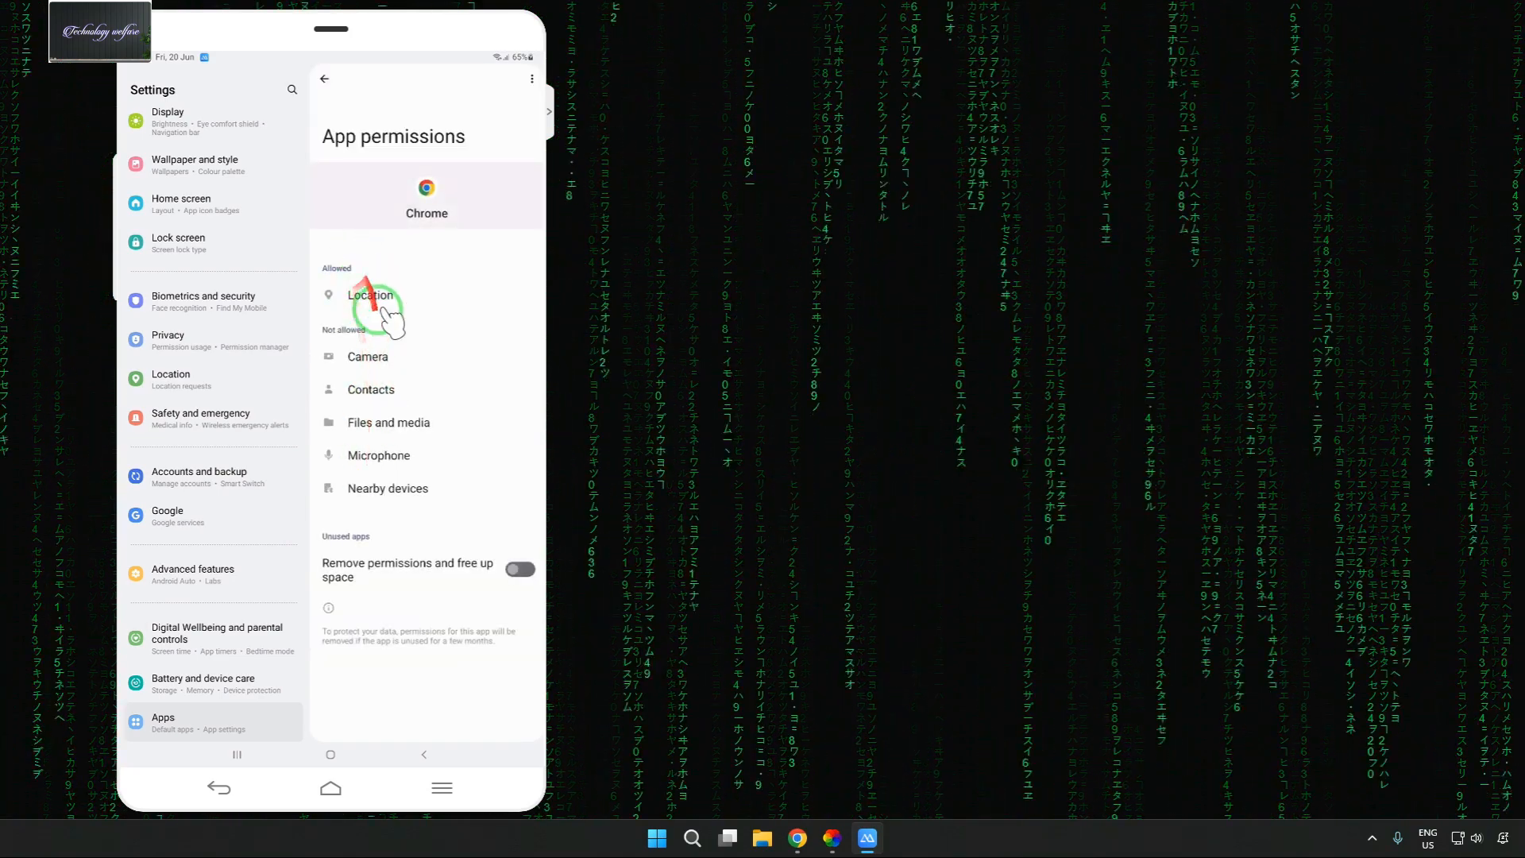
pyautogui.click(370, 296)
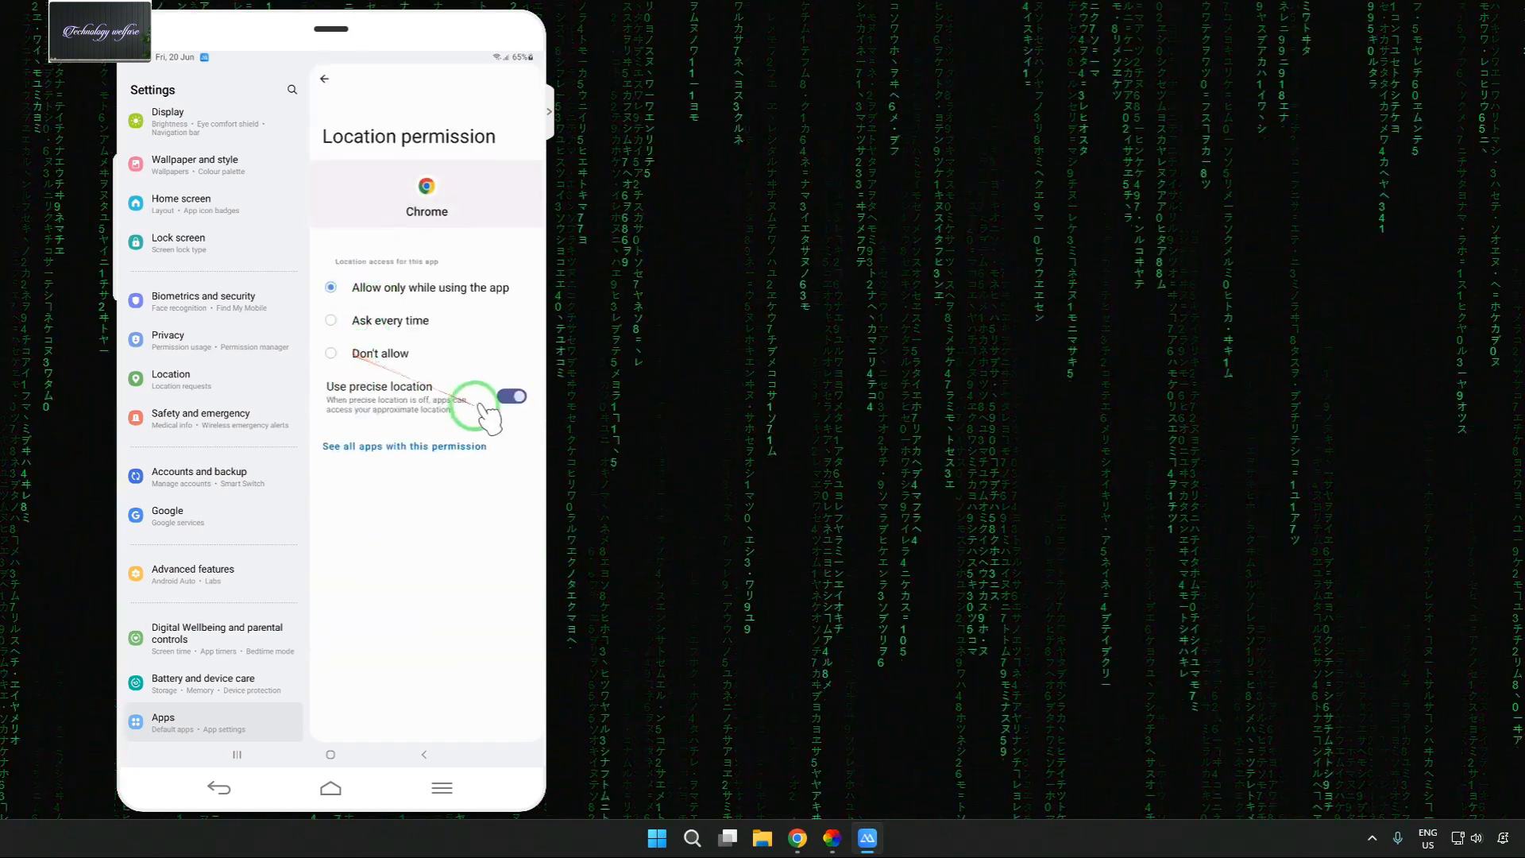
pyautogui.click(510, 395)
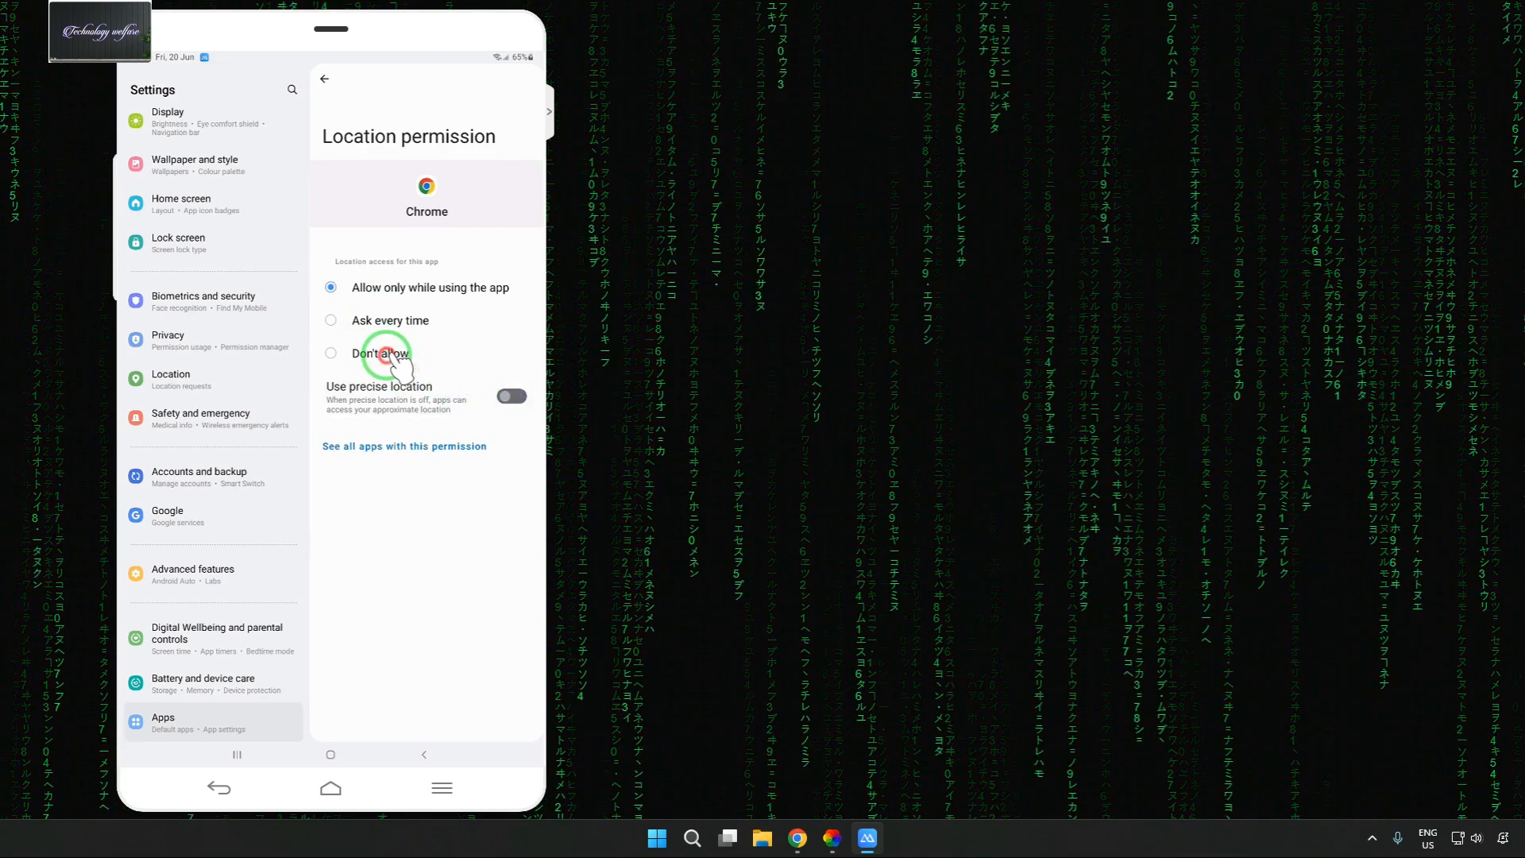
pyautogui.click(332, 353)
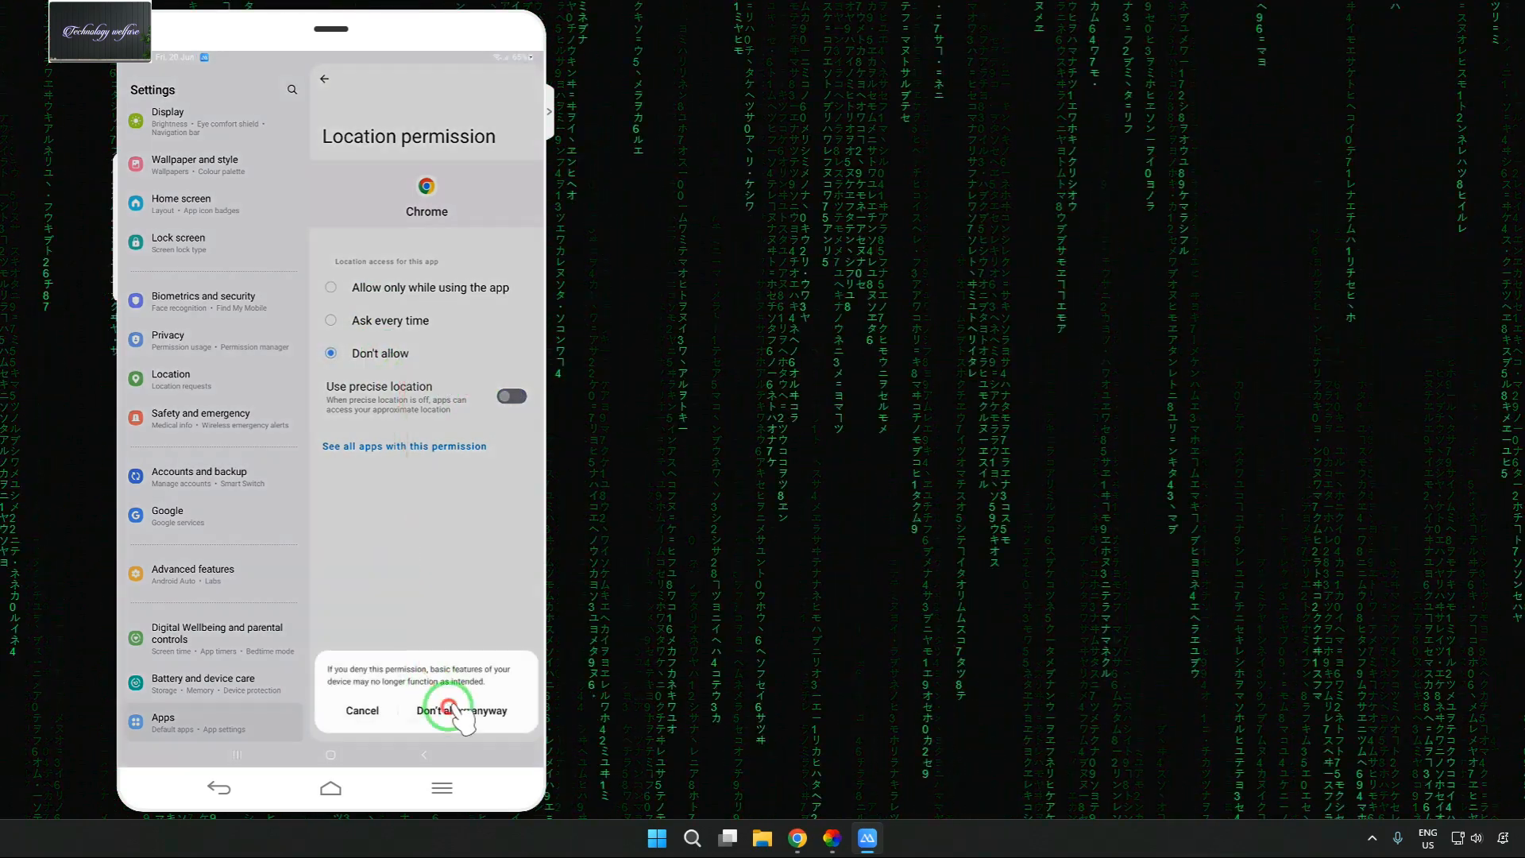
pyautogui.click(450, 708)
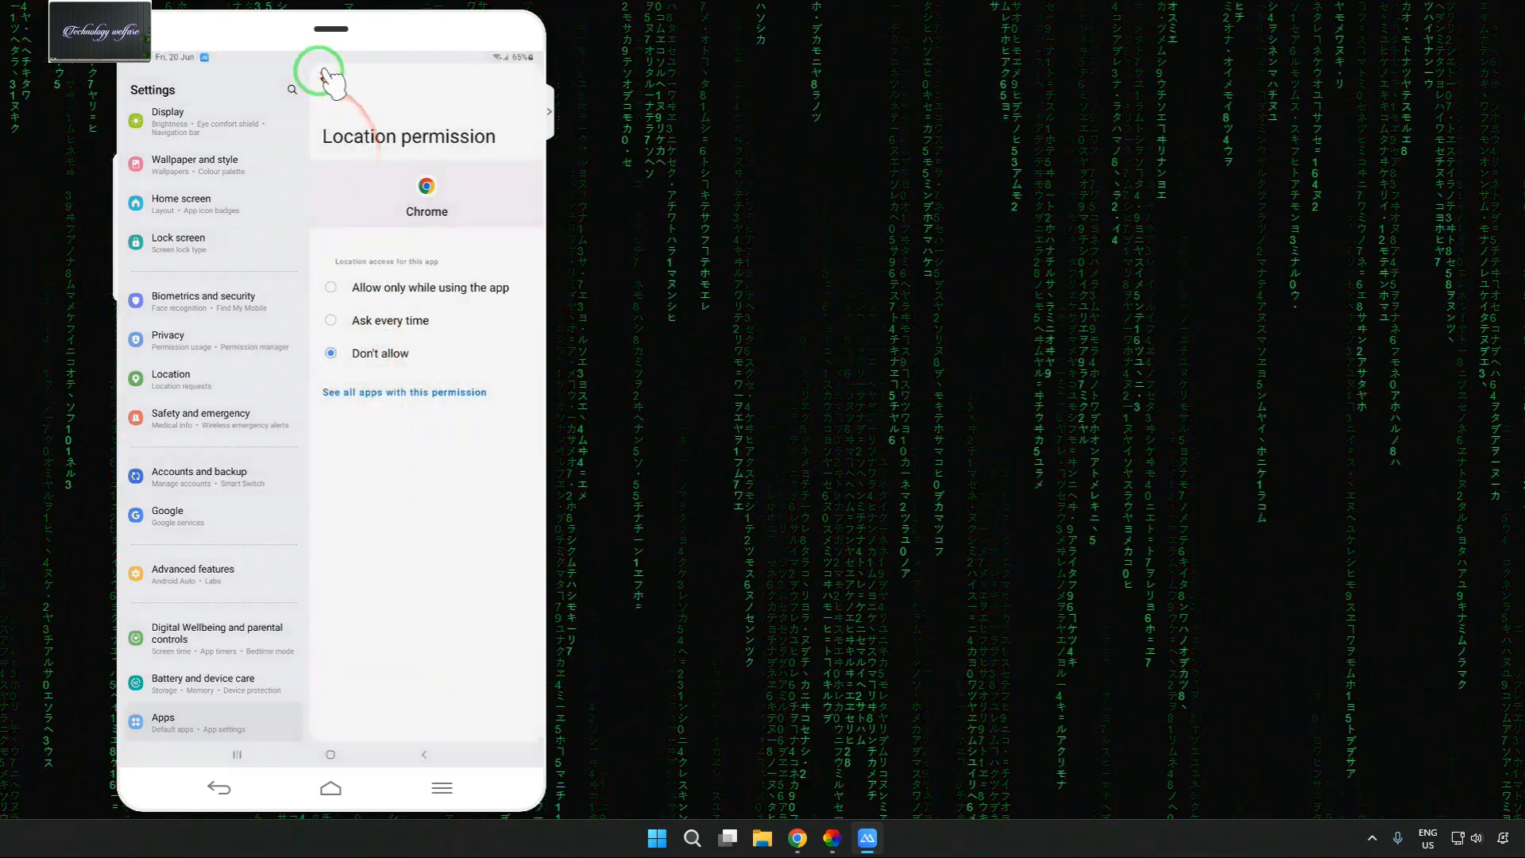
# Return to Chrome's App info and go to the default Browser app setting
pyautogui.click(423, 754)
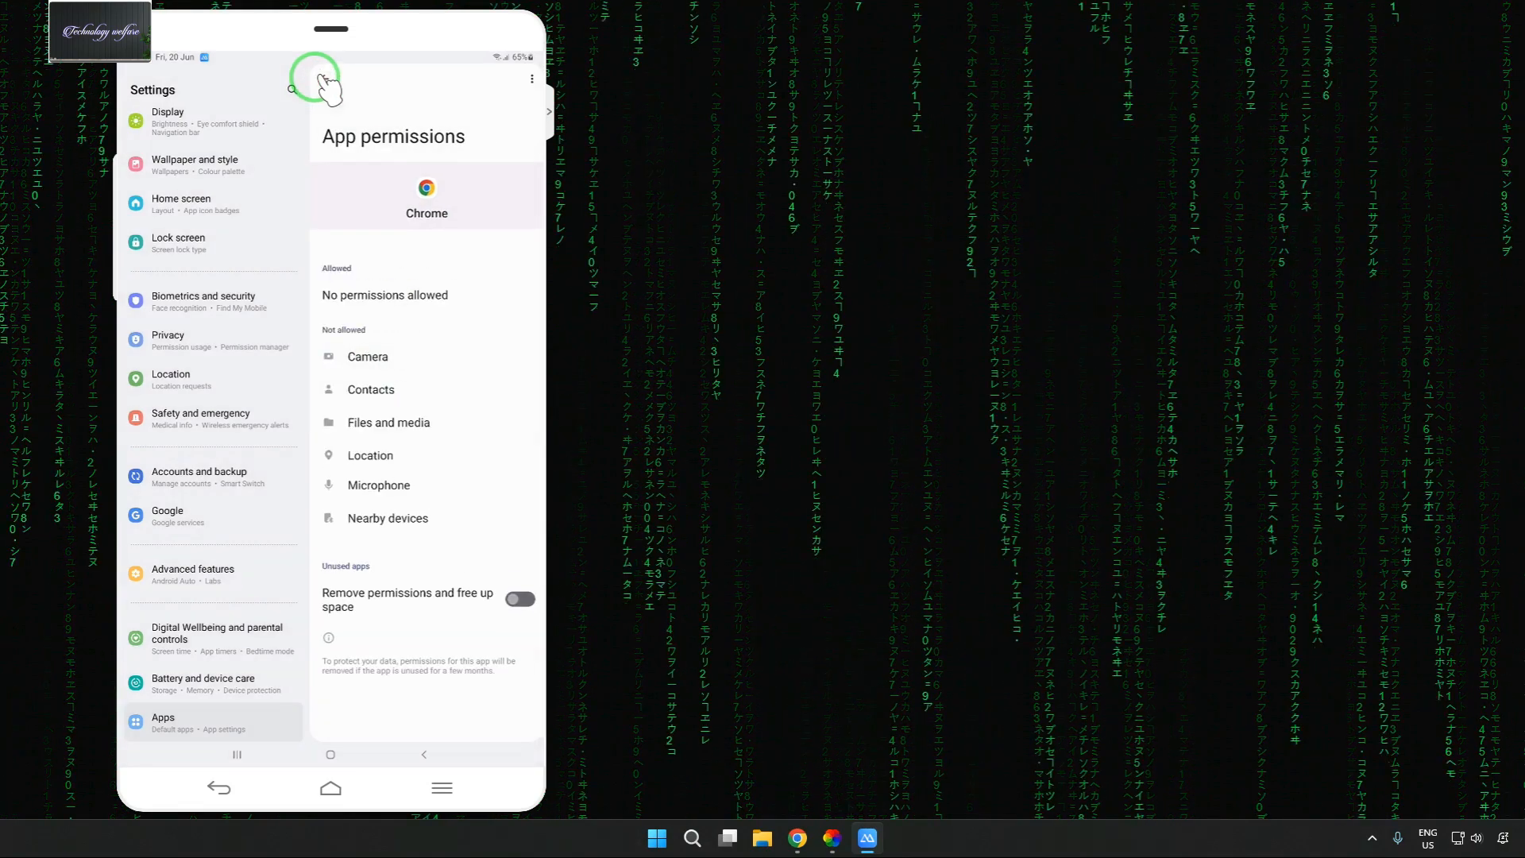
pyautogui.click(218, 788)
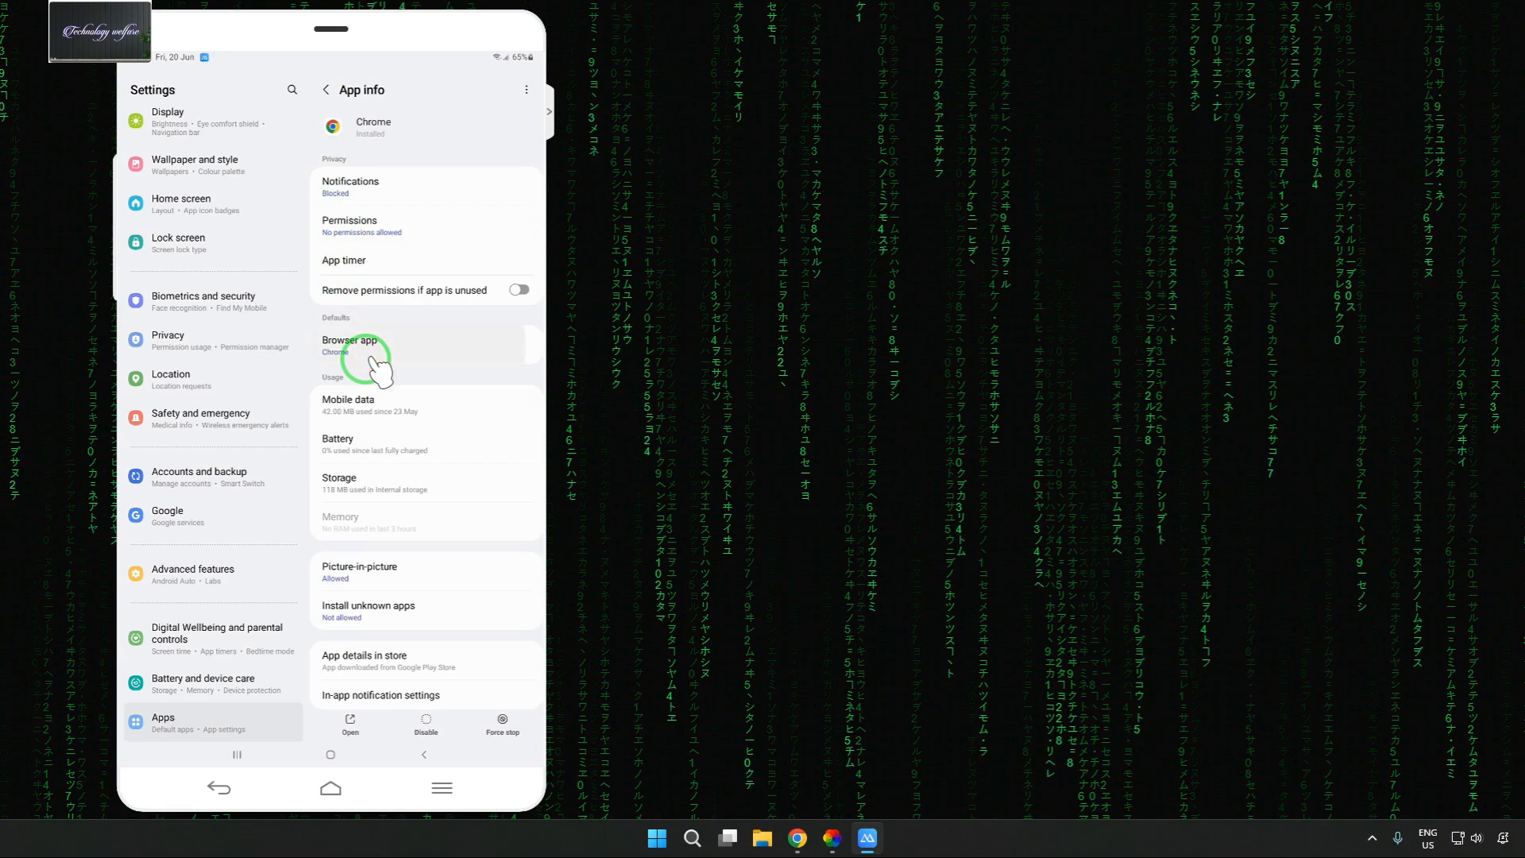
pyautogui.click(350, 345)
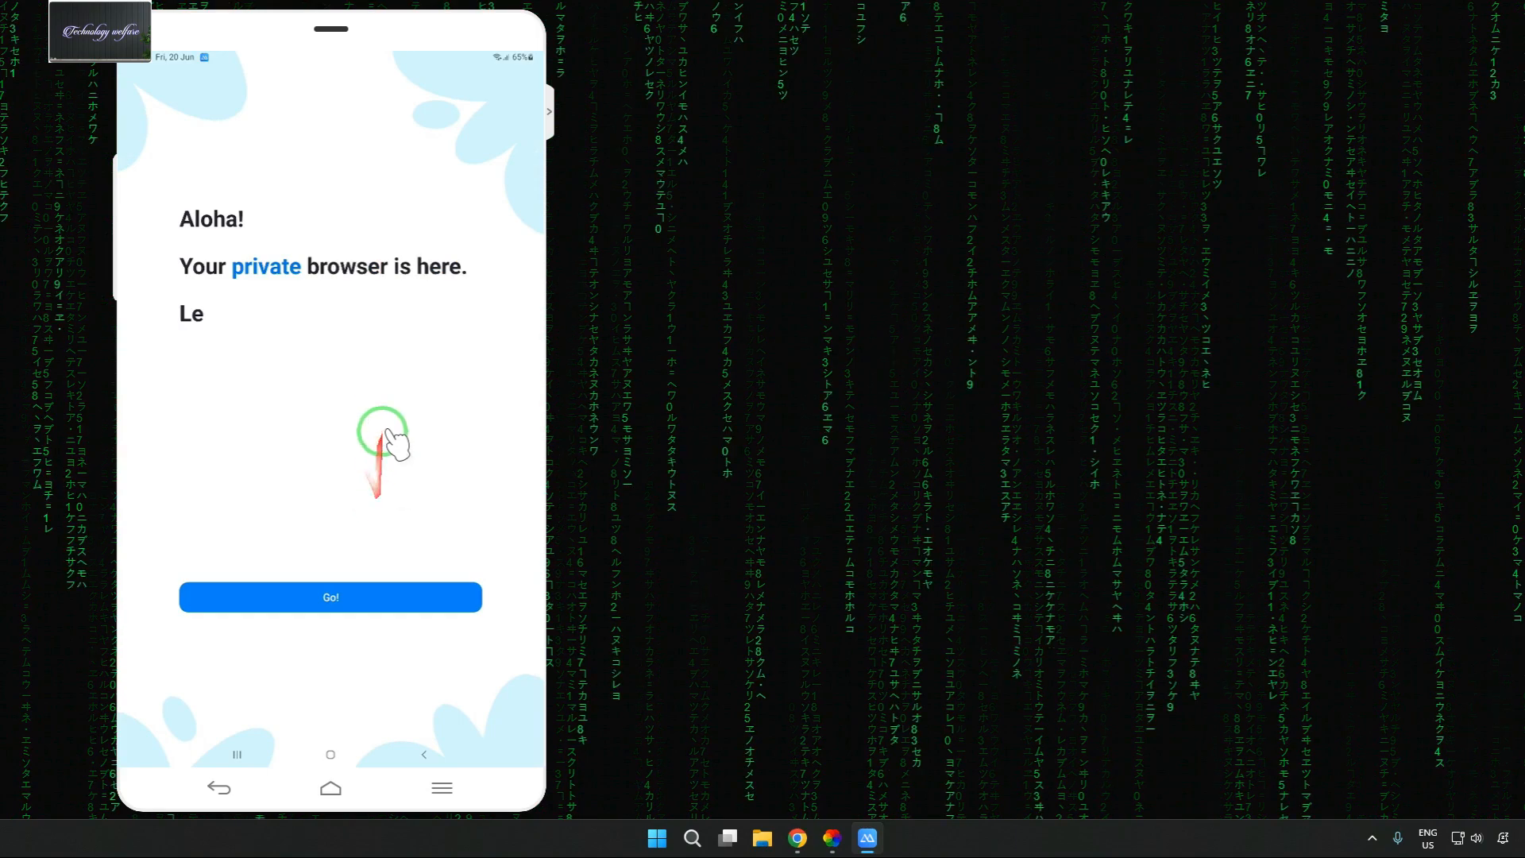
# Go through Aloha onboarding keeping Block ads on and the Aloha theme, then start browsing
pyautogui.click(331, 595)
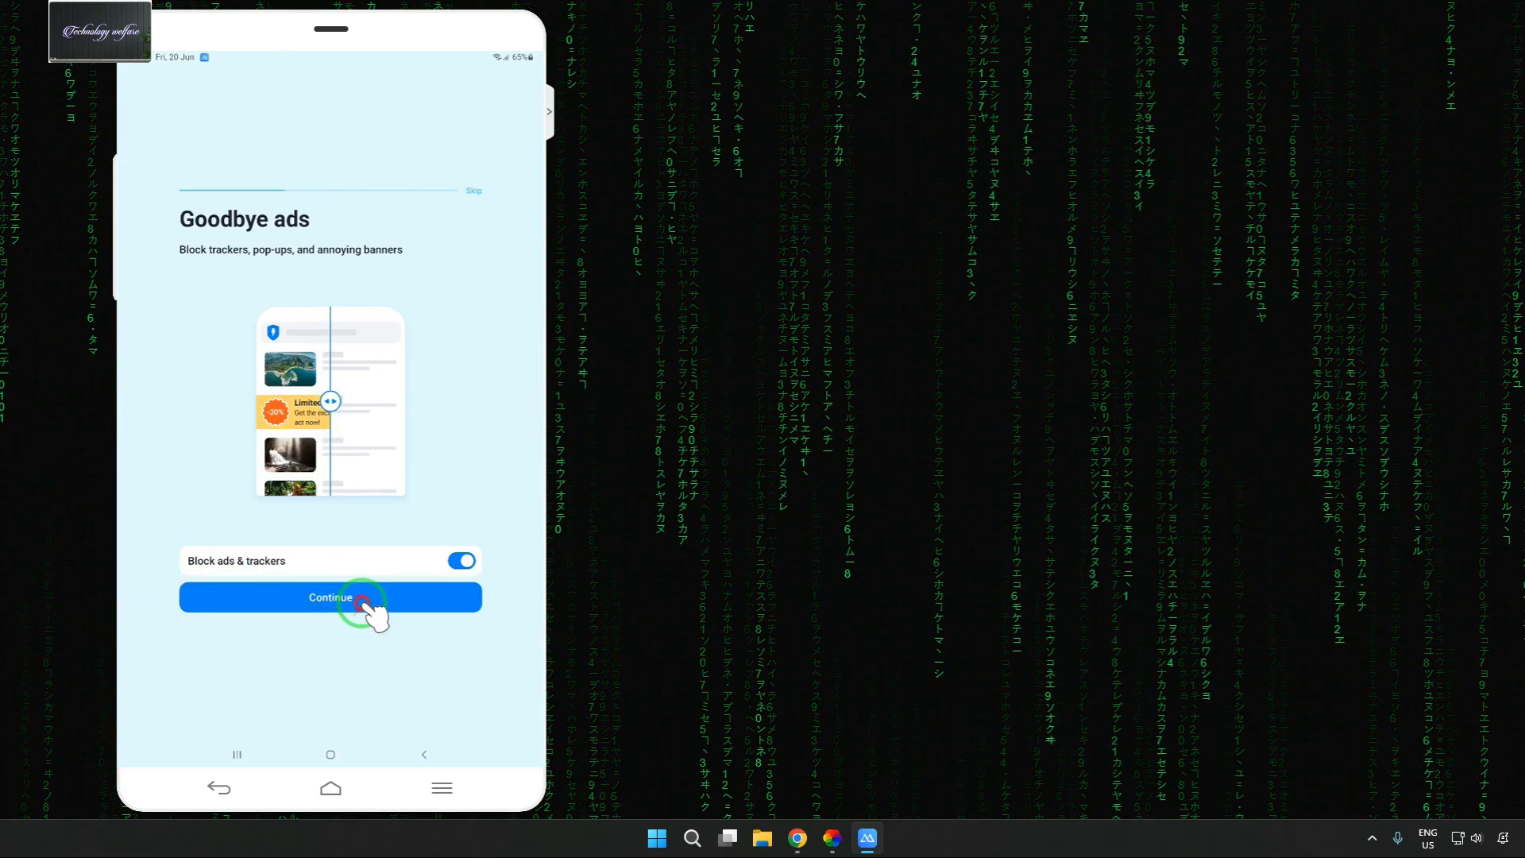
pyautogui.click(330, 596)
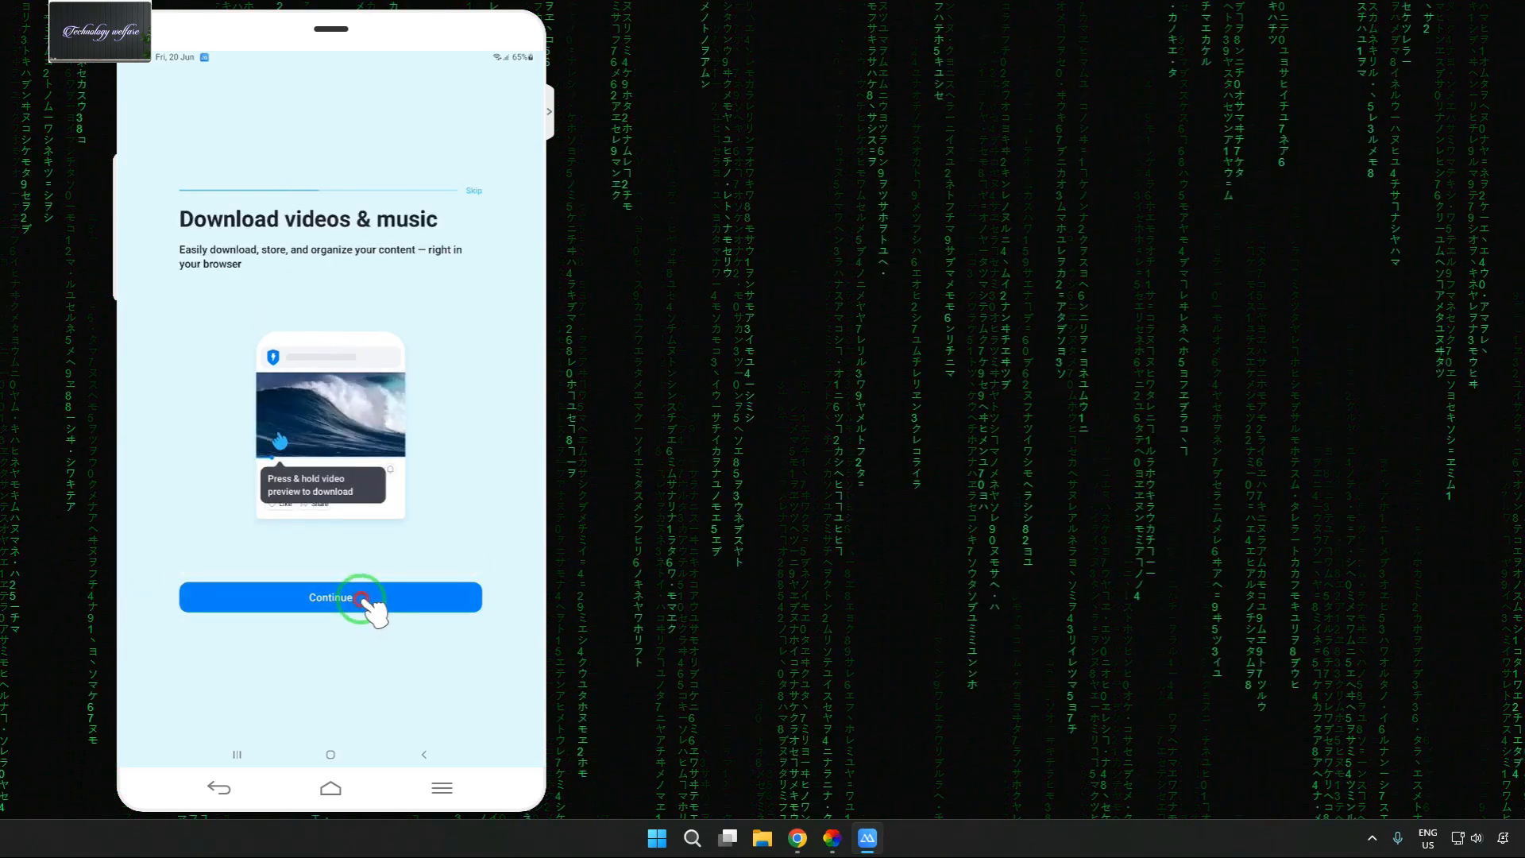
pyautogui.click(330, 596)
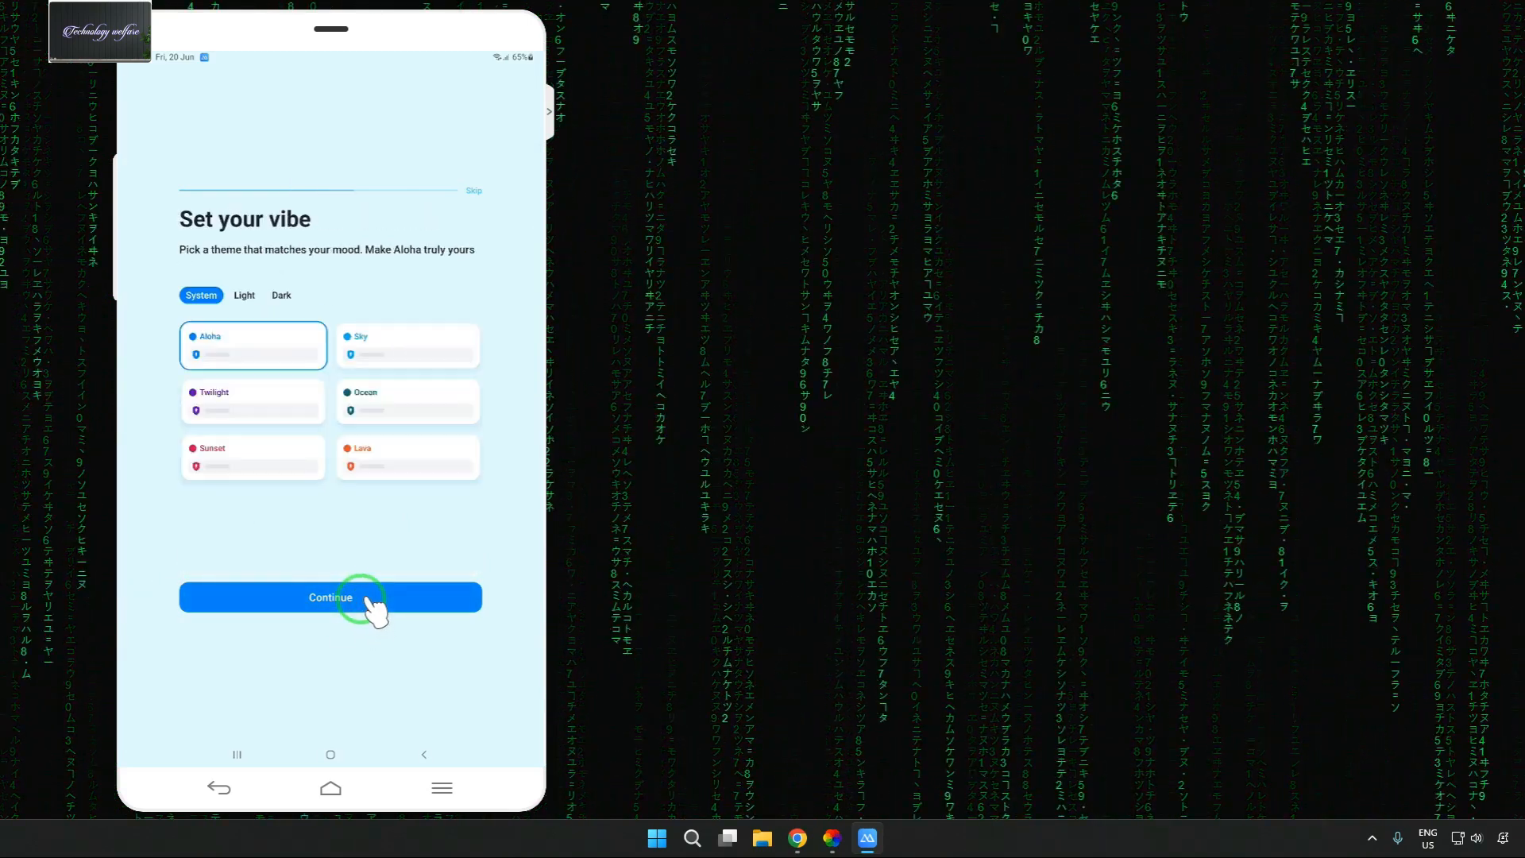
pyautogui.click(331, 597)
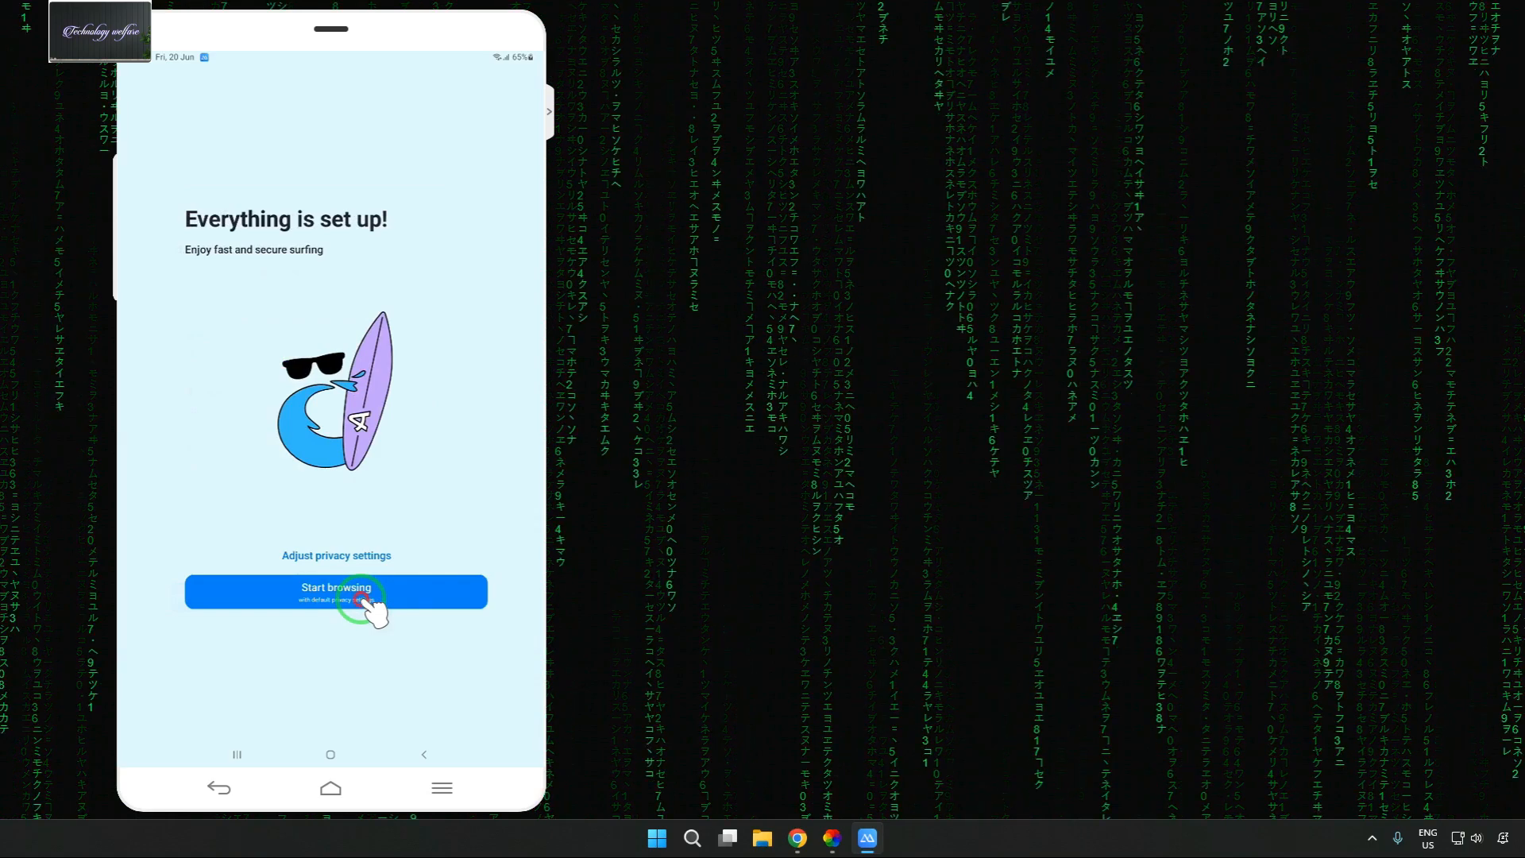
pyautogui.click(335, 591)
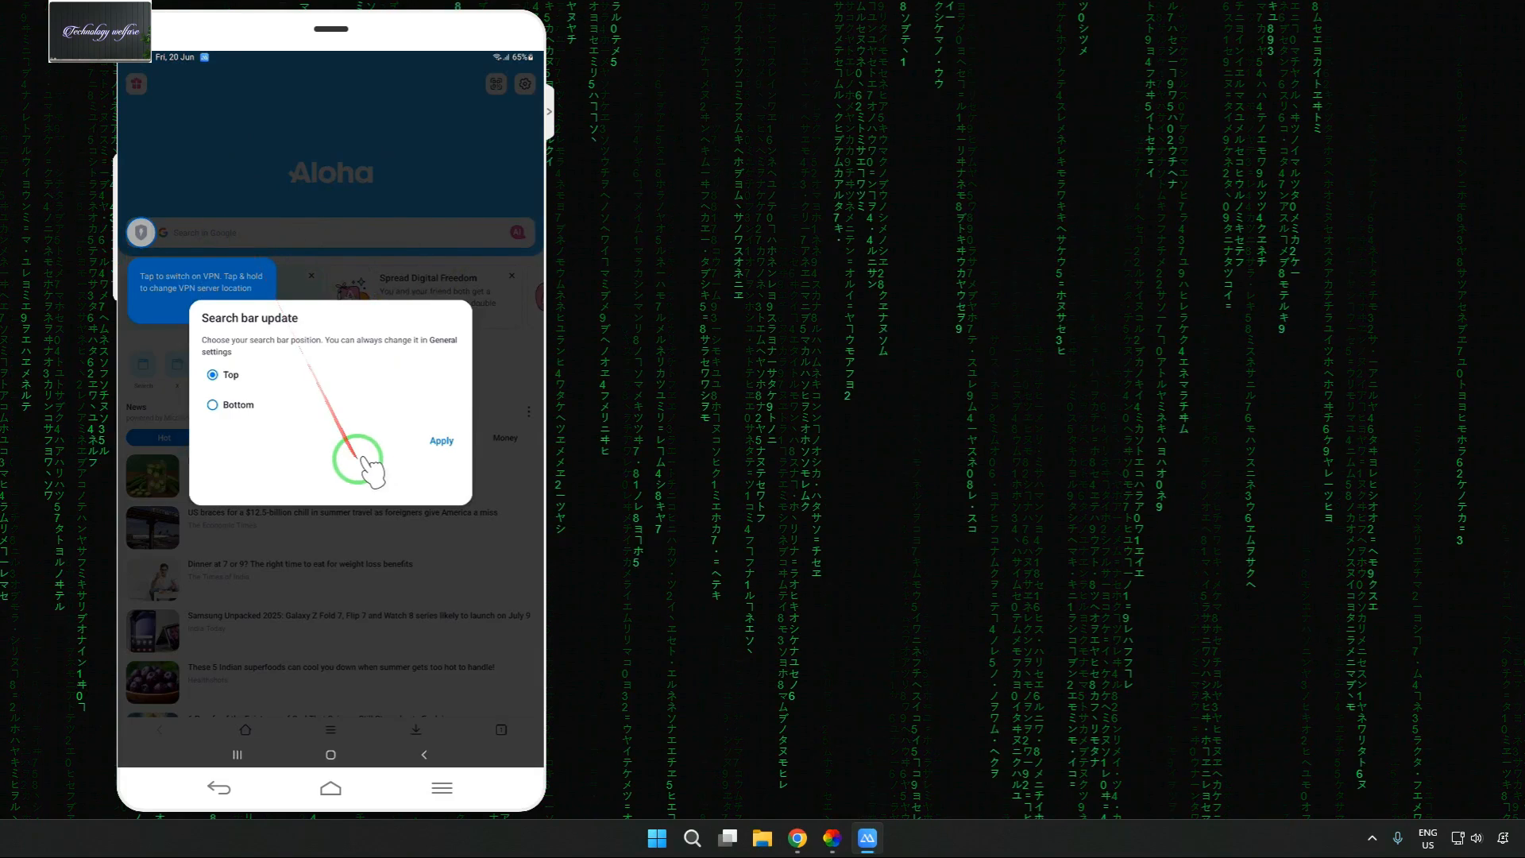
# Keep the Top search bar position, clear the suggested couponDunia address and enter 'g' to reach Google
pyautogui.click(440, 440)
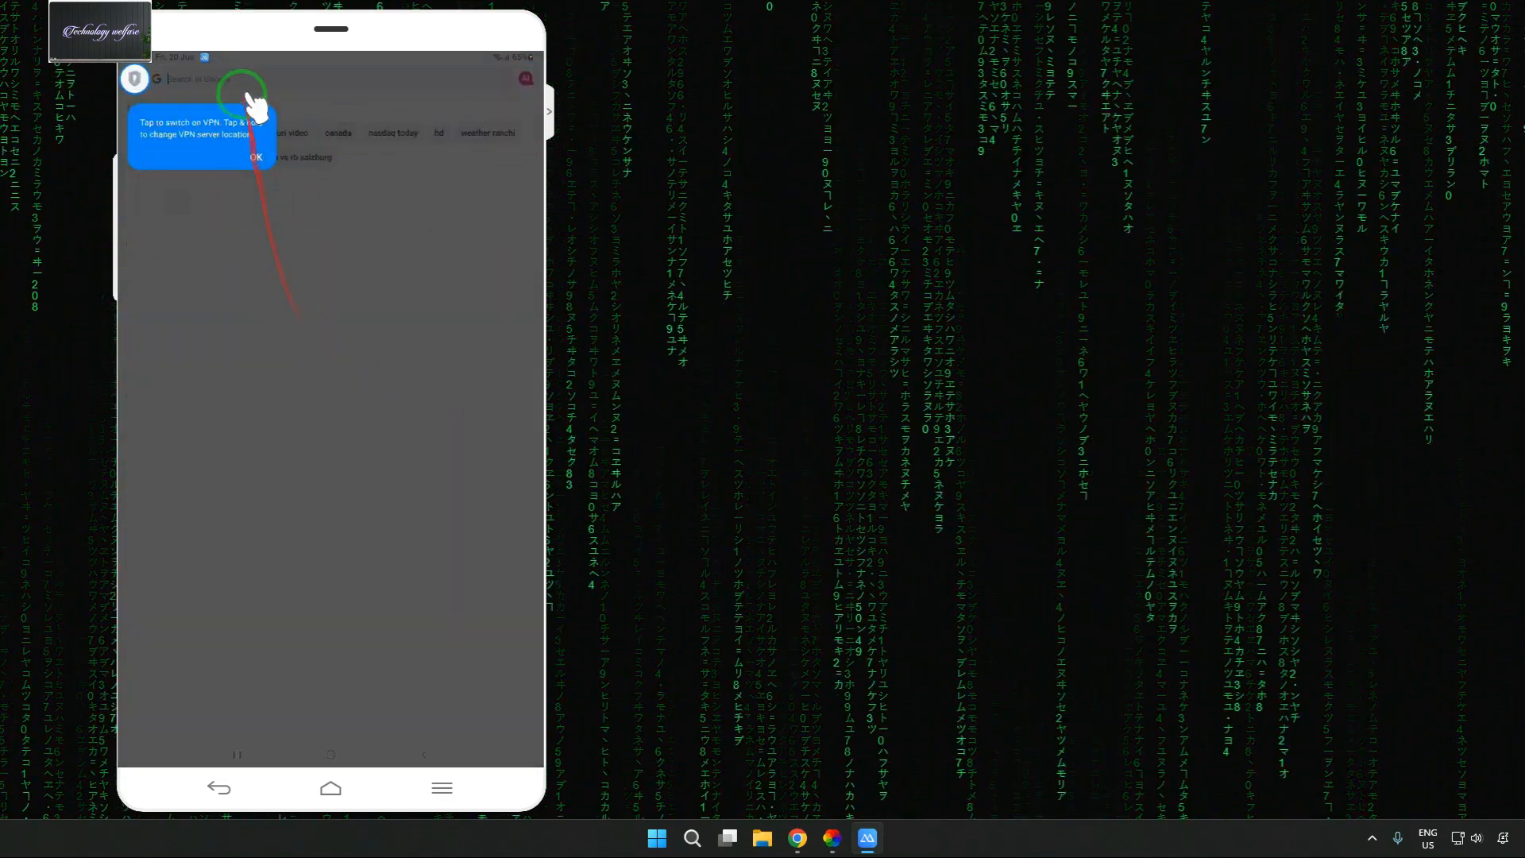
pyautogui.click(257, 156)
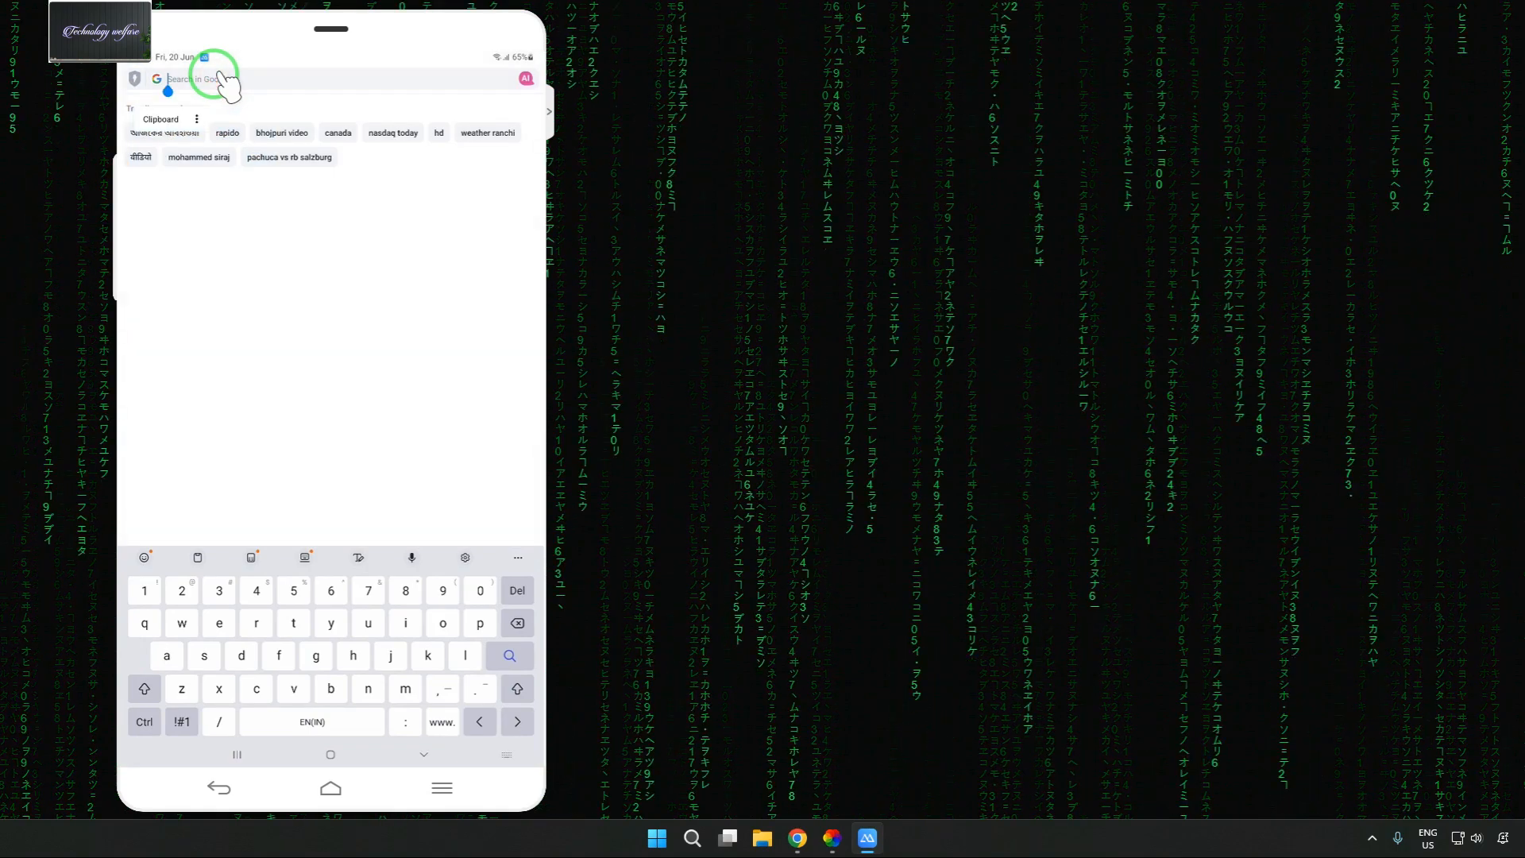
pyautogui.write('coupondunia.in')
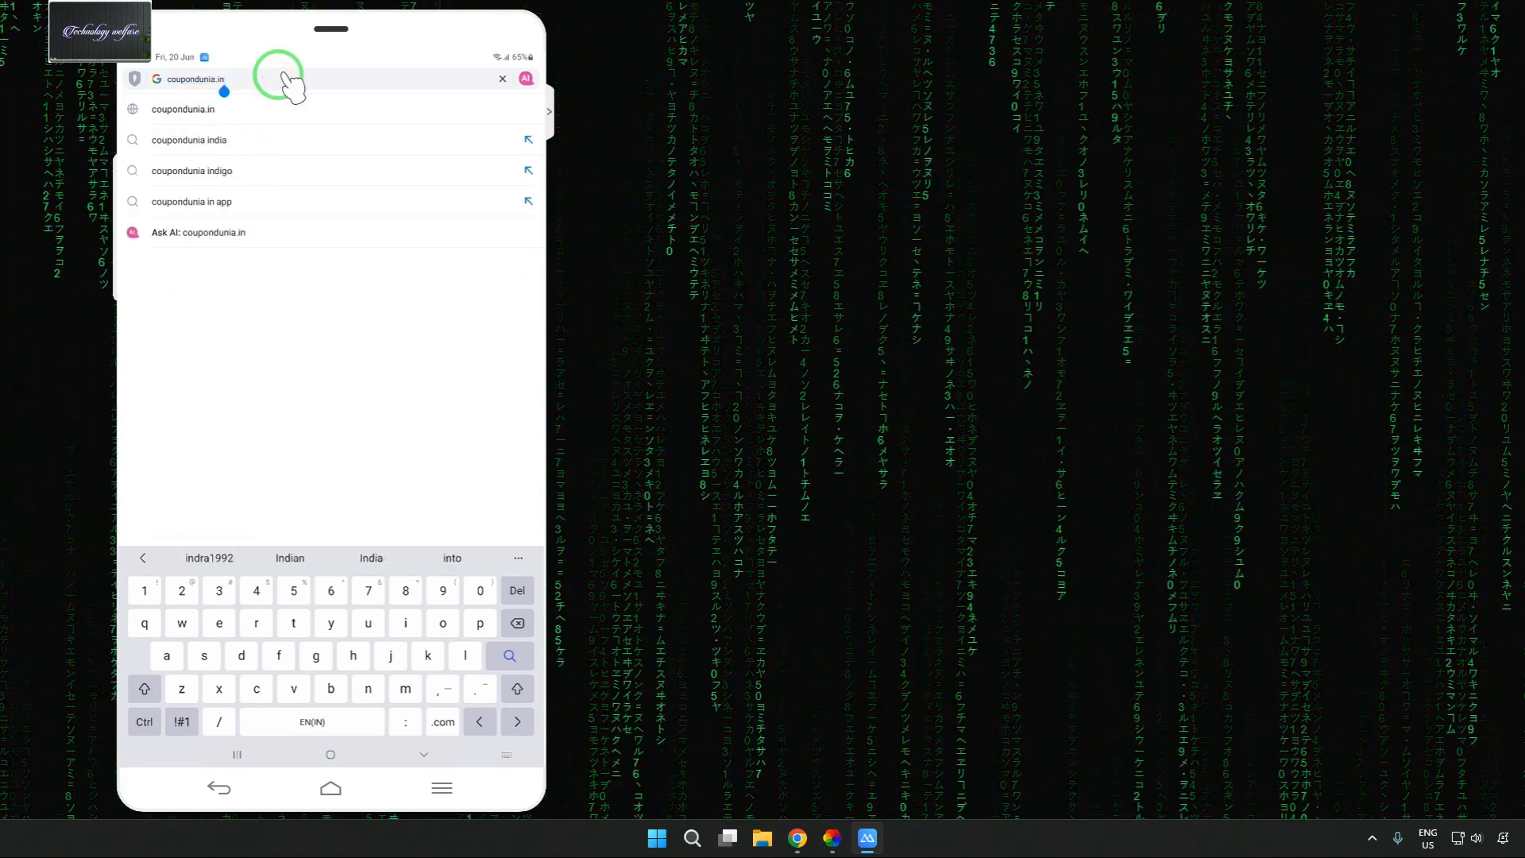
pyautogui.click(516, 622)
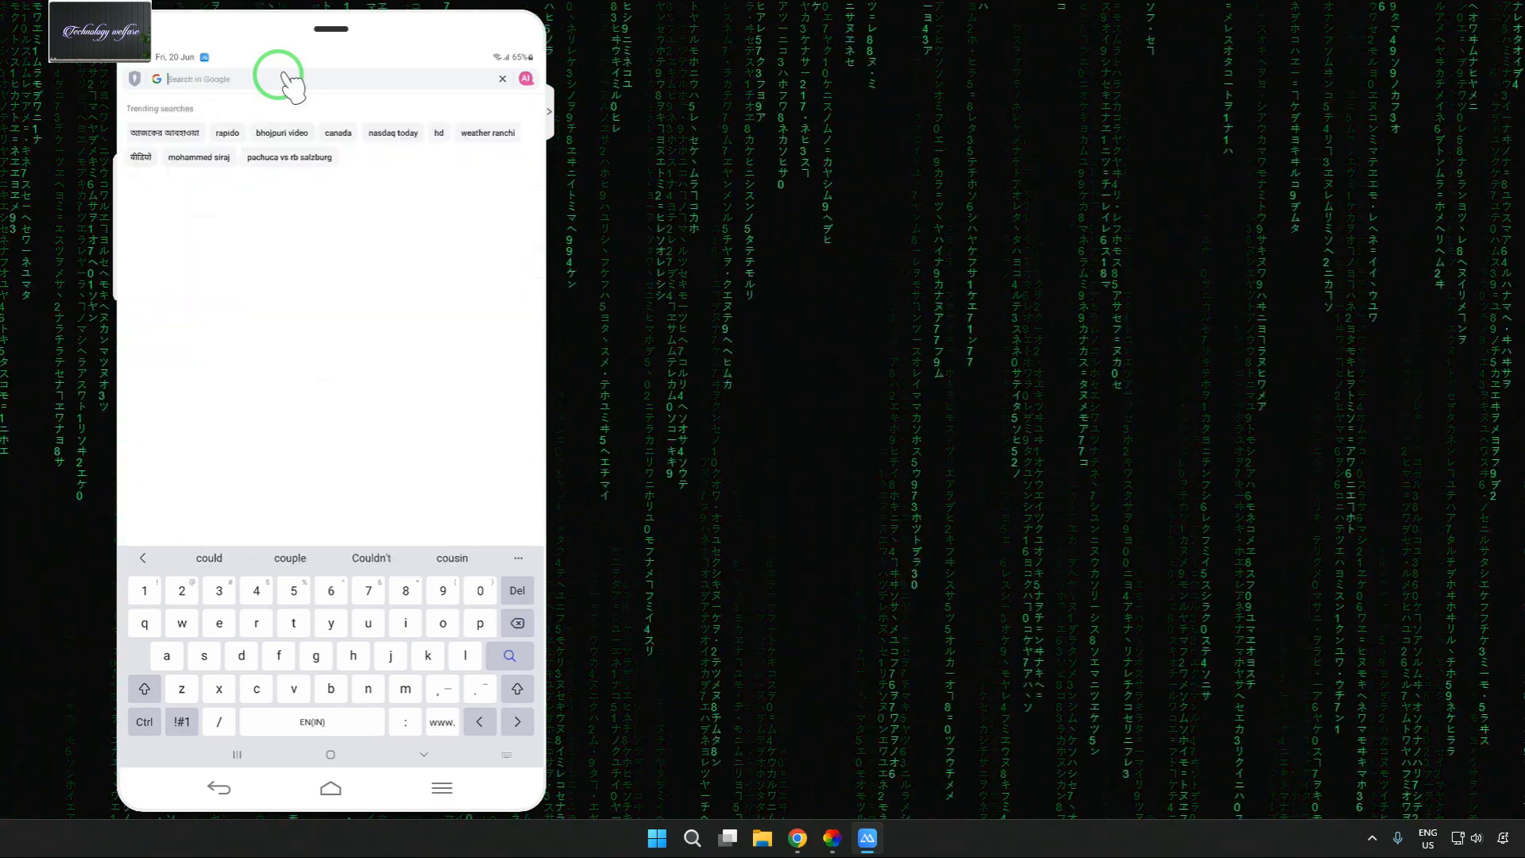
pyautogui.write('gle')
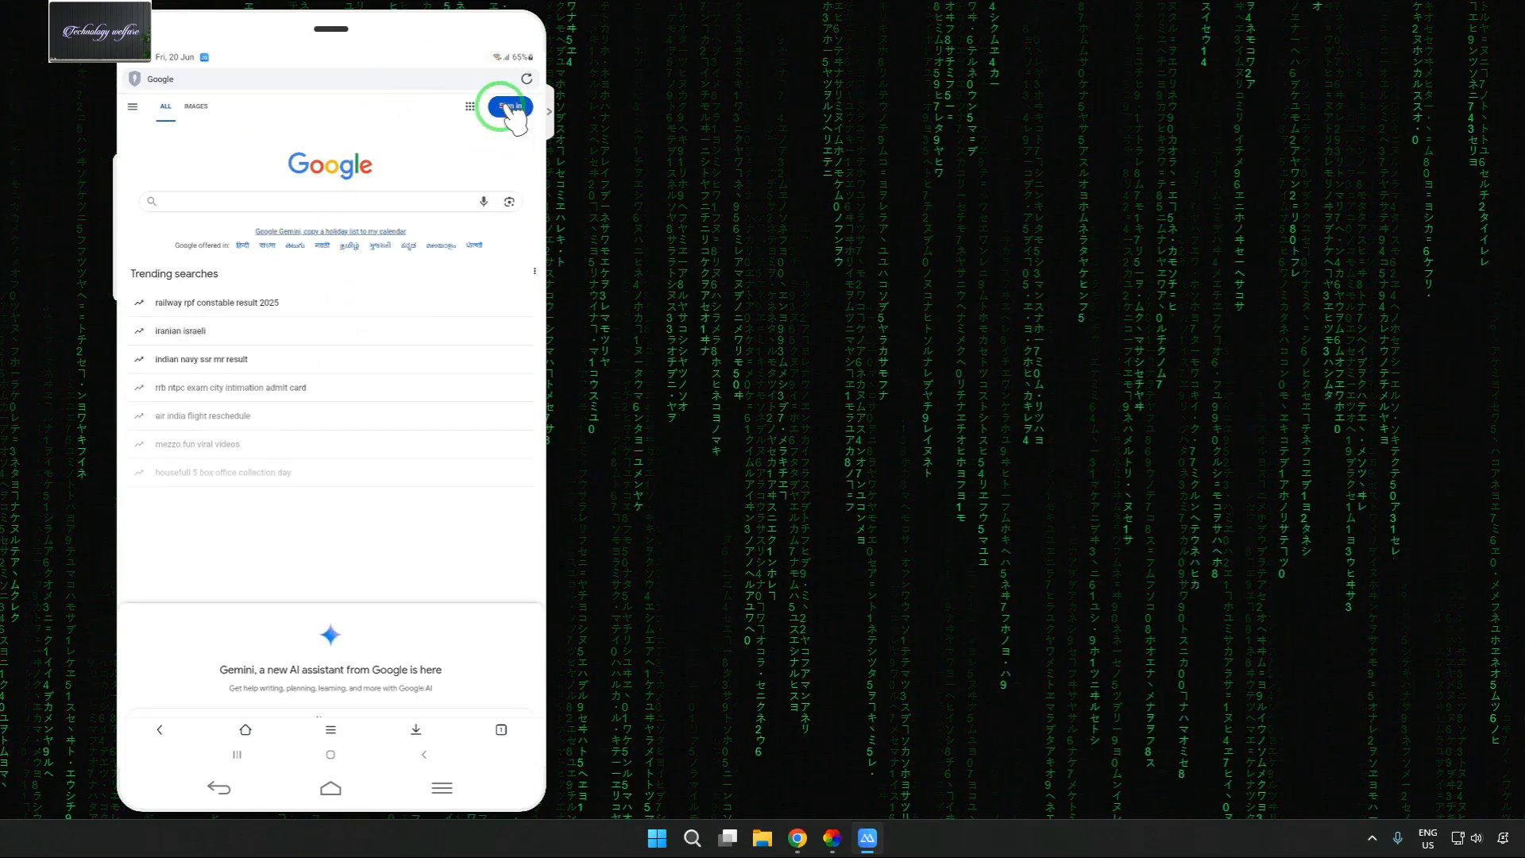
# Start Google sign-in, enter the account email and submit it with Next
pyautogui.click(526, 80)
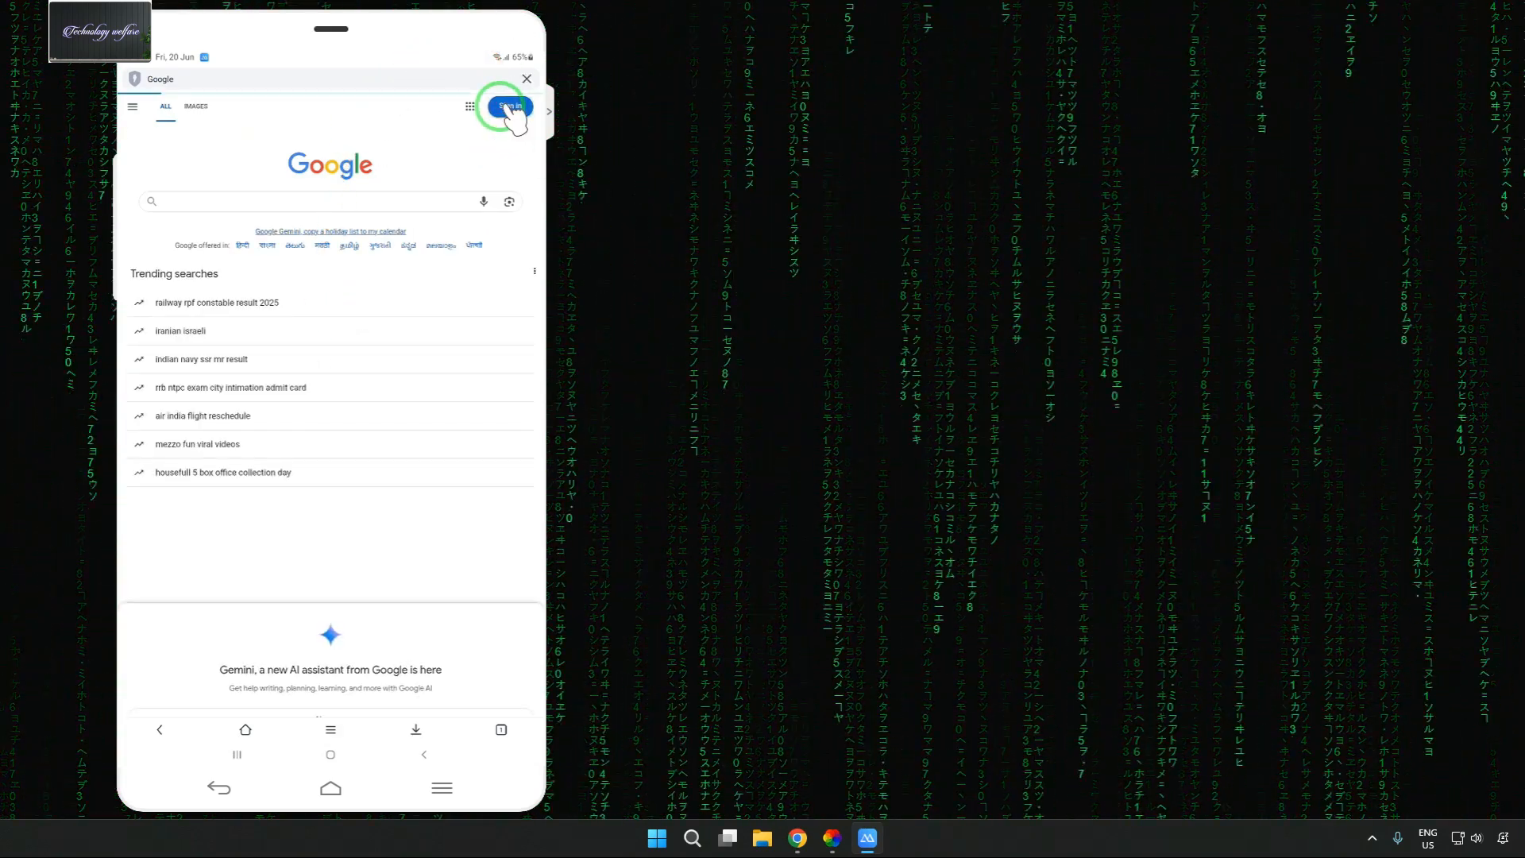
pyautogui.click(509, 107)
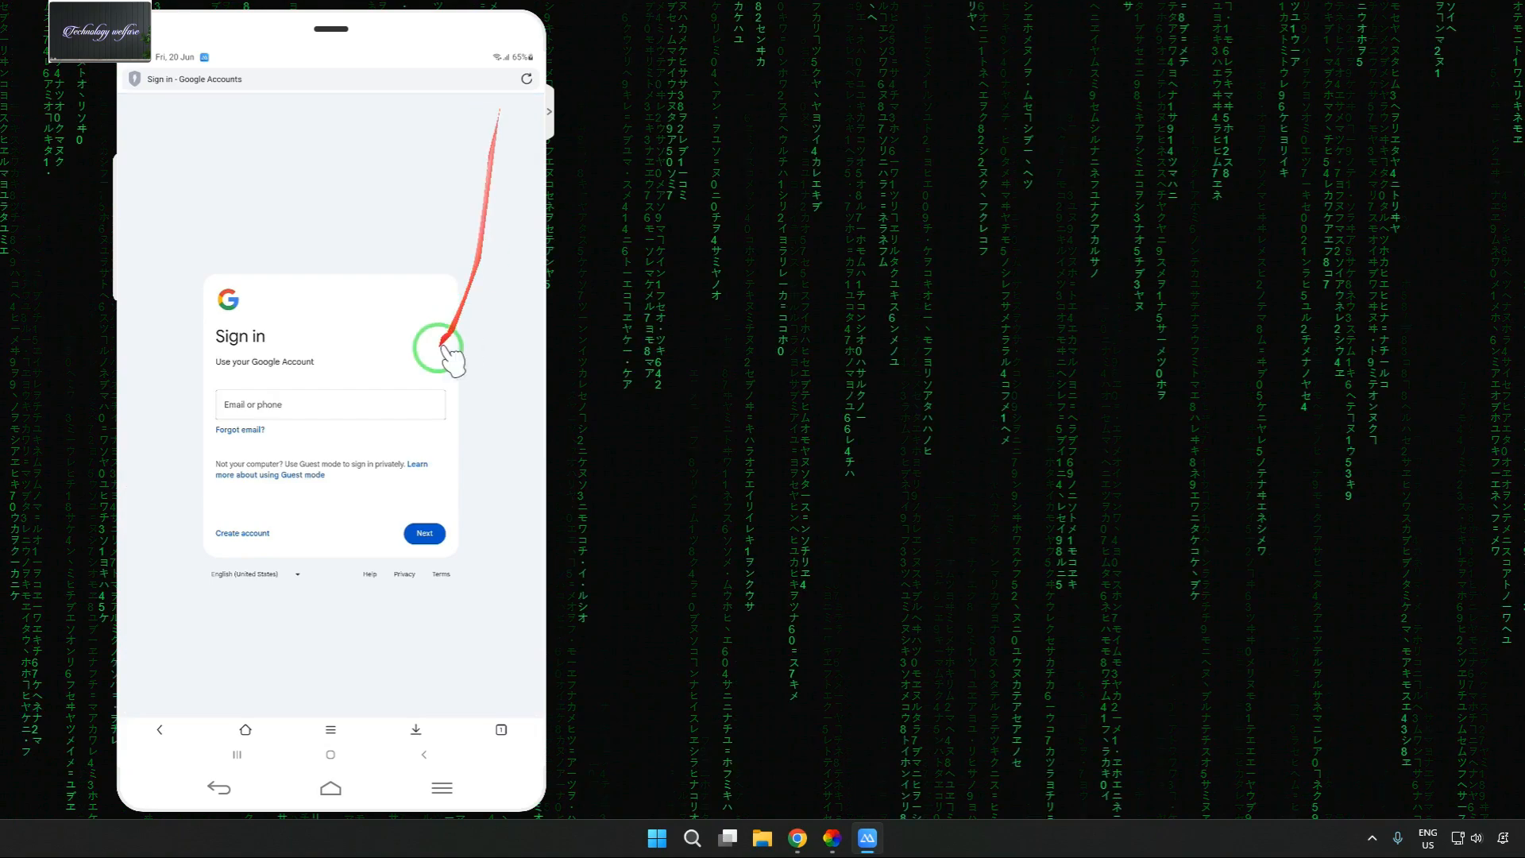
pyautogui.click(329, 404)
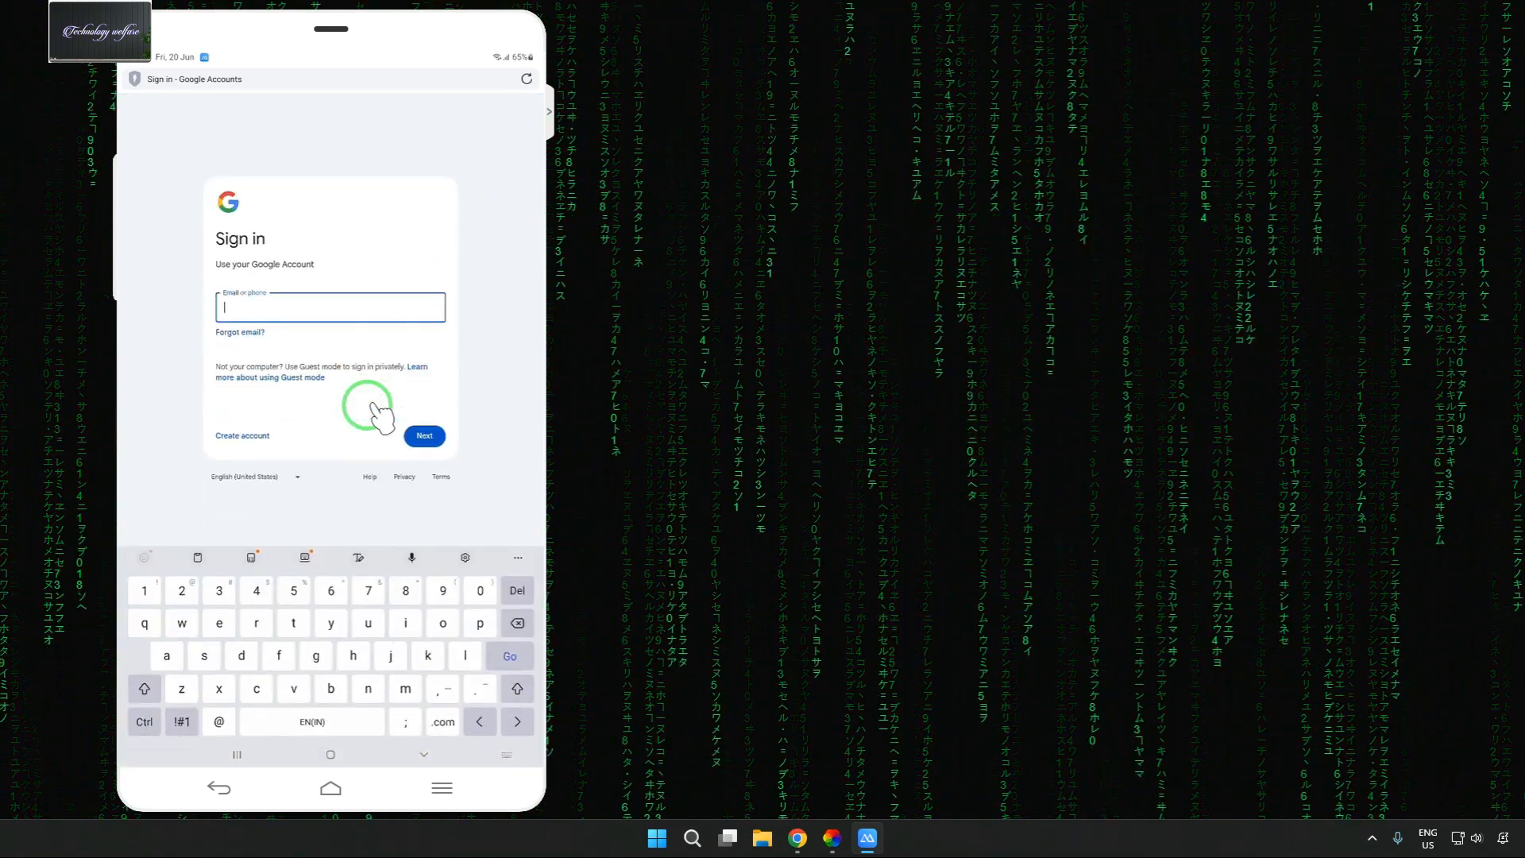
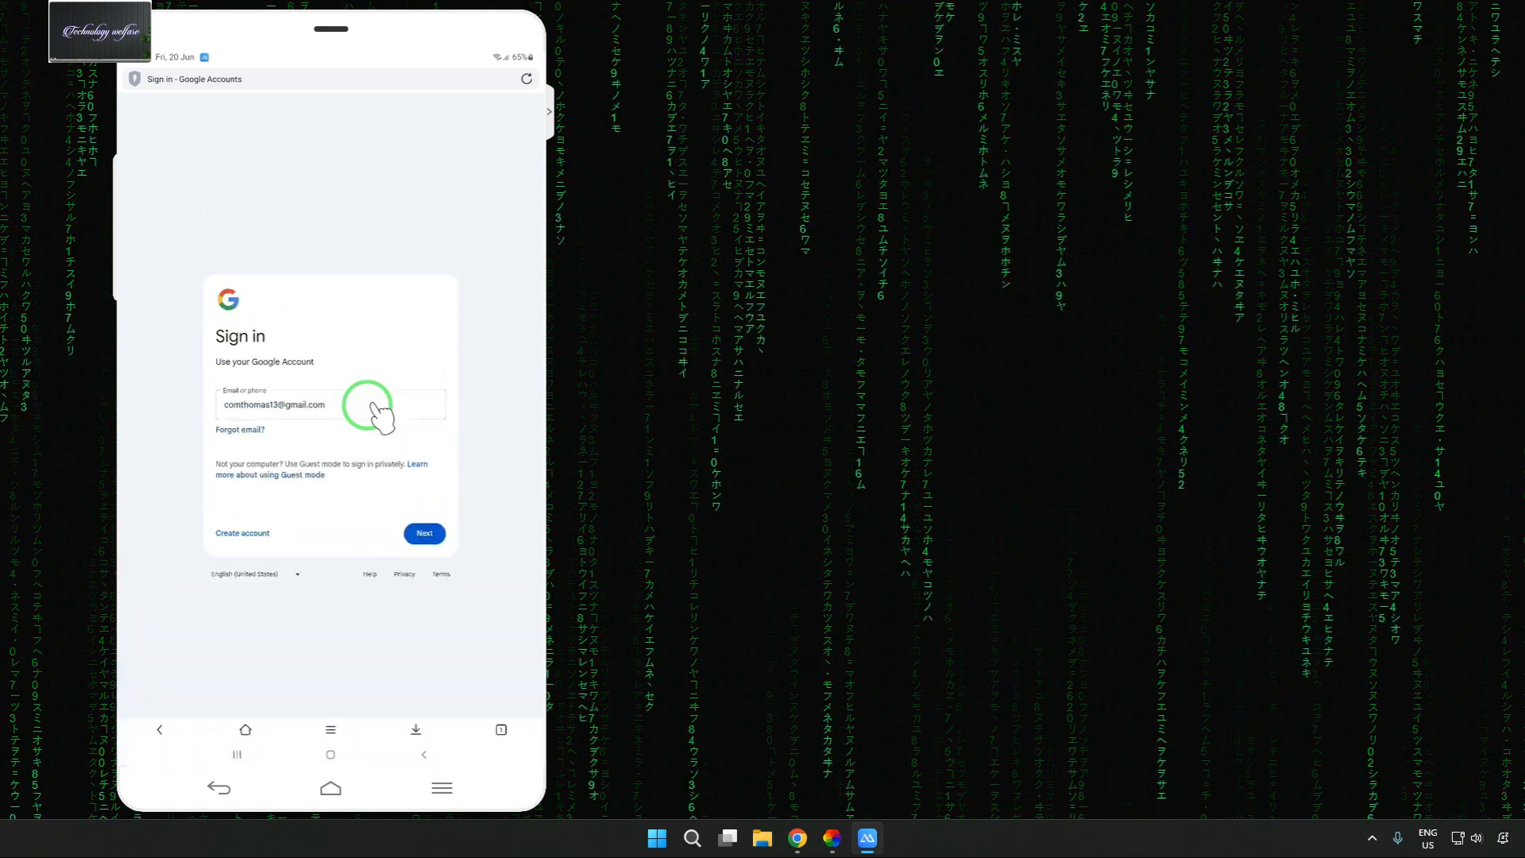
pyautogui.click(422, 533)
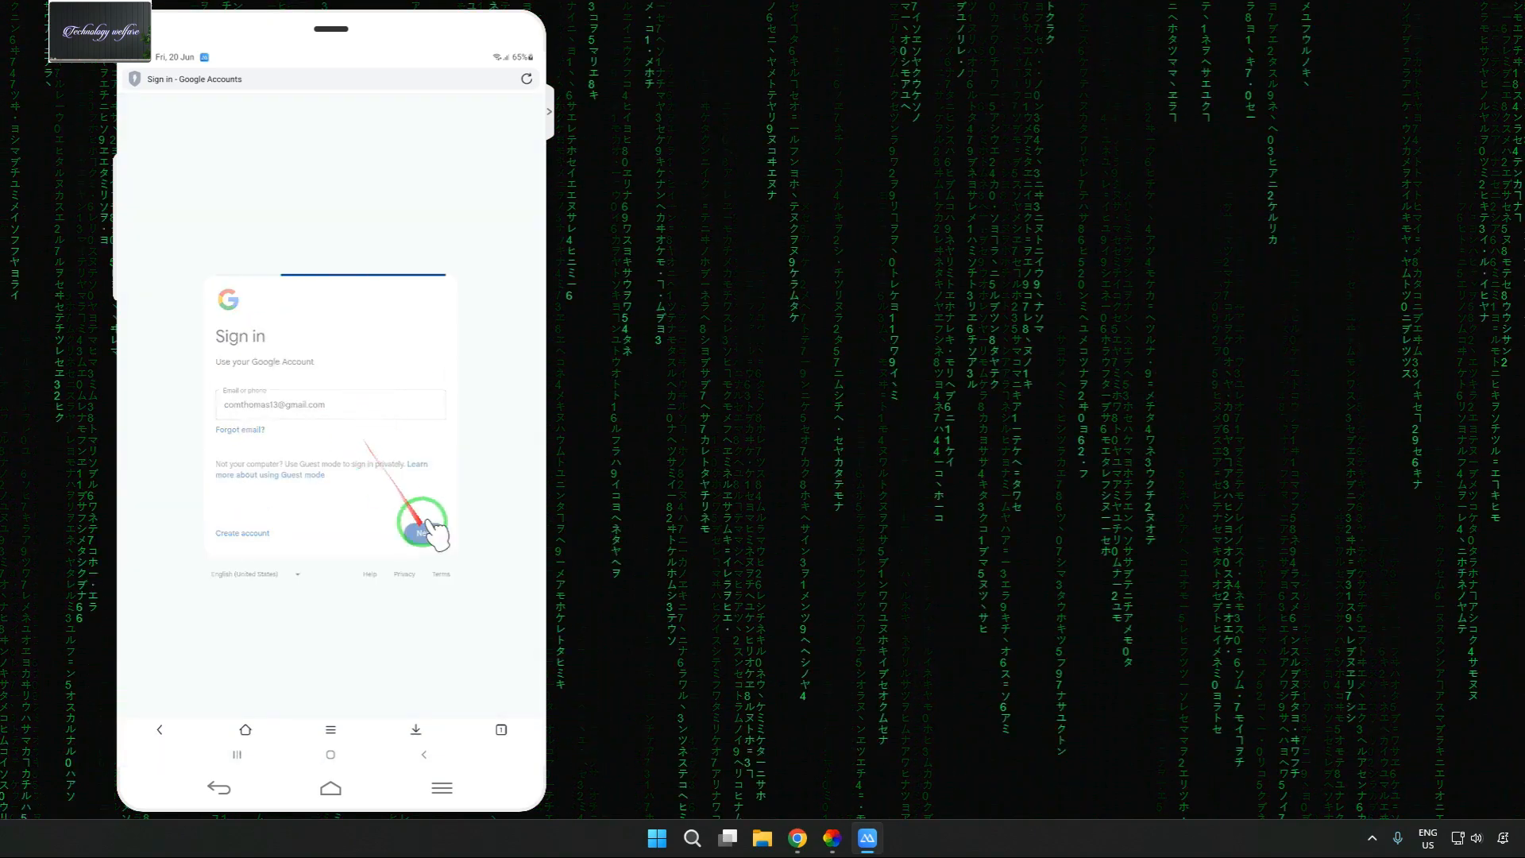
pyautogui.click(419, 532)
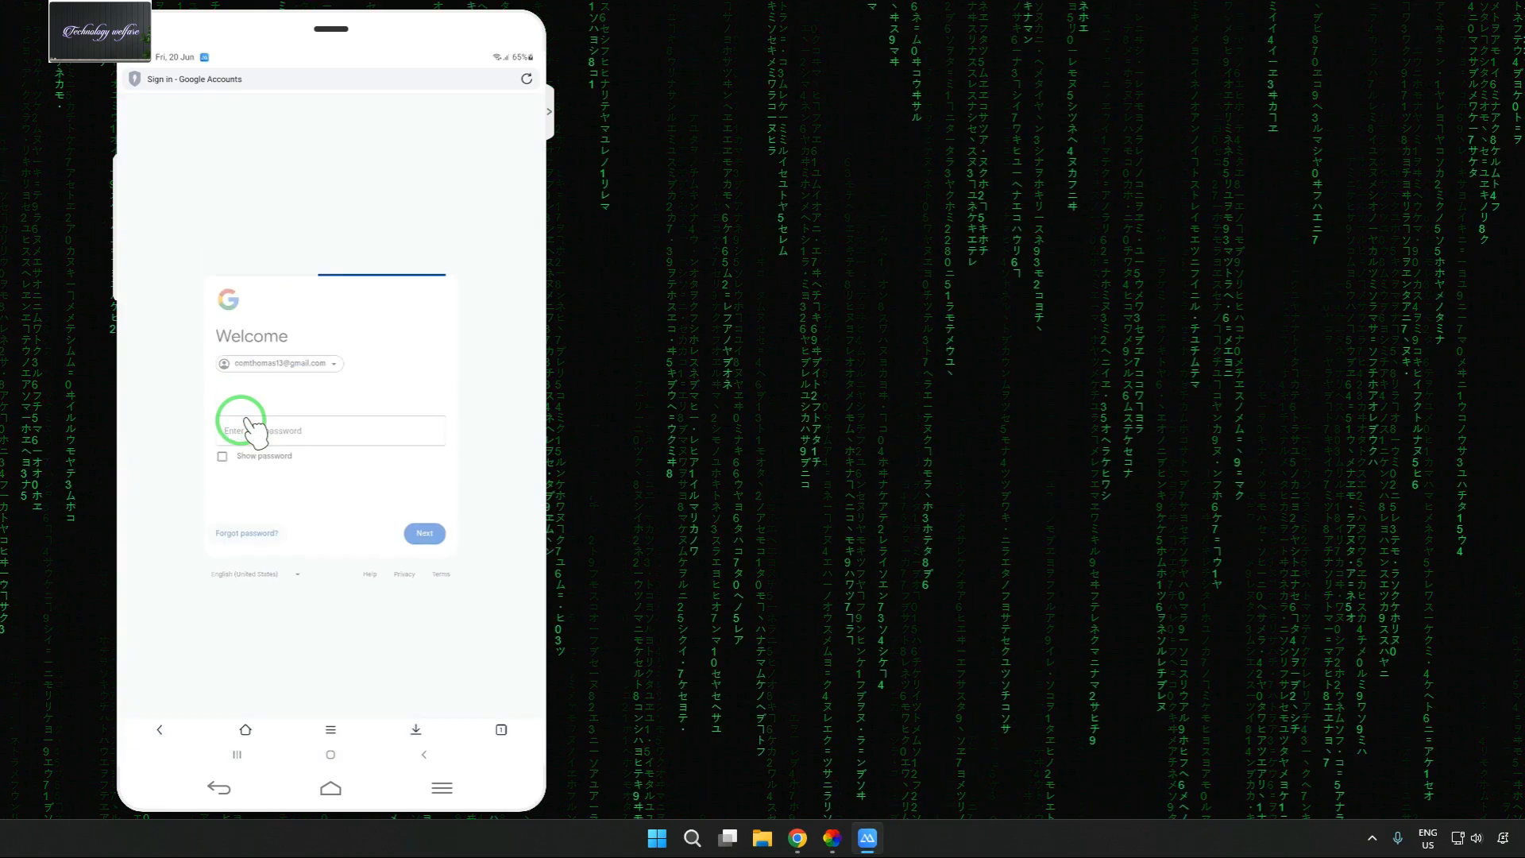
pyautogui.moveTo(418, 403)
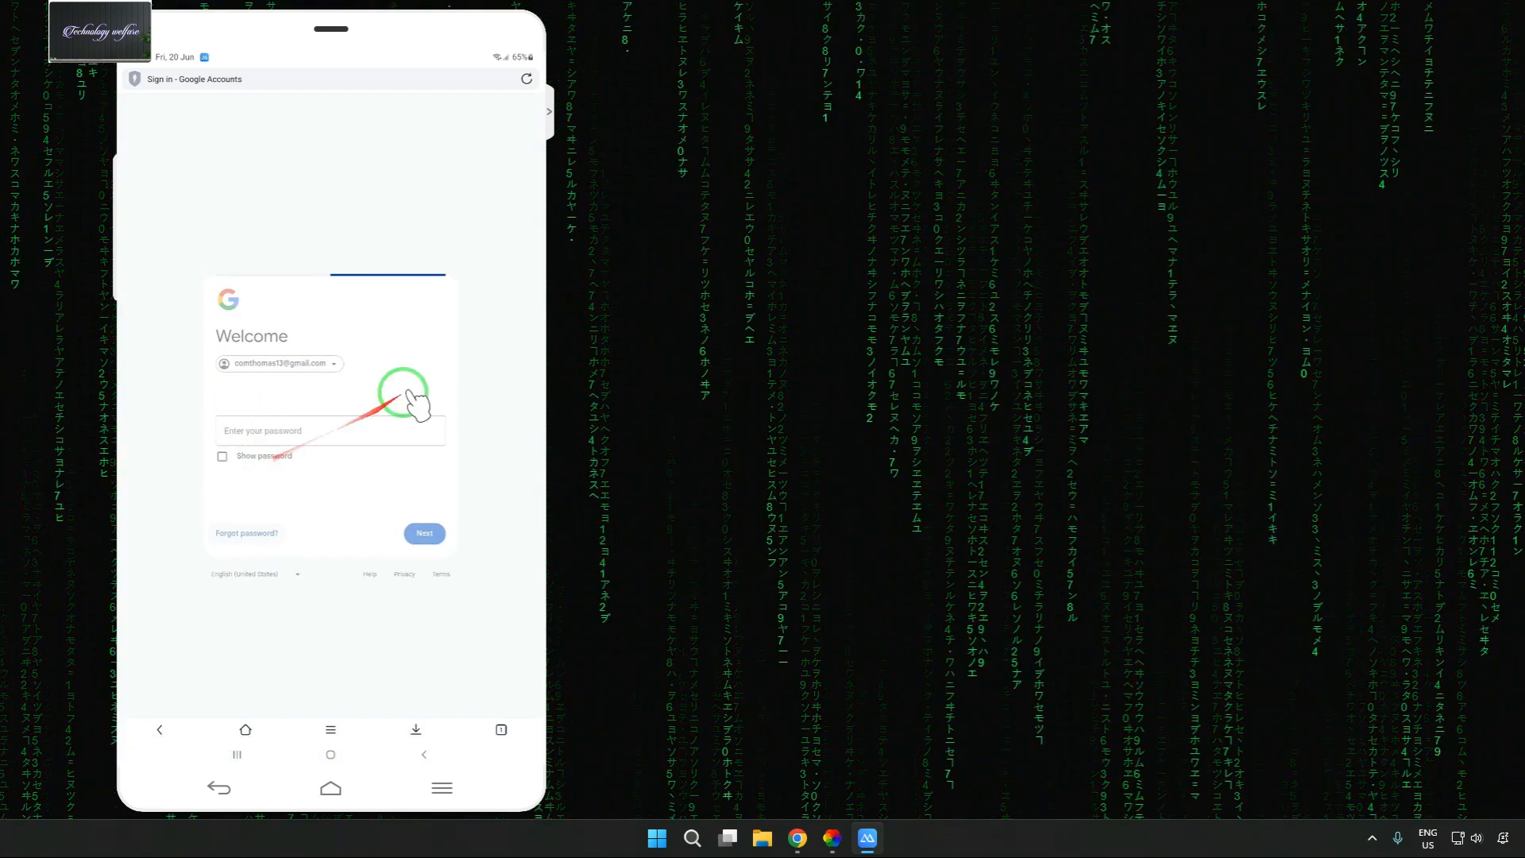
# Proceed into account recovery and choose Try another way, ending at Couldn't sign you in
pyautogui.click(422, 534)
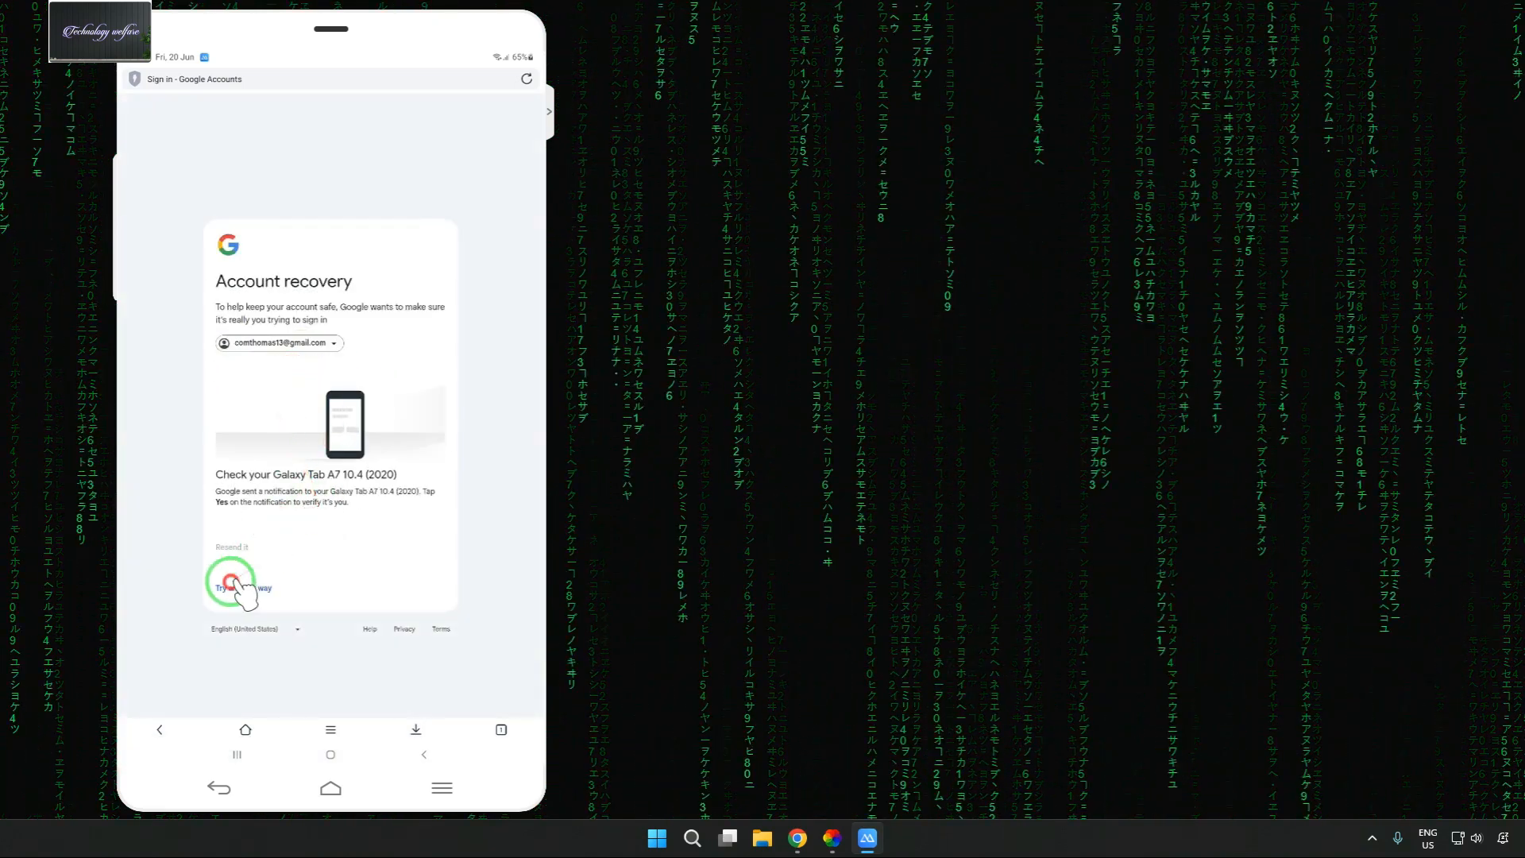
pyautogui.click(240, 588)
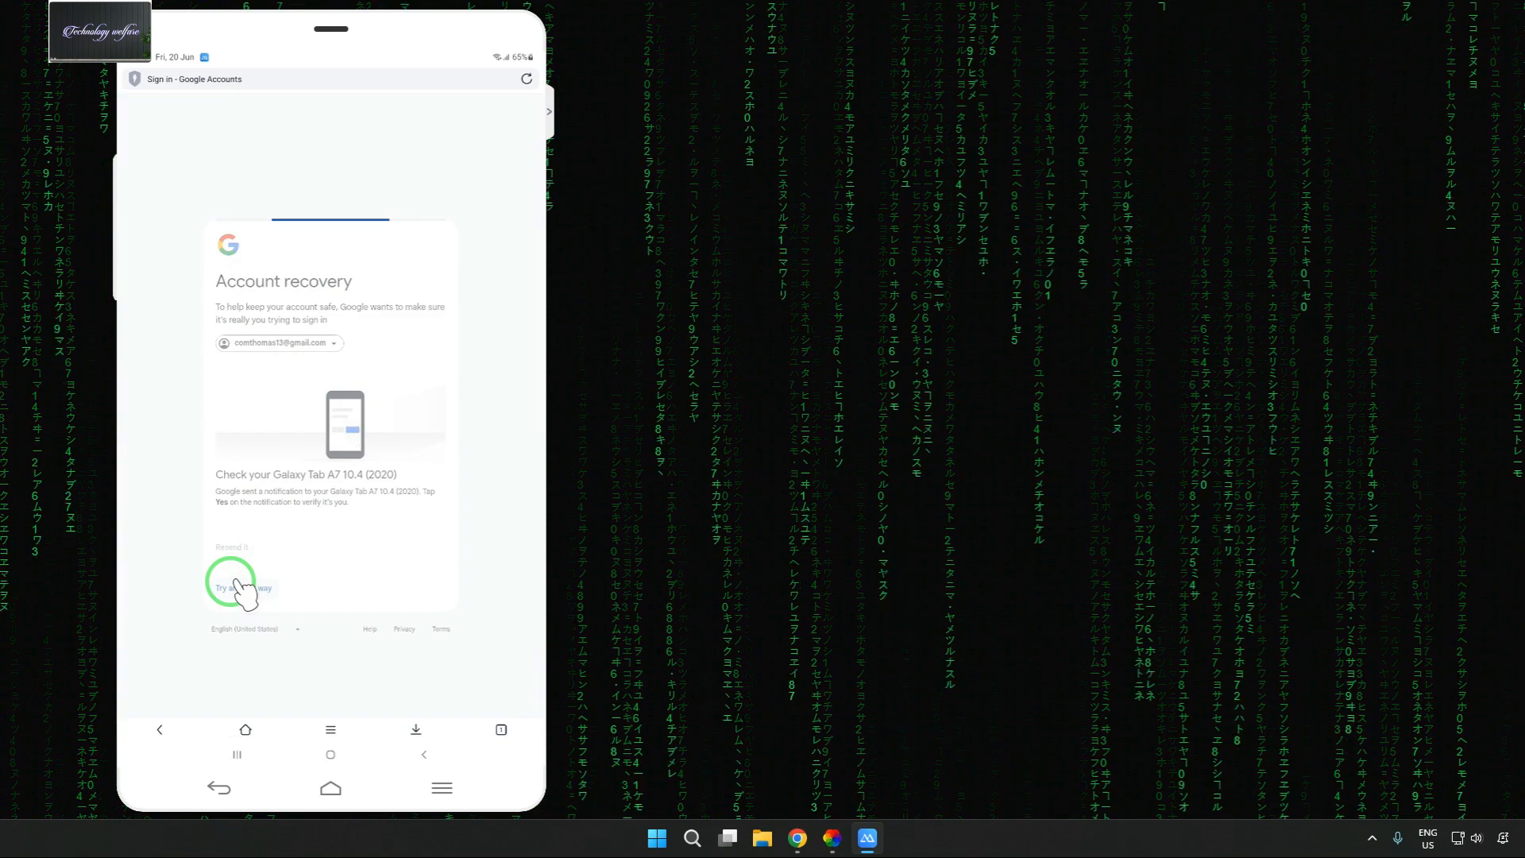
pyautogui.click(241, 587)
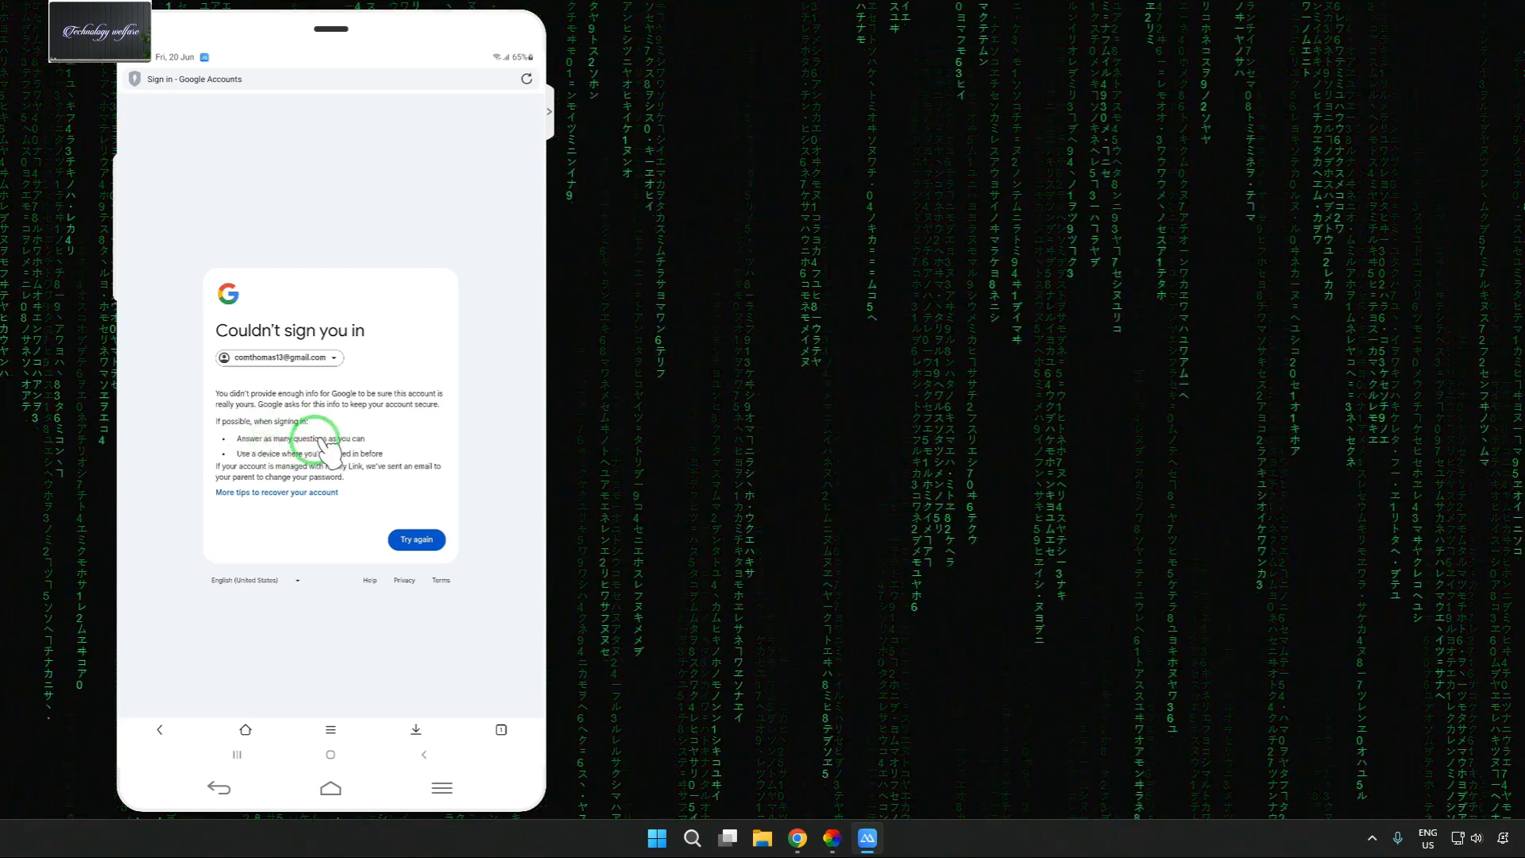
pyautogui.moveTo(277, 467)
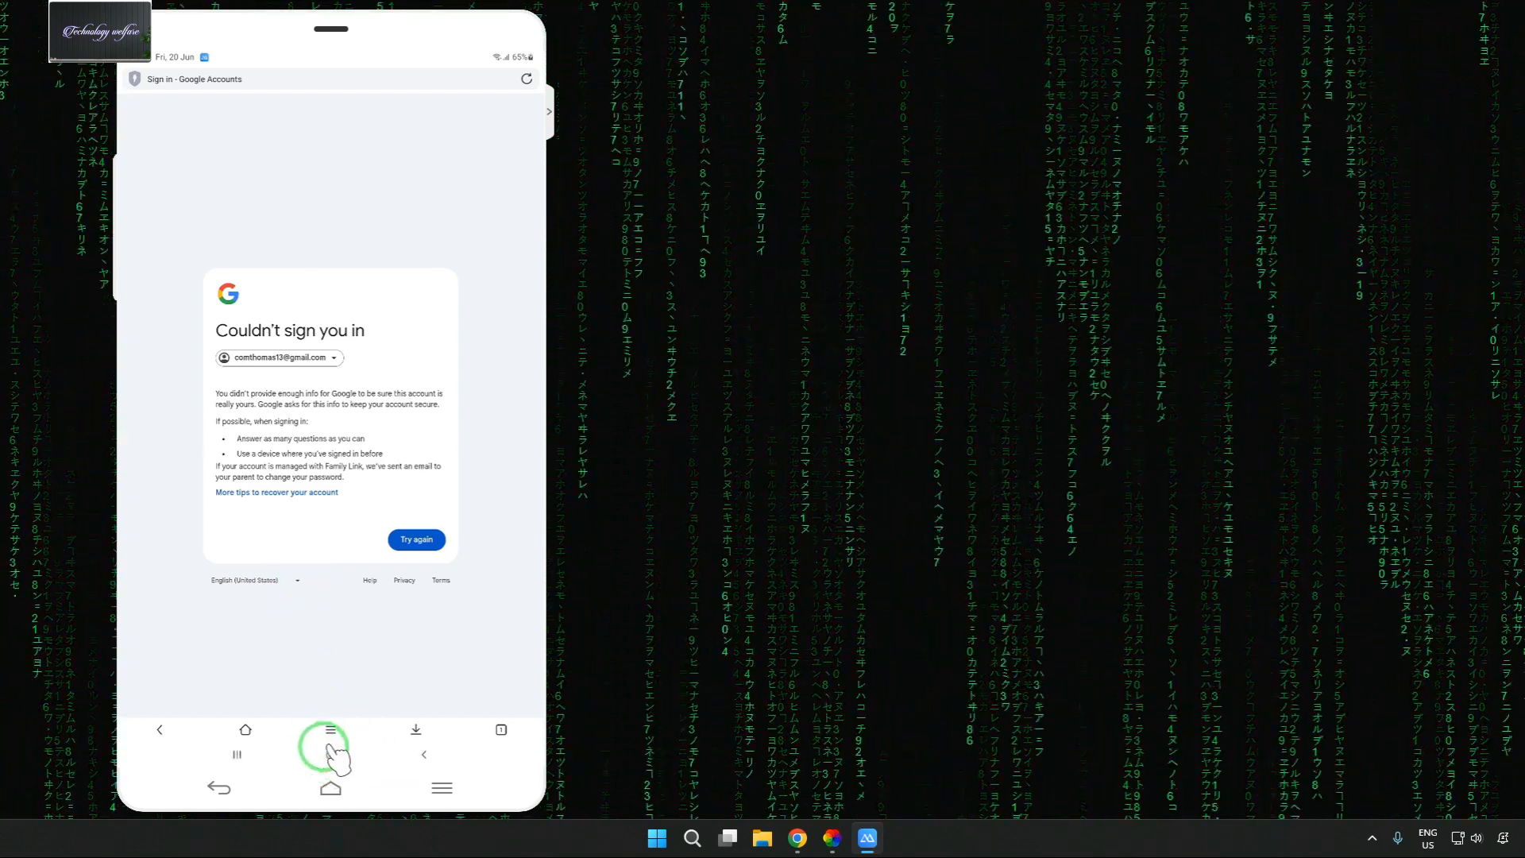
# Leave the Couldn't sign you in page for the tablet's home screen
pyautogui.click(329, 786)
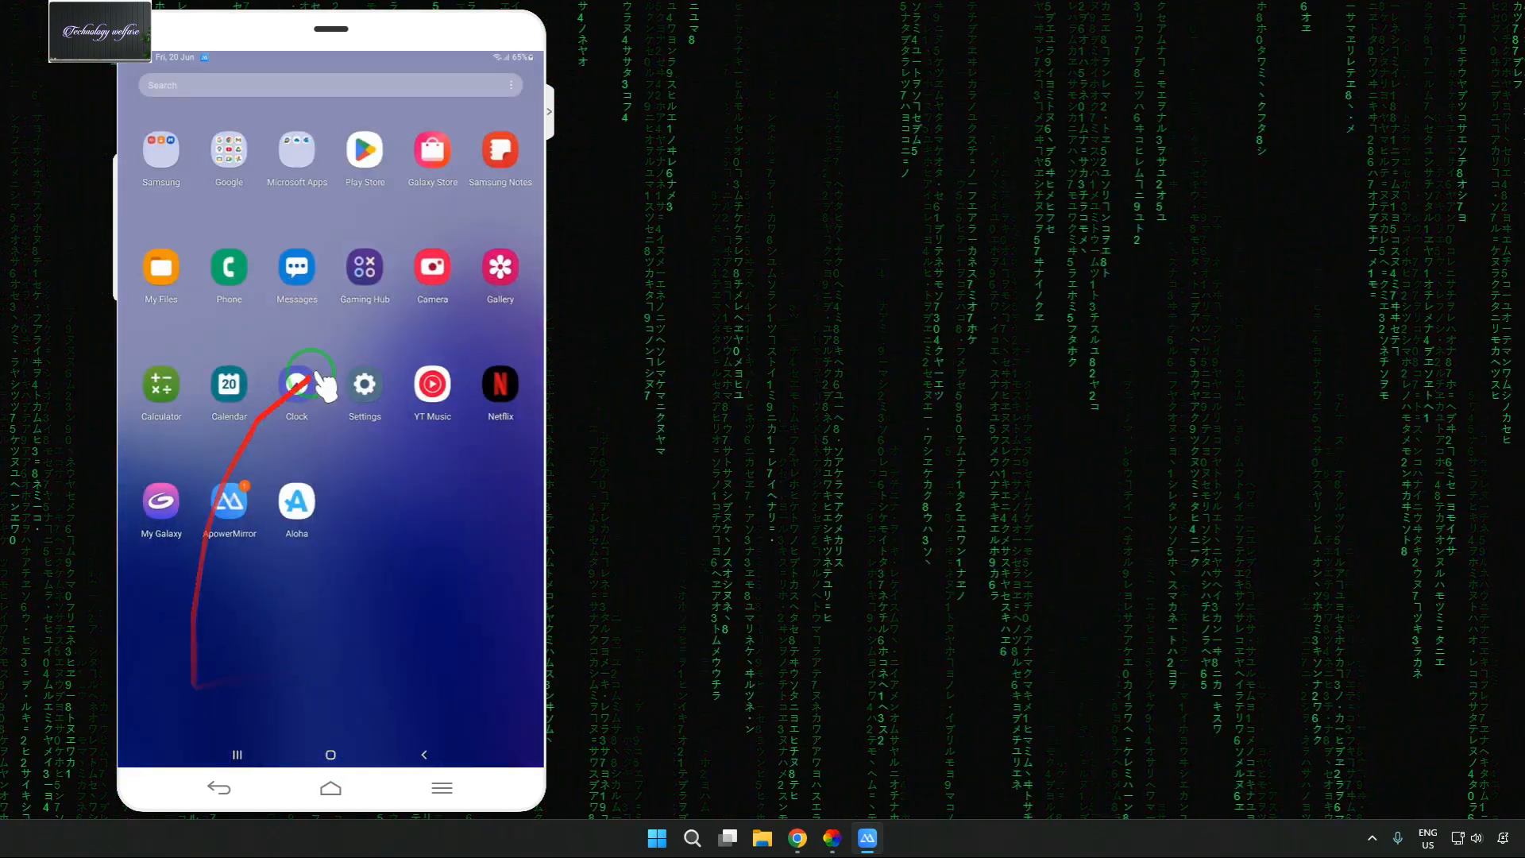
# In Settings reach Google services and open its Help about account sign-in issues
pyautogui.click(295, 383)
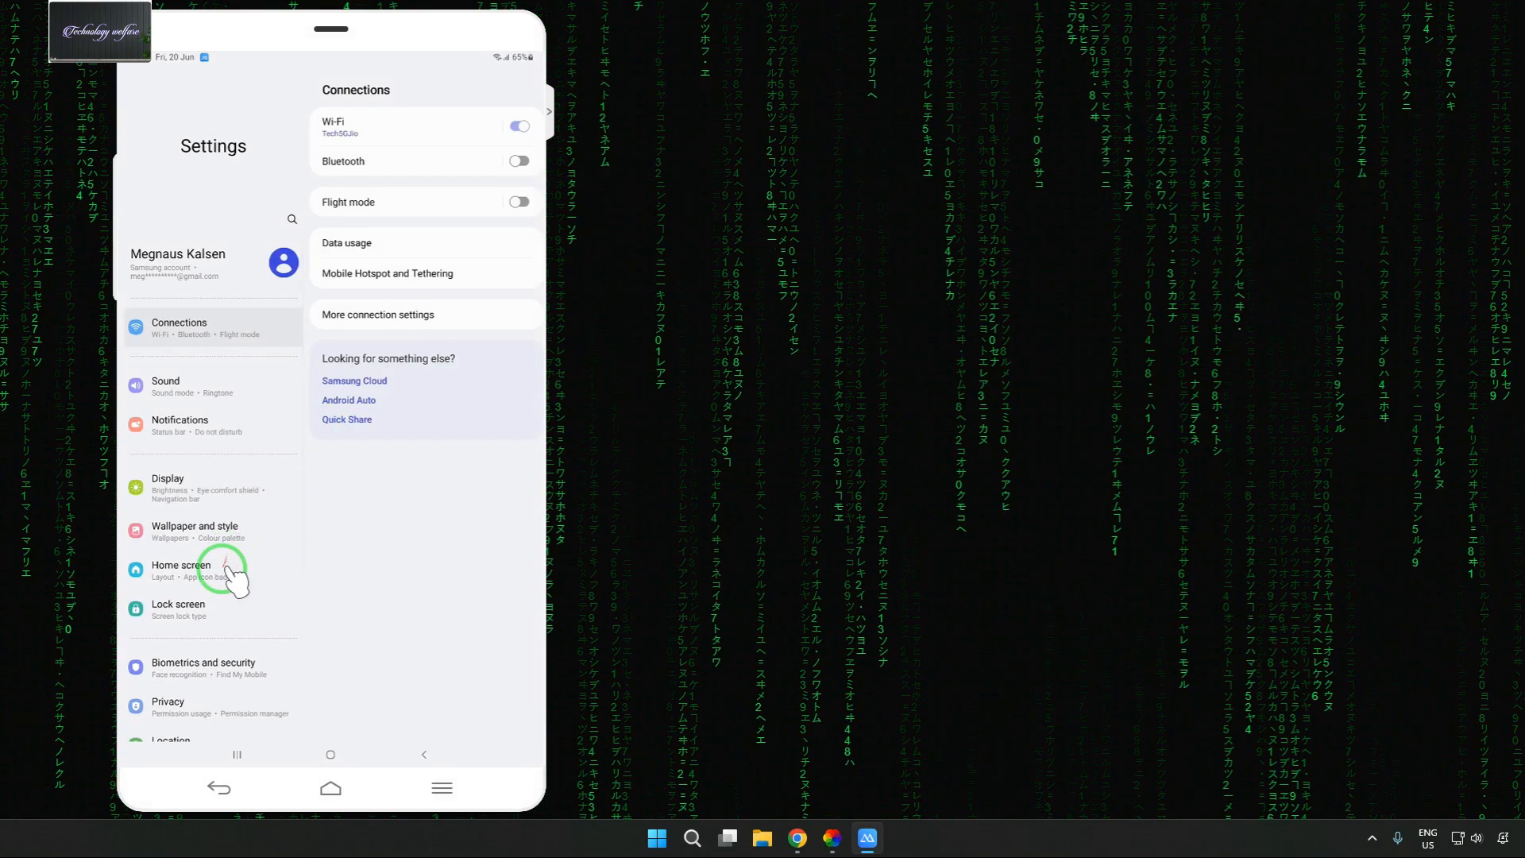
pyautogui.scroll(-3)
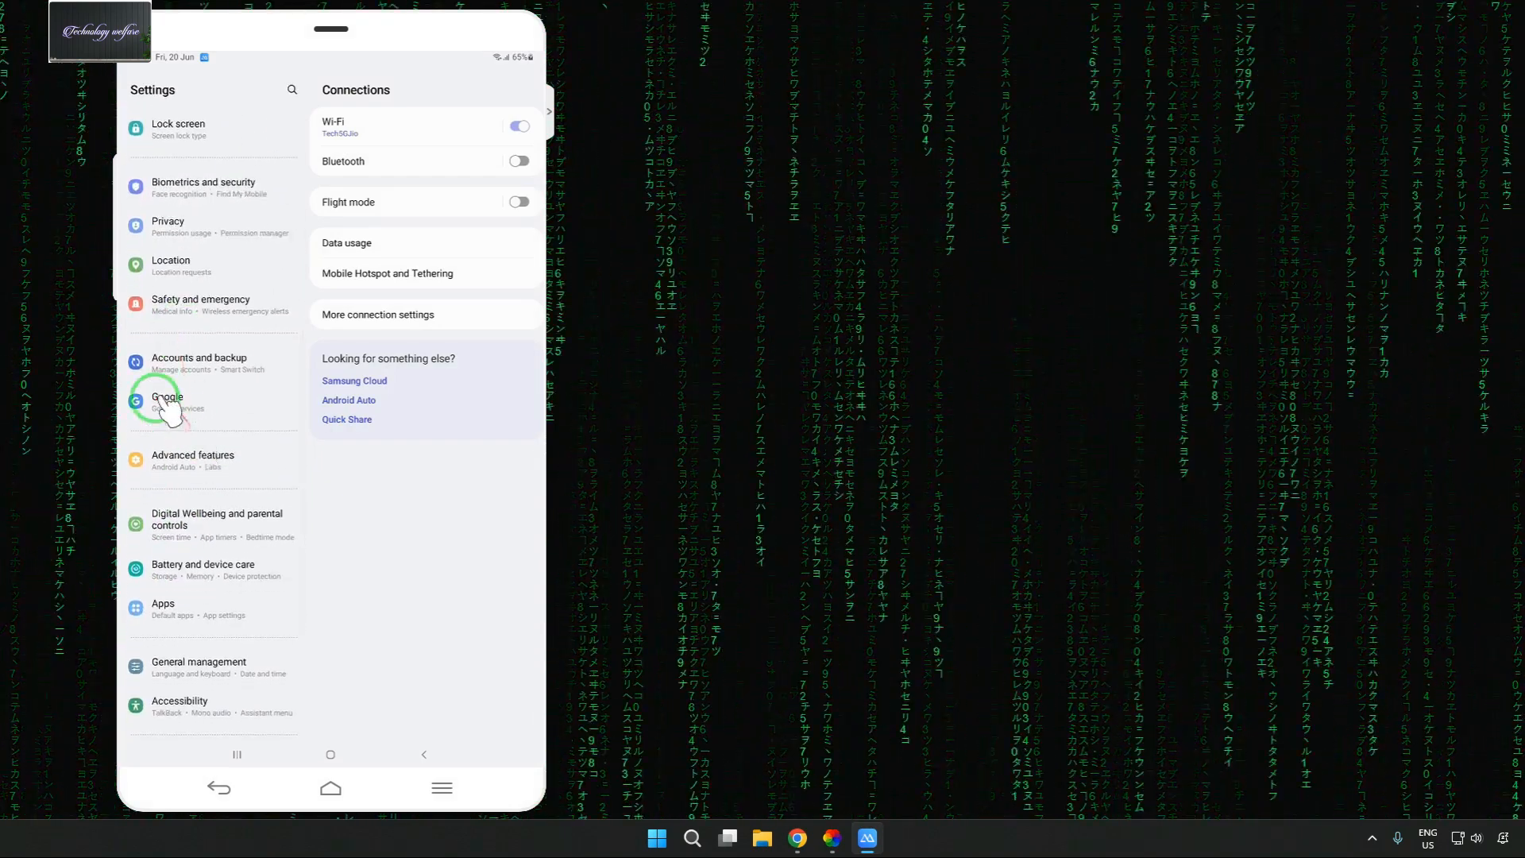
pyautogui.click(166, 399)
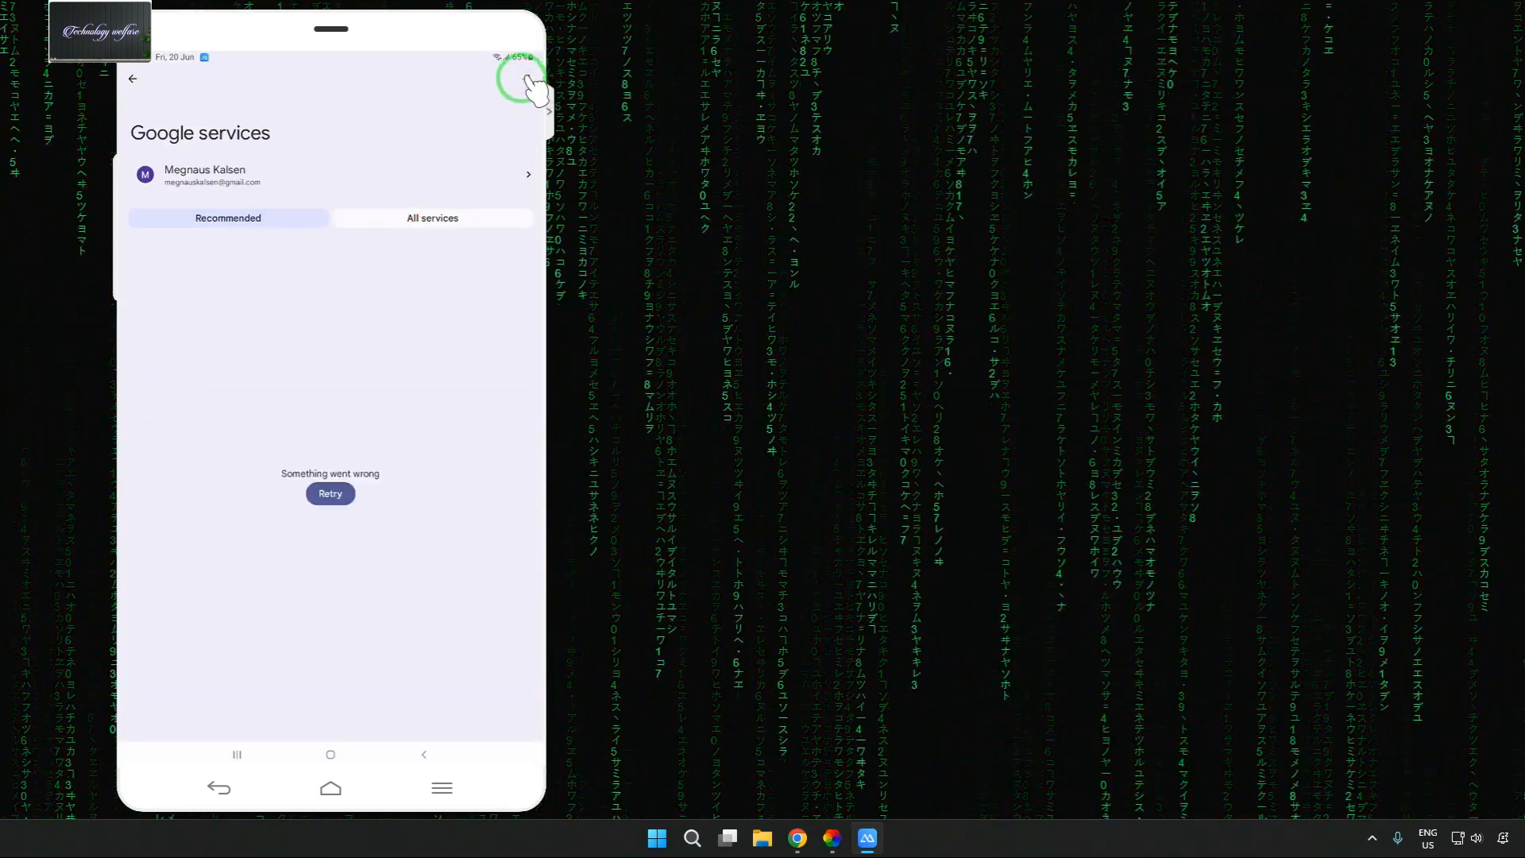
pyautogui.click(525, 80)
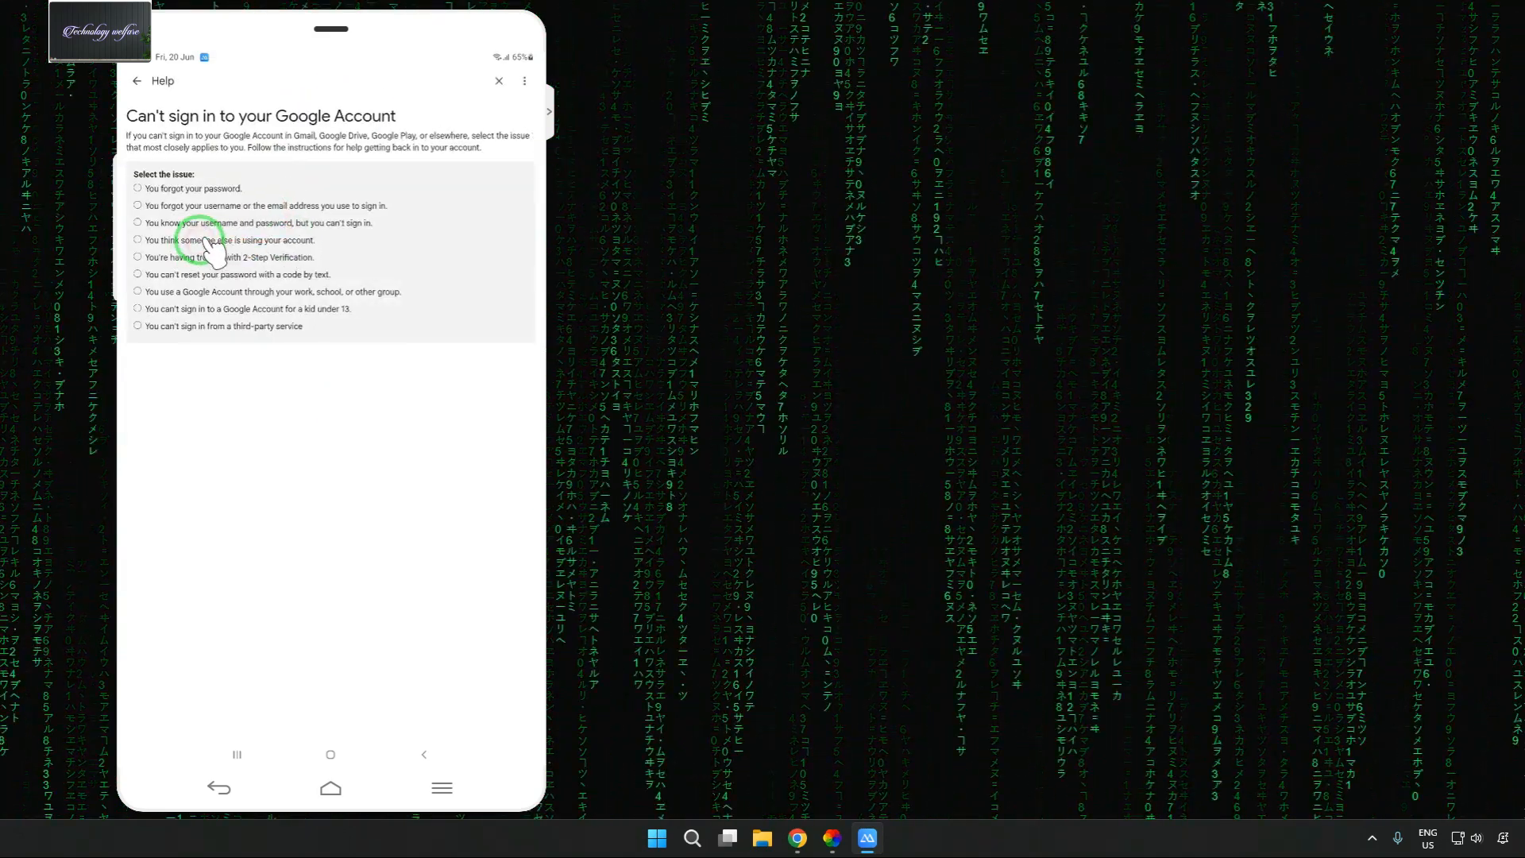
# Choose 'You think someone else is using your account' and follow the Account recovery page link
pyautogui.click(137, 240)
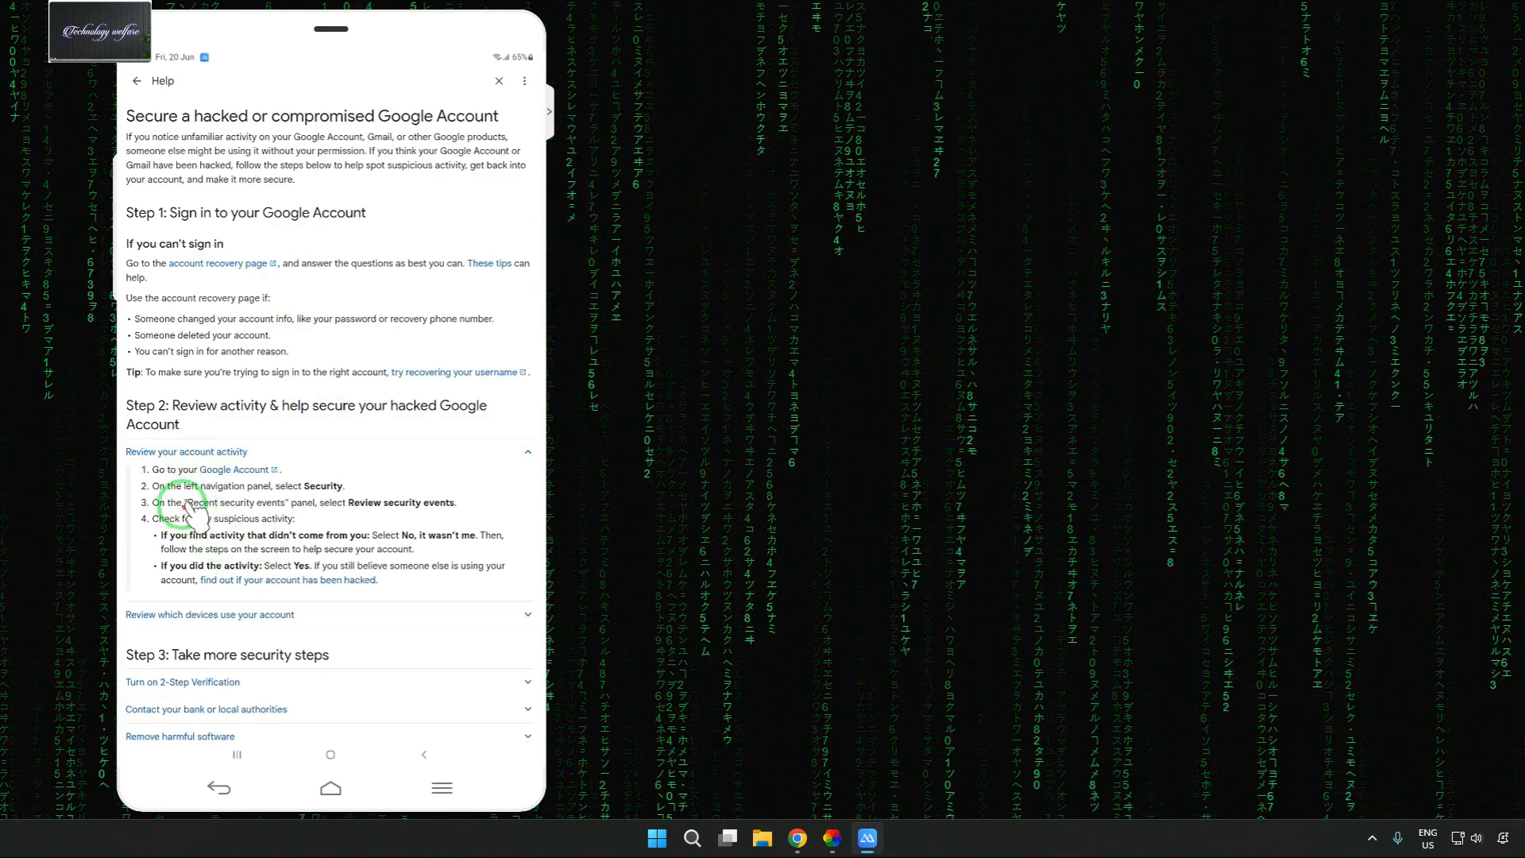
pyautogui.moveTo(263, 472)
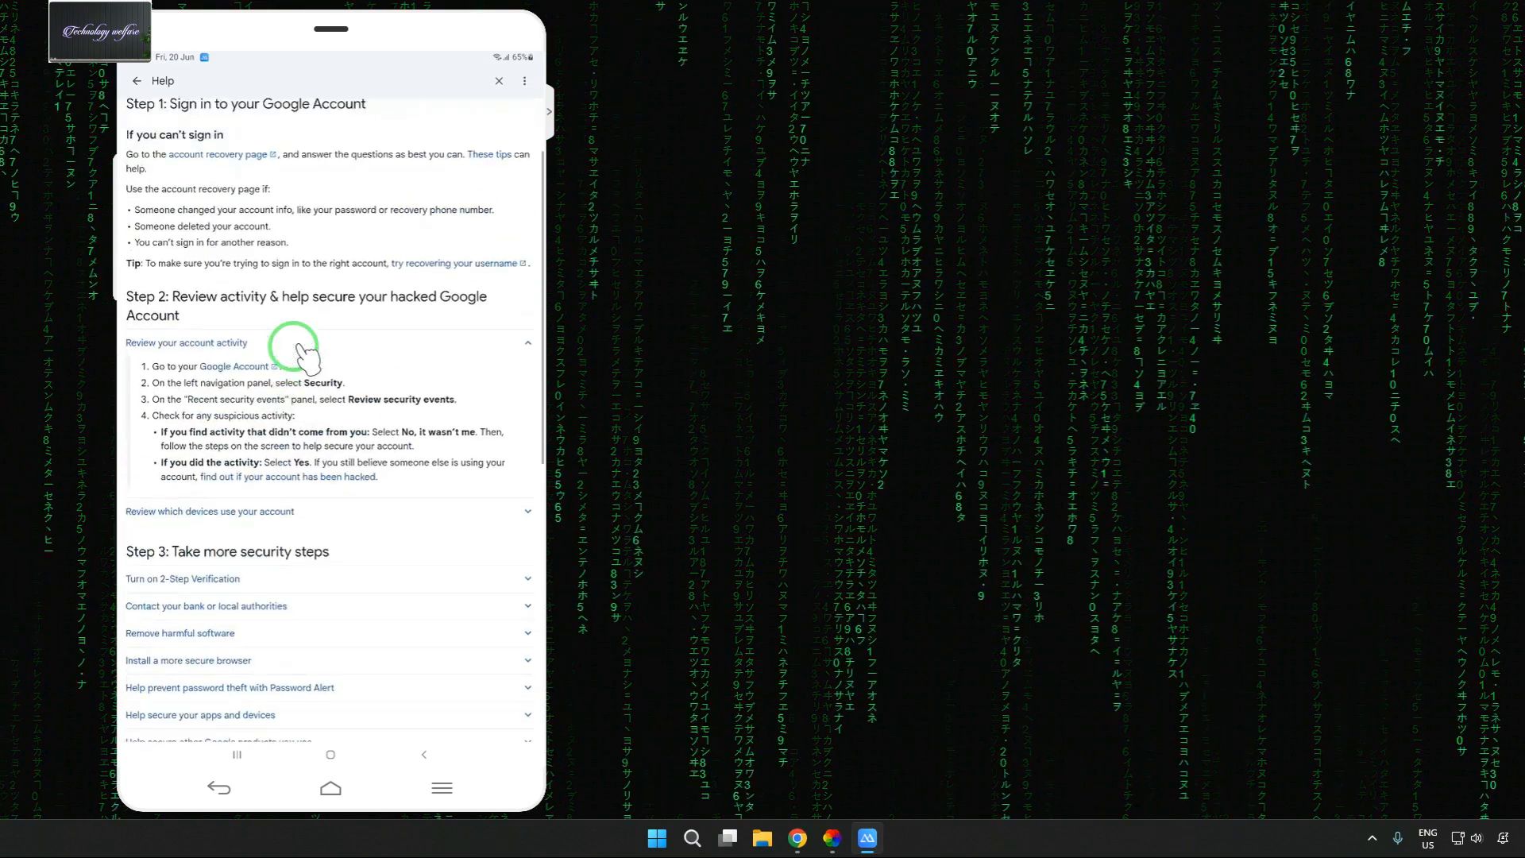
pyautogui.scroll(3)
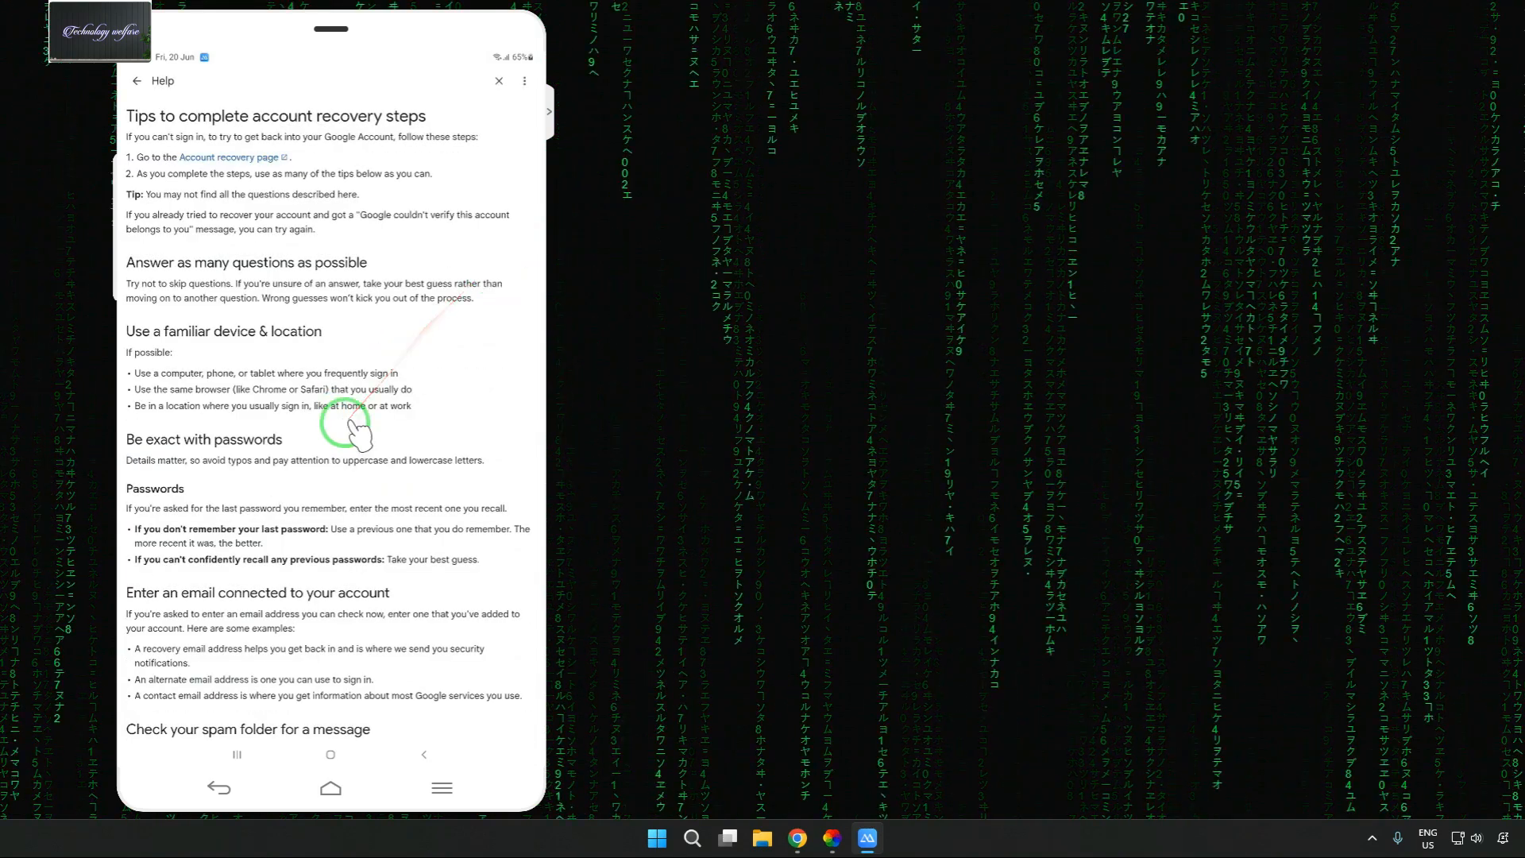
pyautogui.scroll(-3)
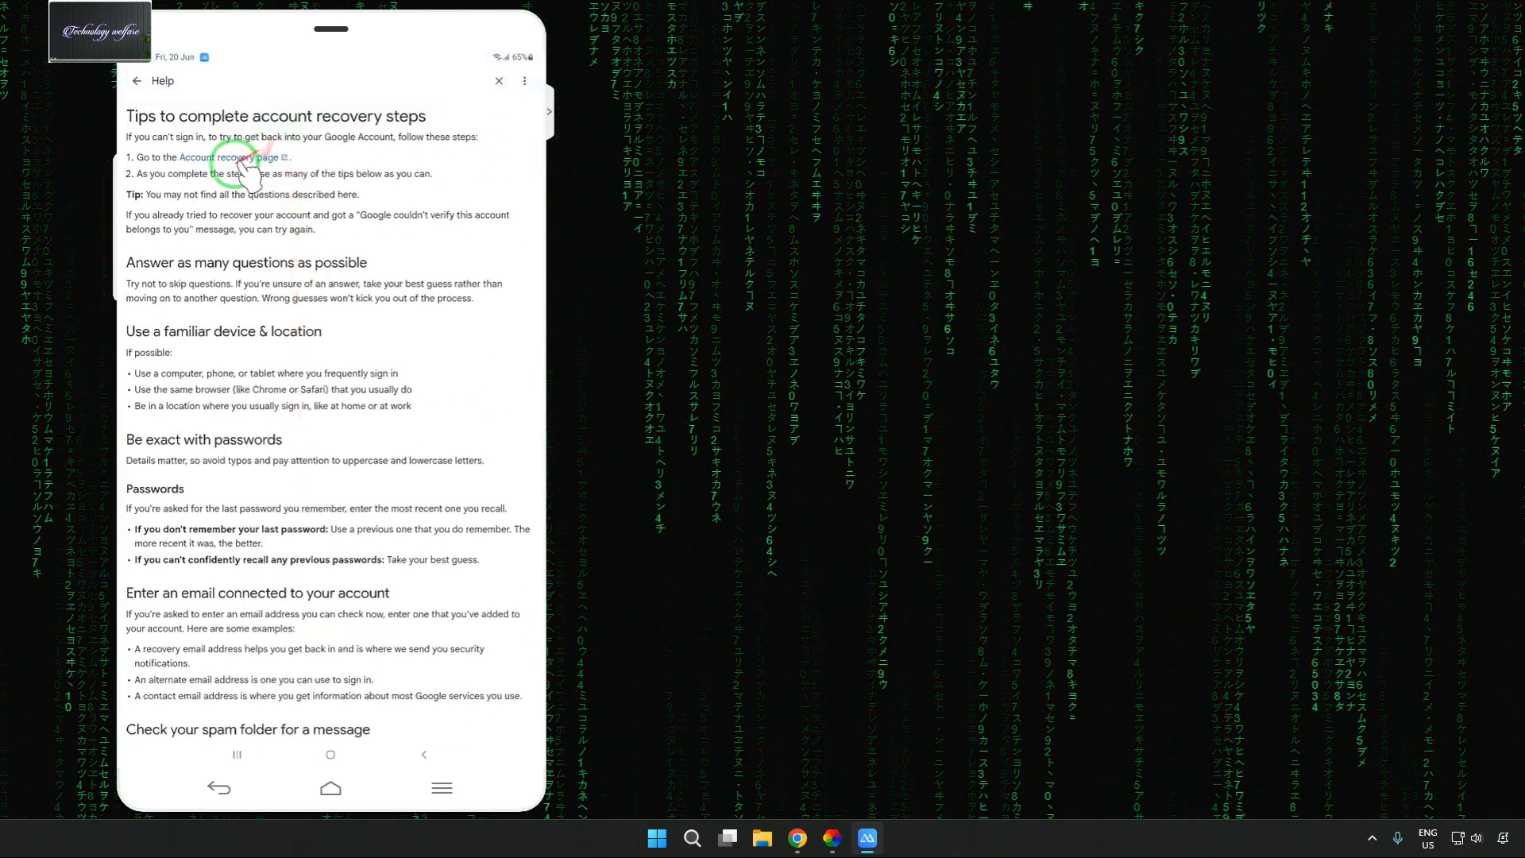
pyautogui.click(230, 157)
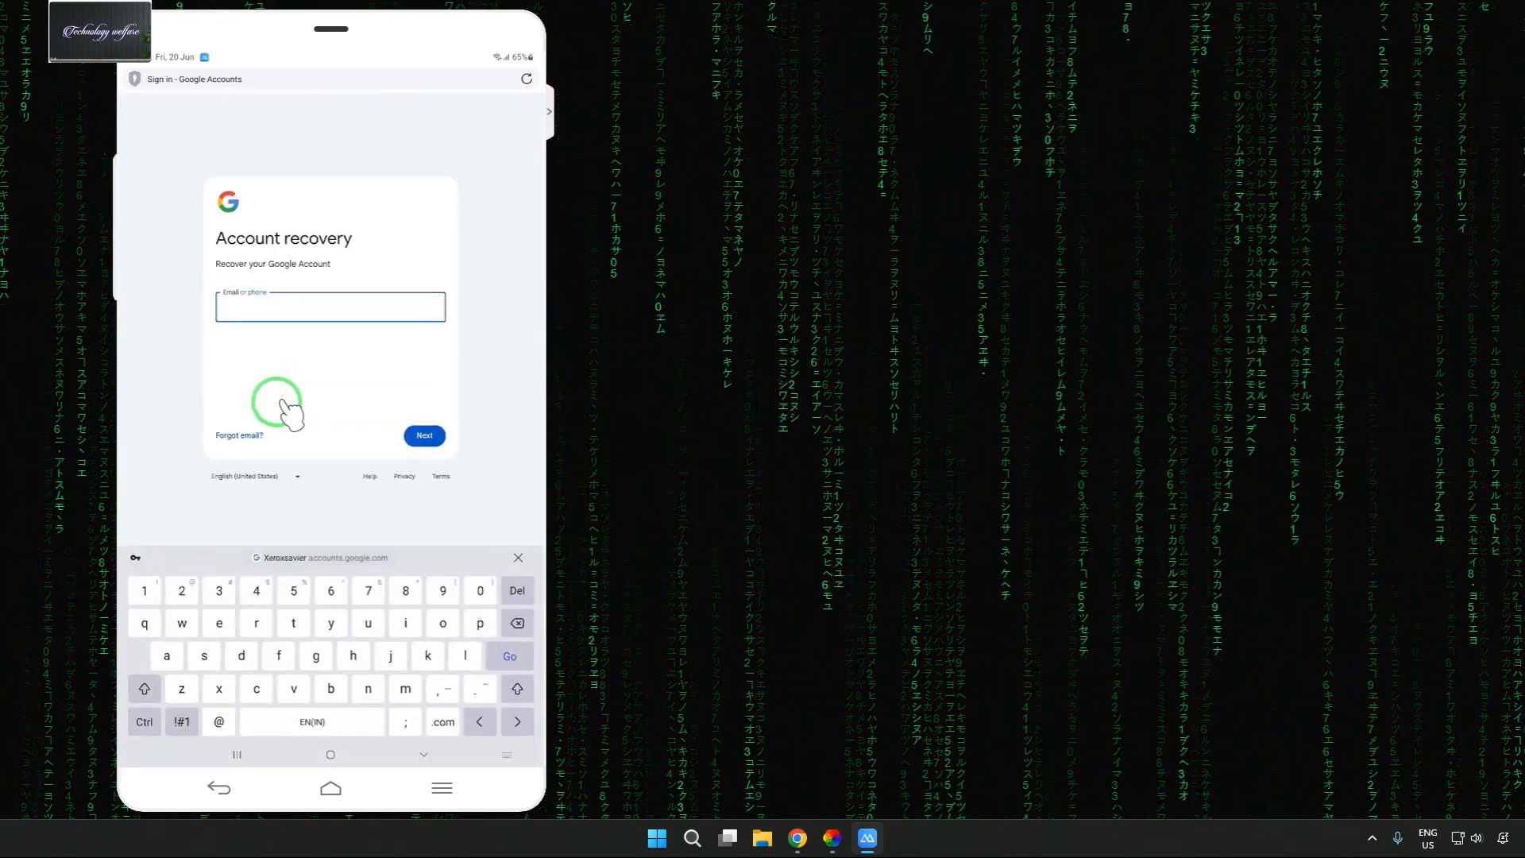
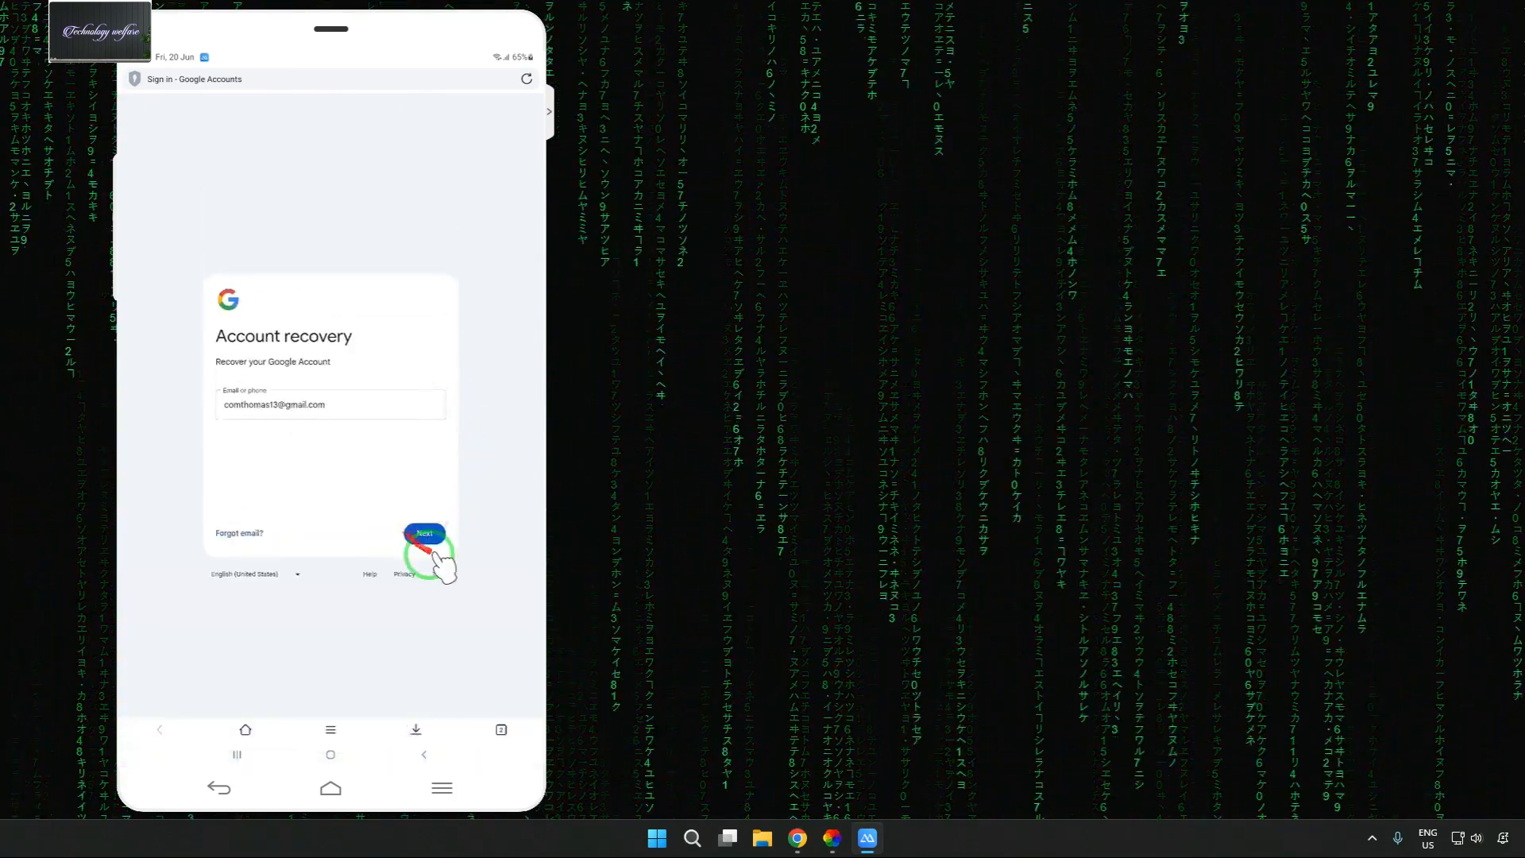
# Submit the account email in Account recovery and continue from the Success signed-in page
pyautogui.click(422, 533)
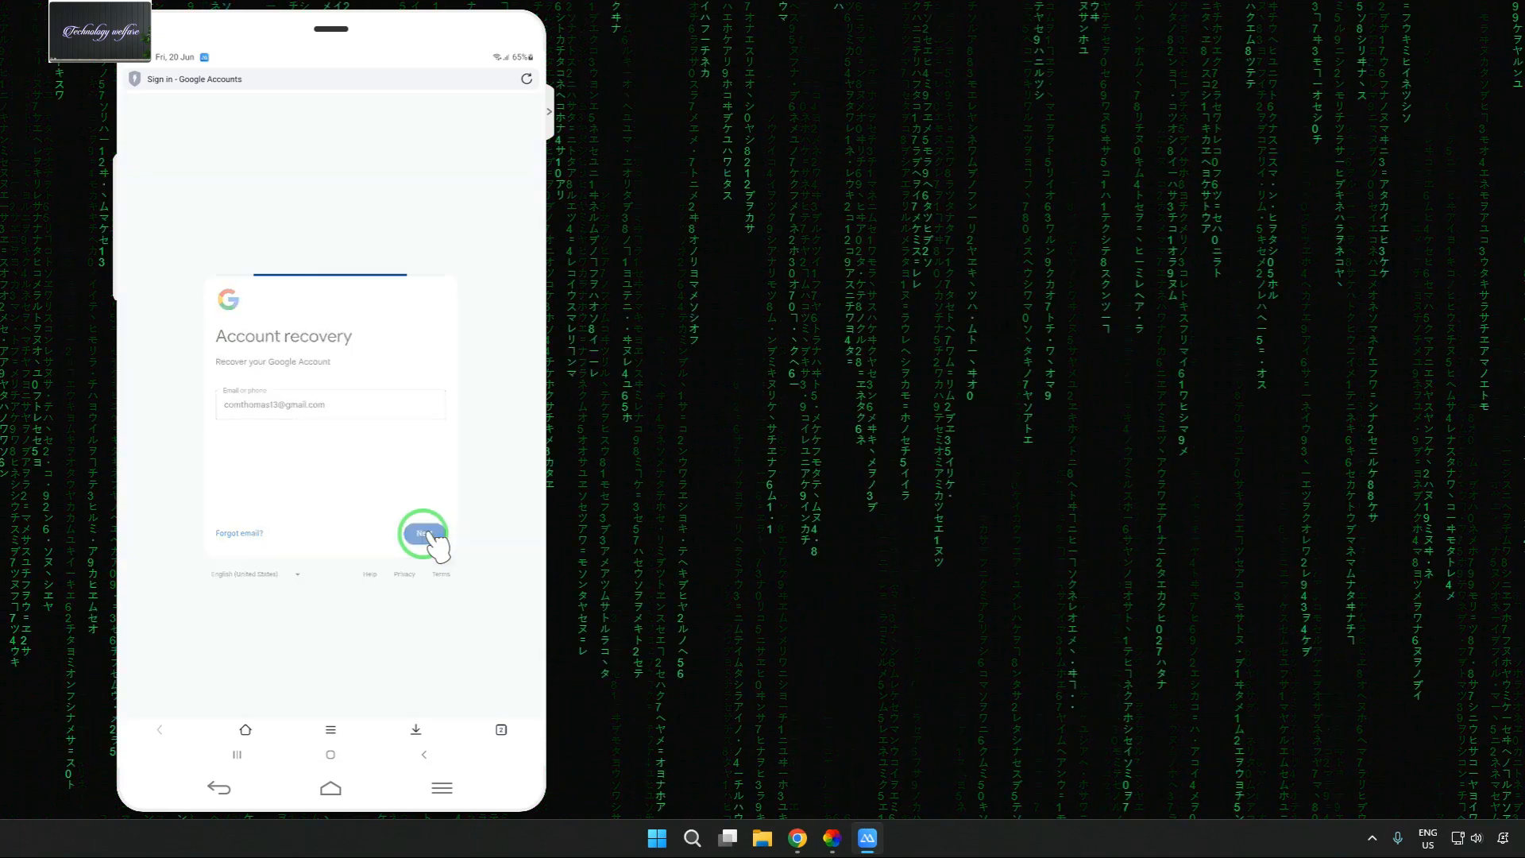
pyautogui.click(420, 534)
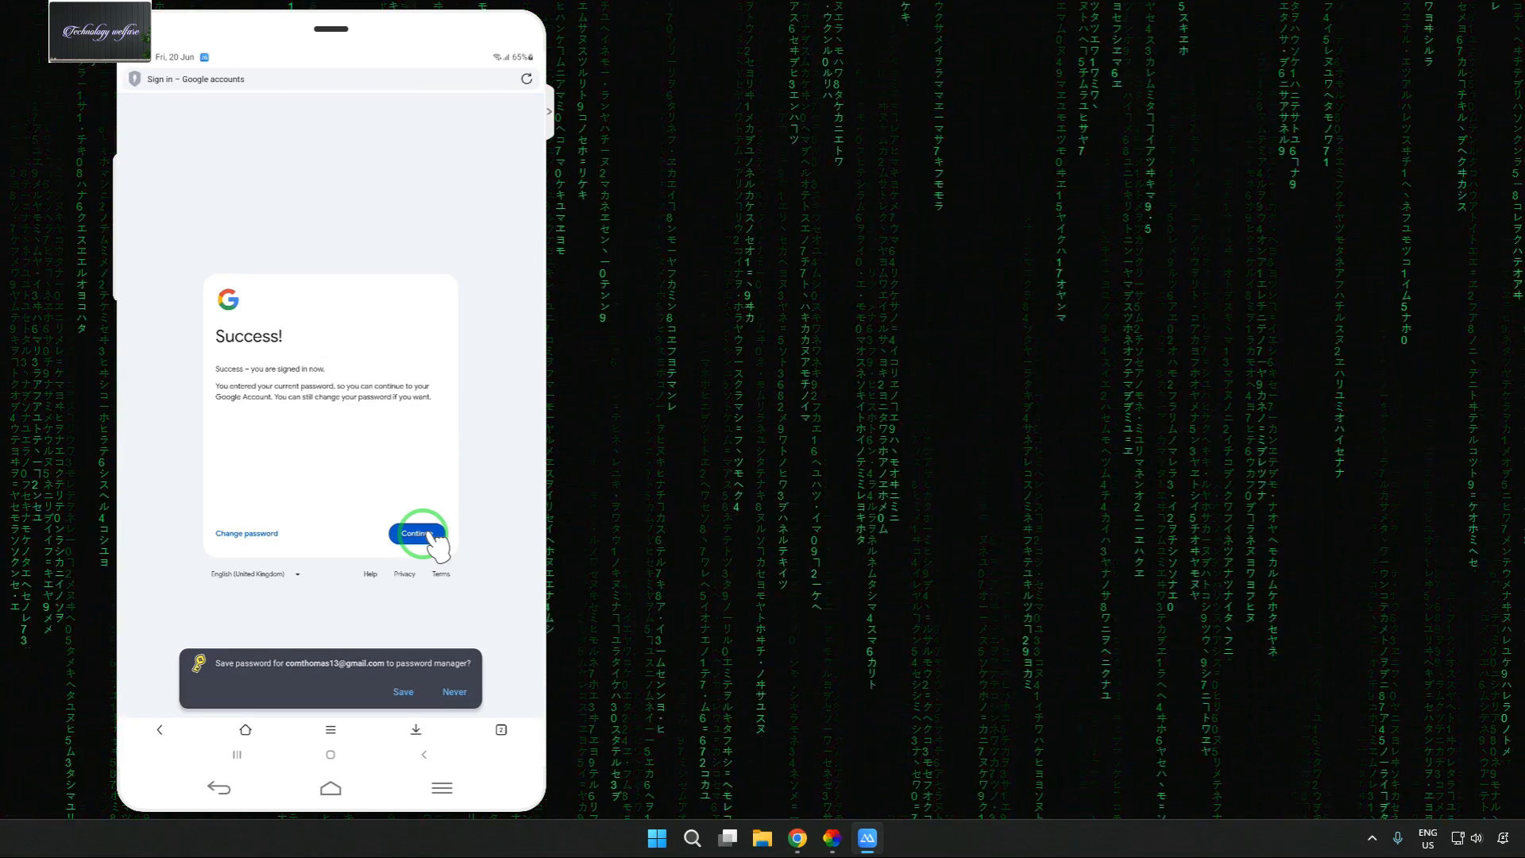
pyautogui.click(453, 690)
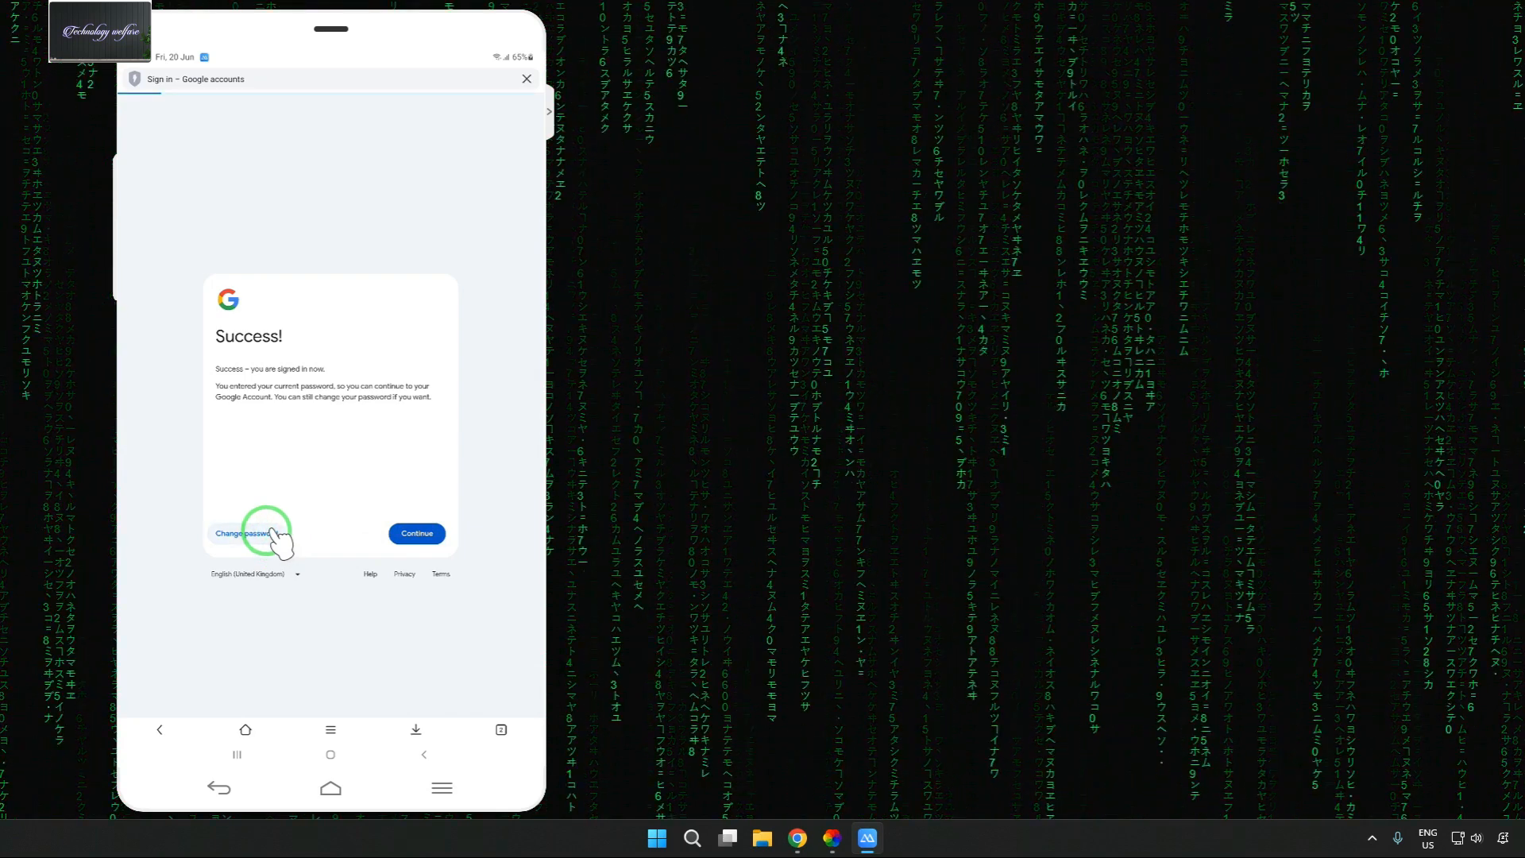
# Proceed from the Success page to Change password and focus the New password field
pyautogui.click(241, 534)
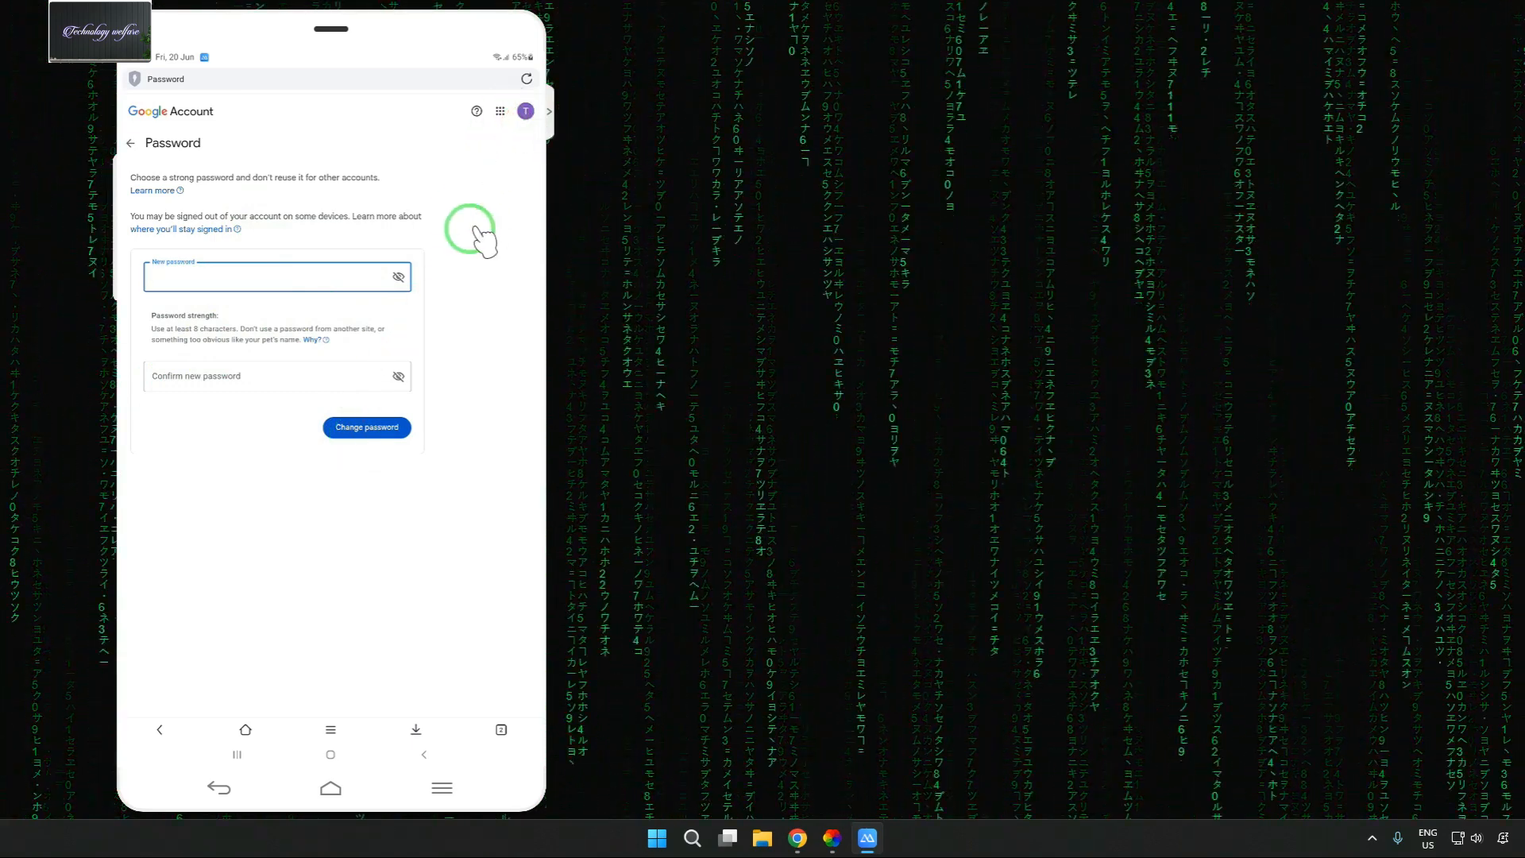
pyautogui.click(271, 276)
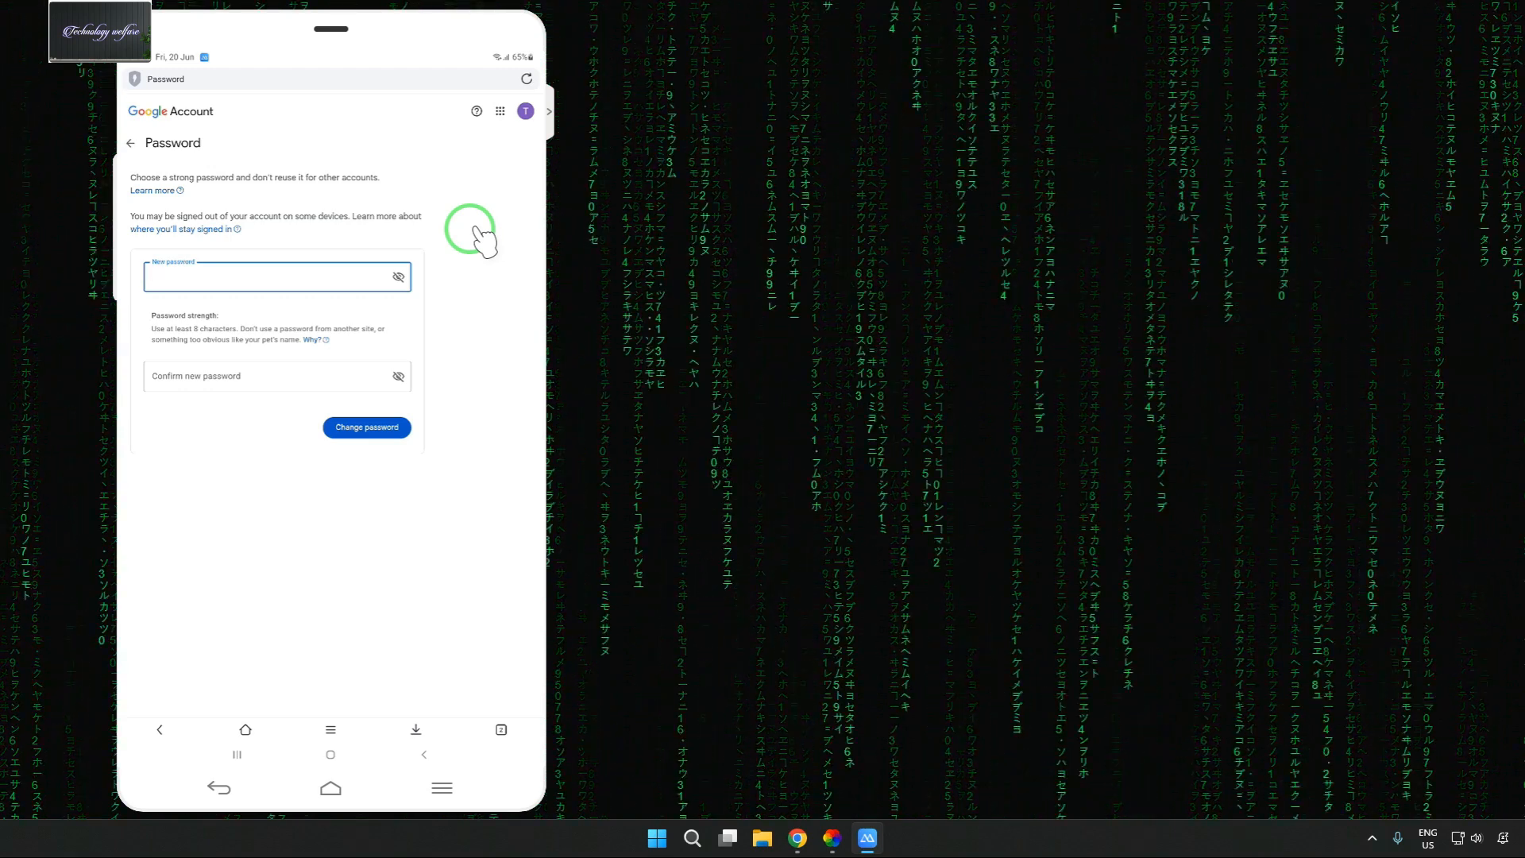
pyautogui.click(276, 277)
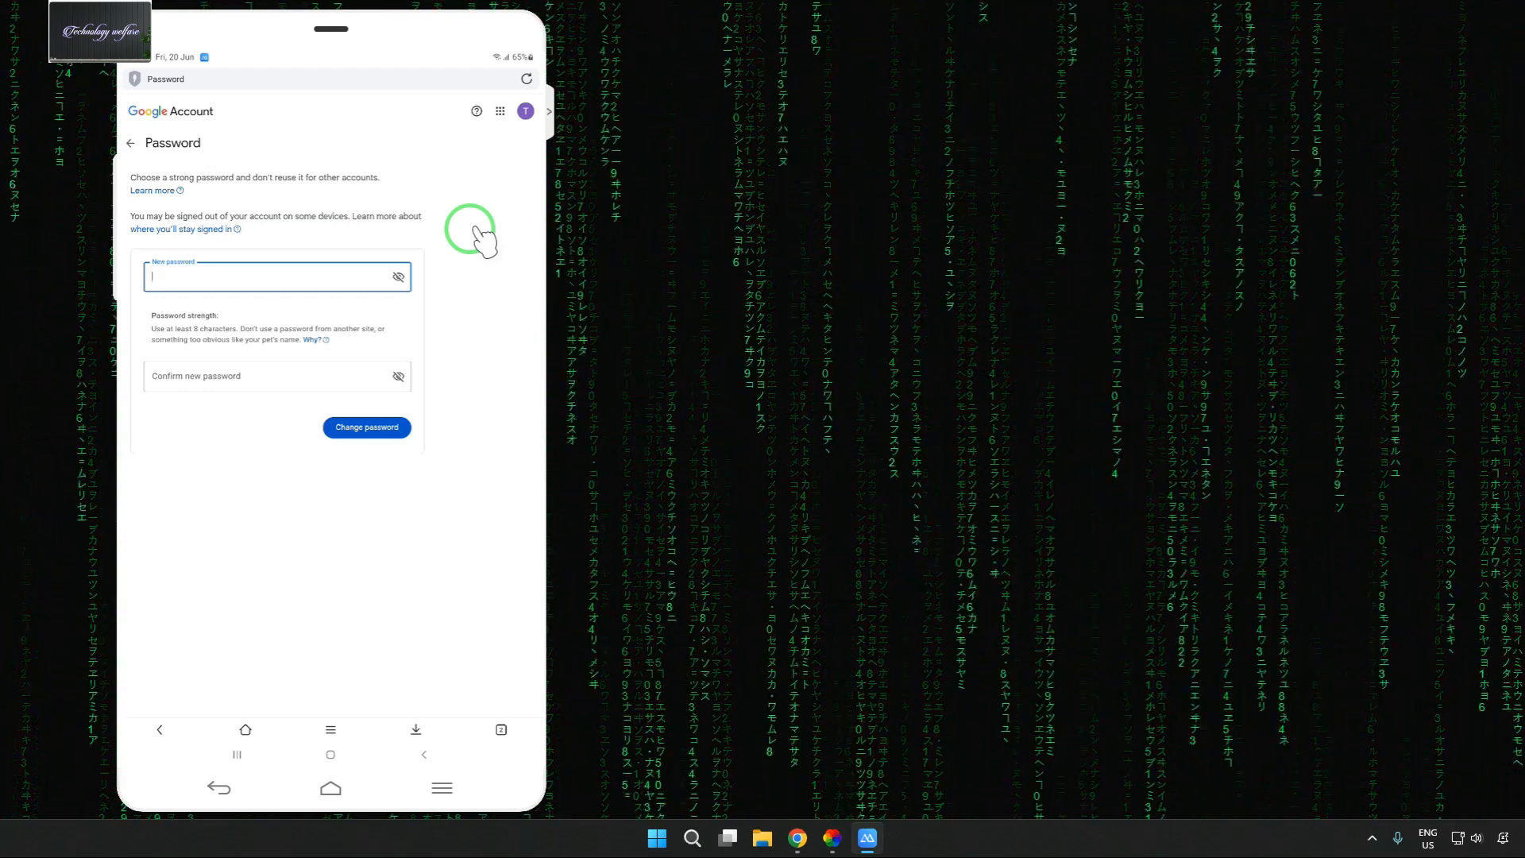